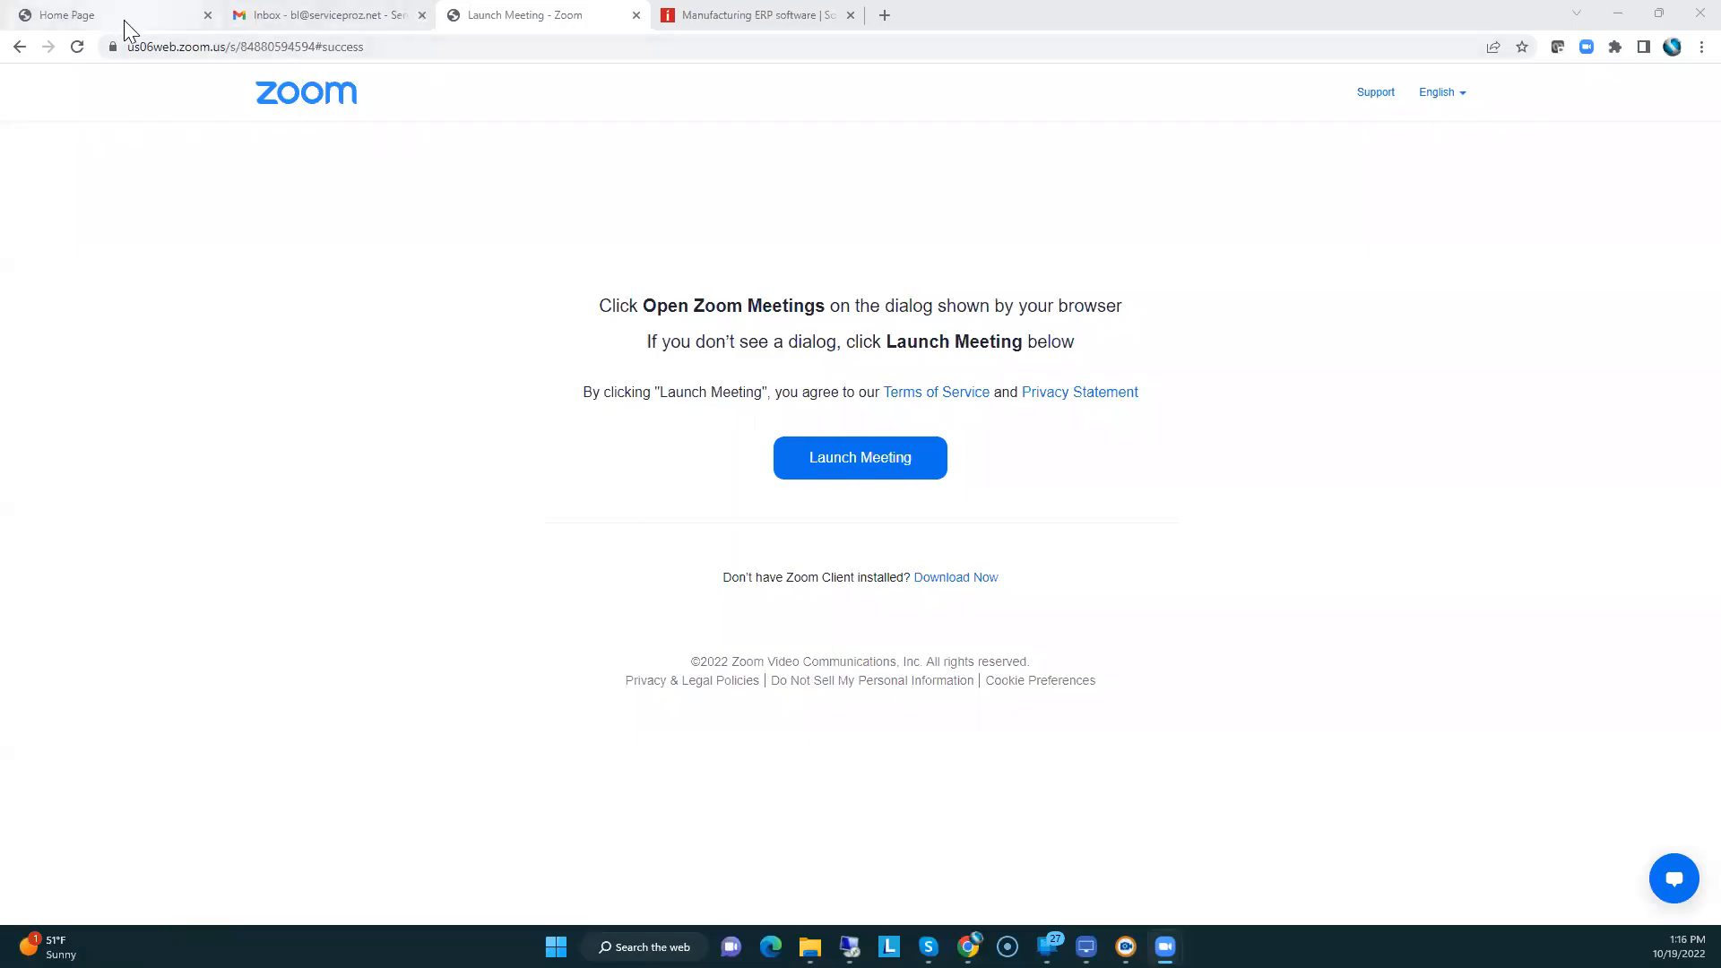
- Open serviceproz.net in a new Chrome tab and view its homepage
click(104, 14)
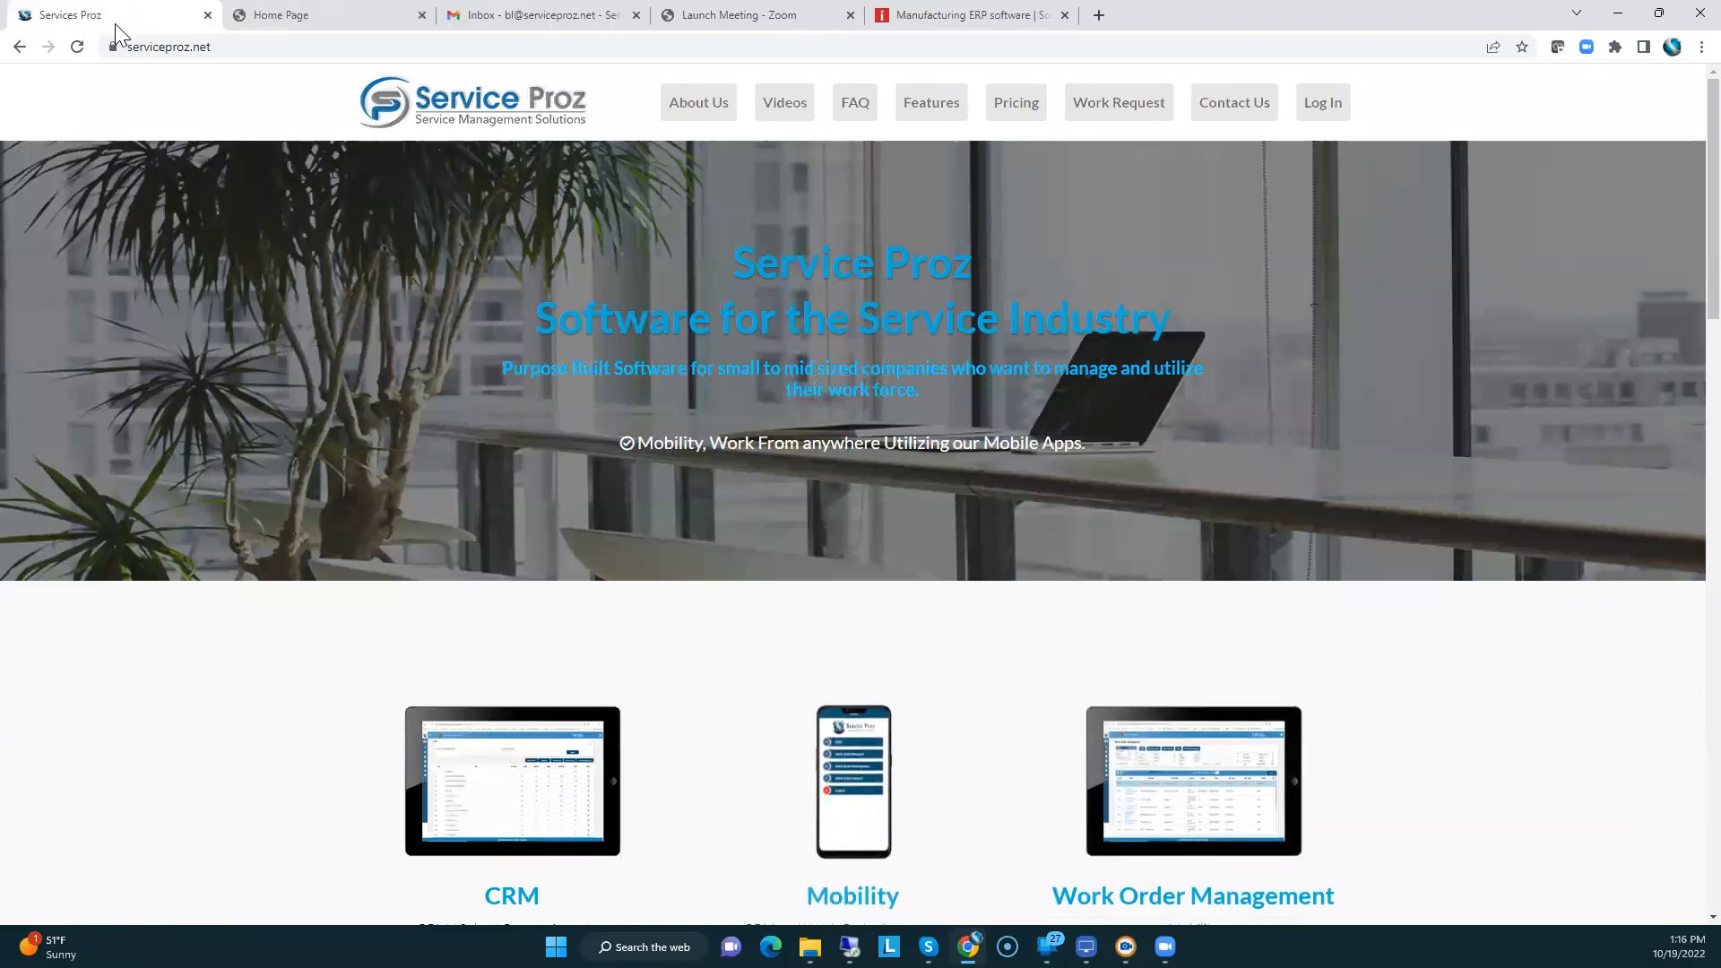
click(302, 15)
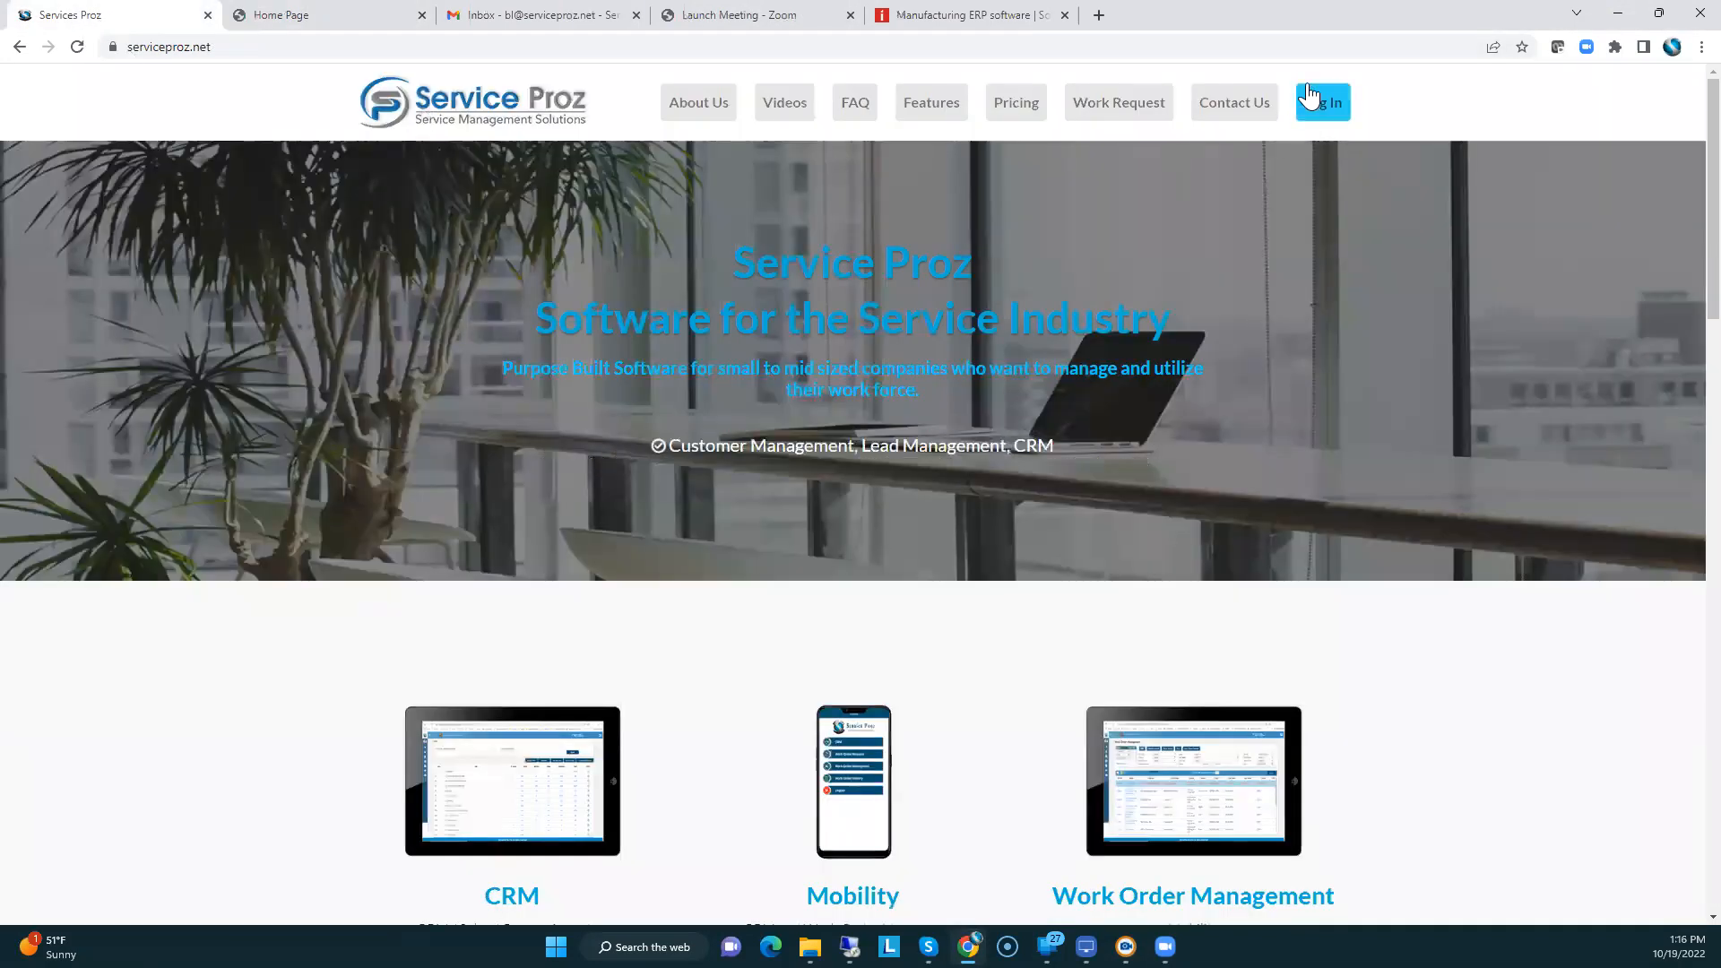
mouse_move(253, 28)
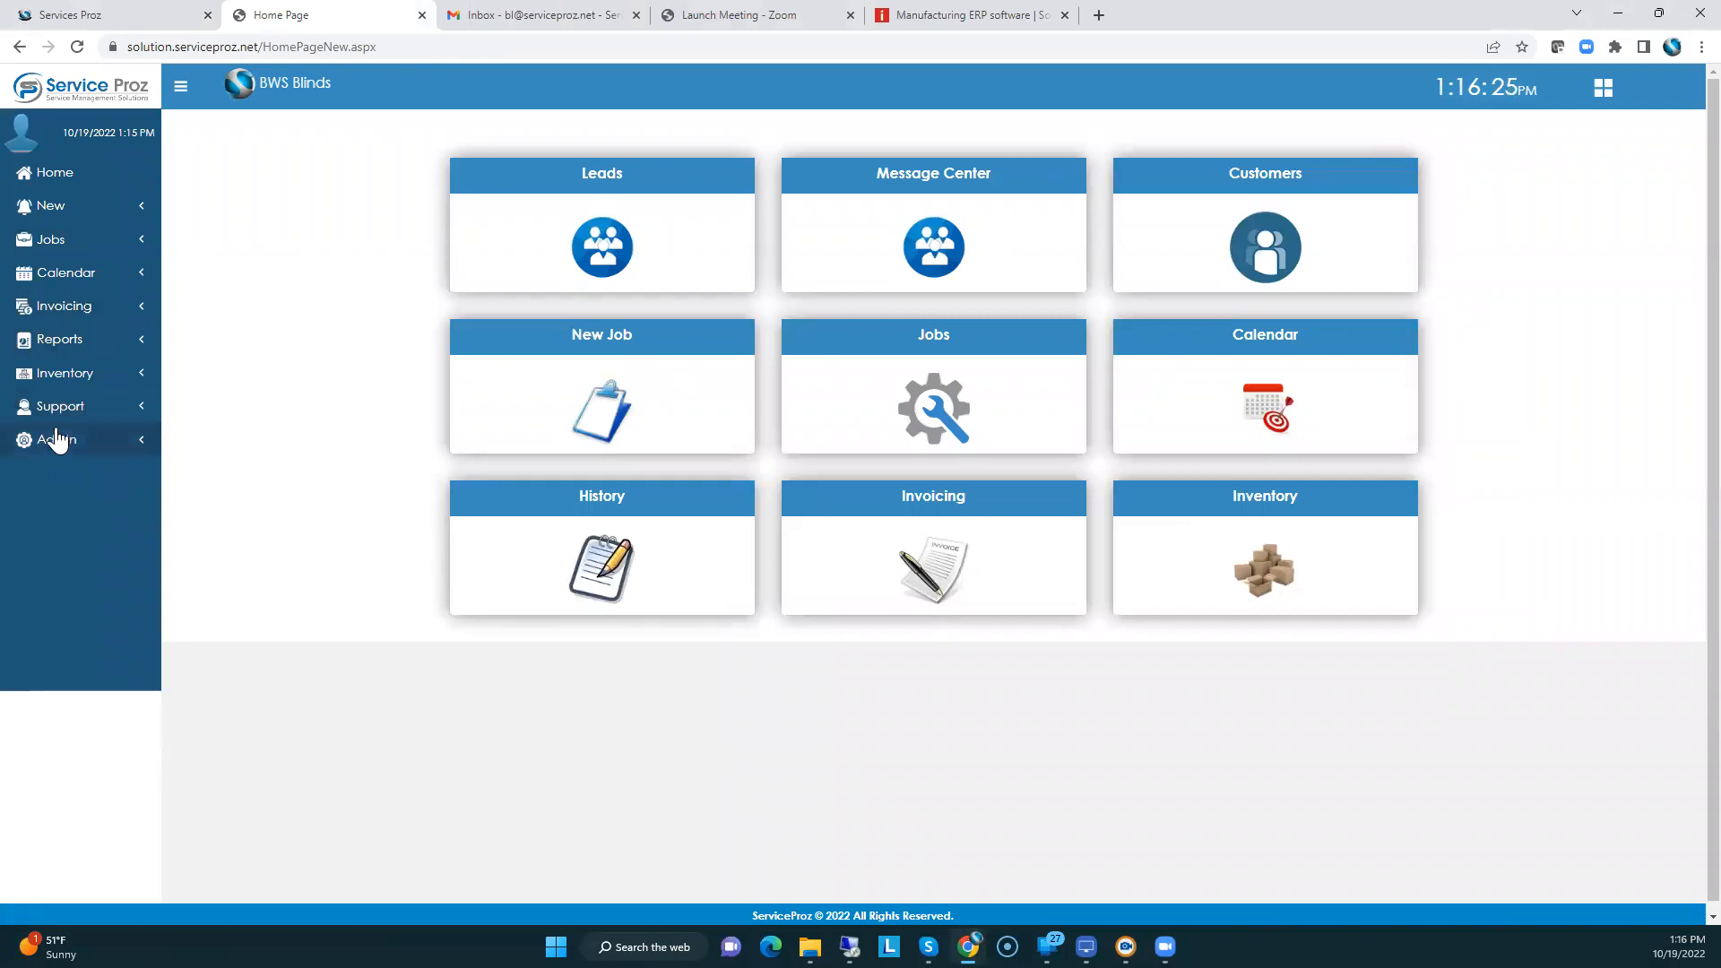
- Open Zip Code Maintenance from the Admin menu
click(55, 439)
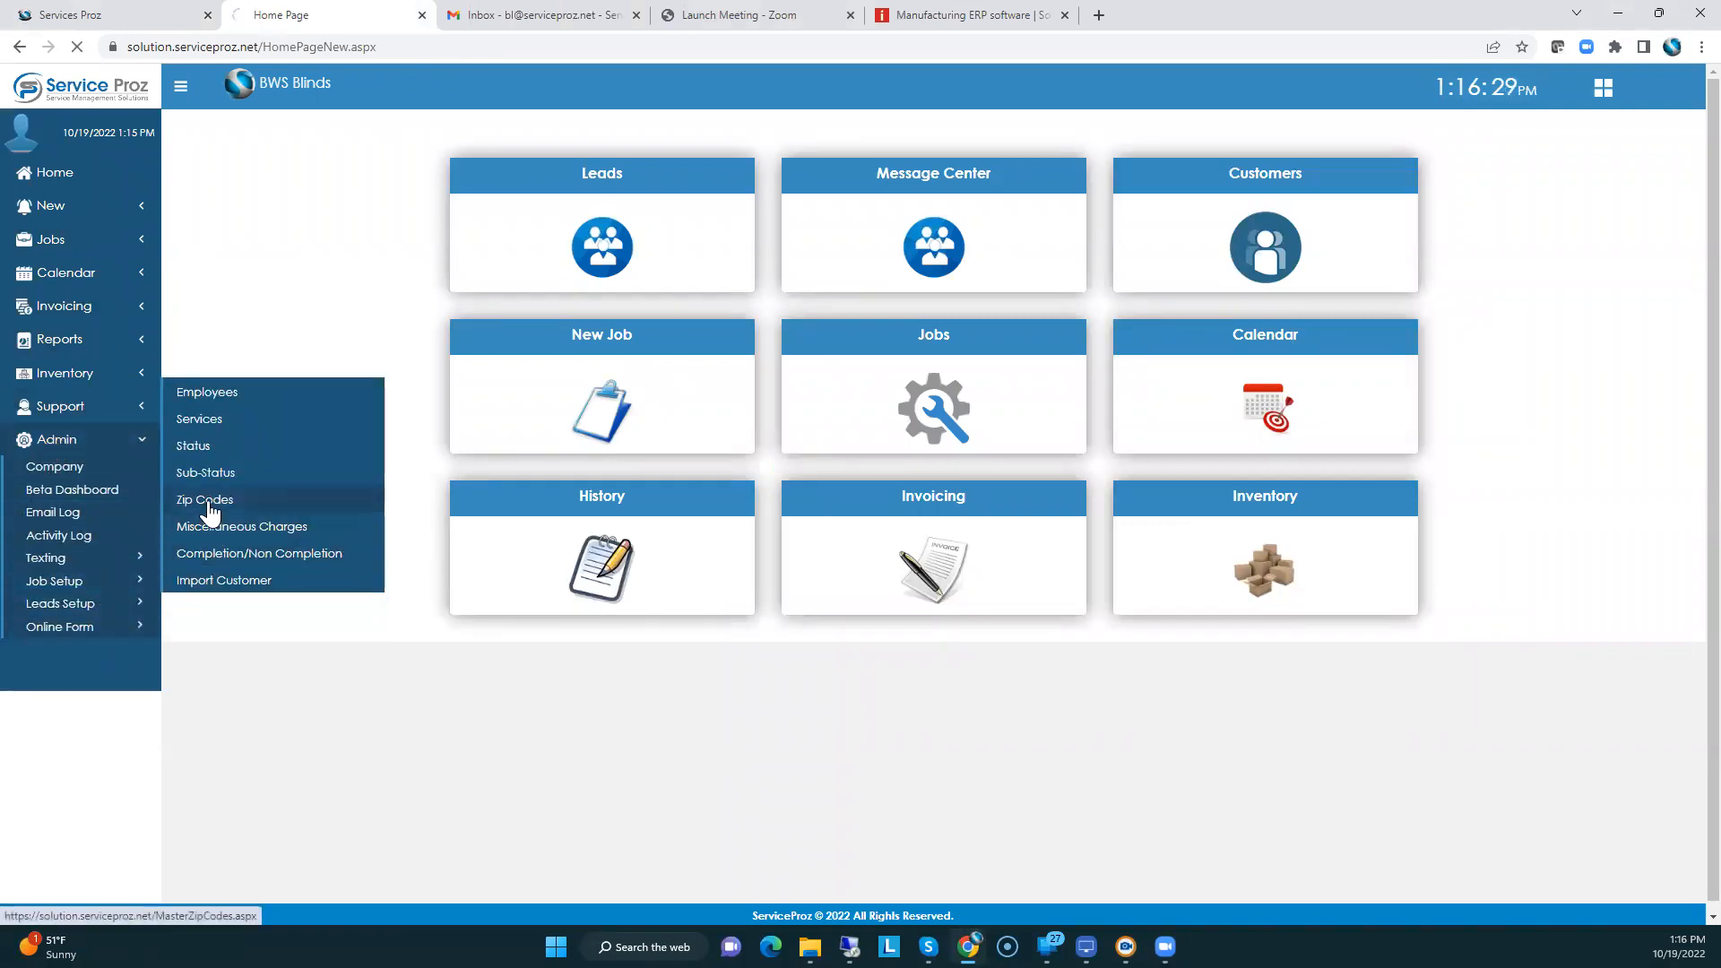
click(204, 499)
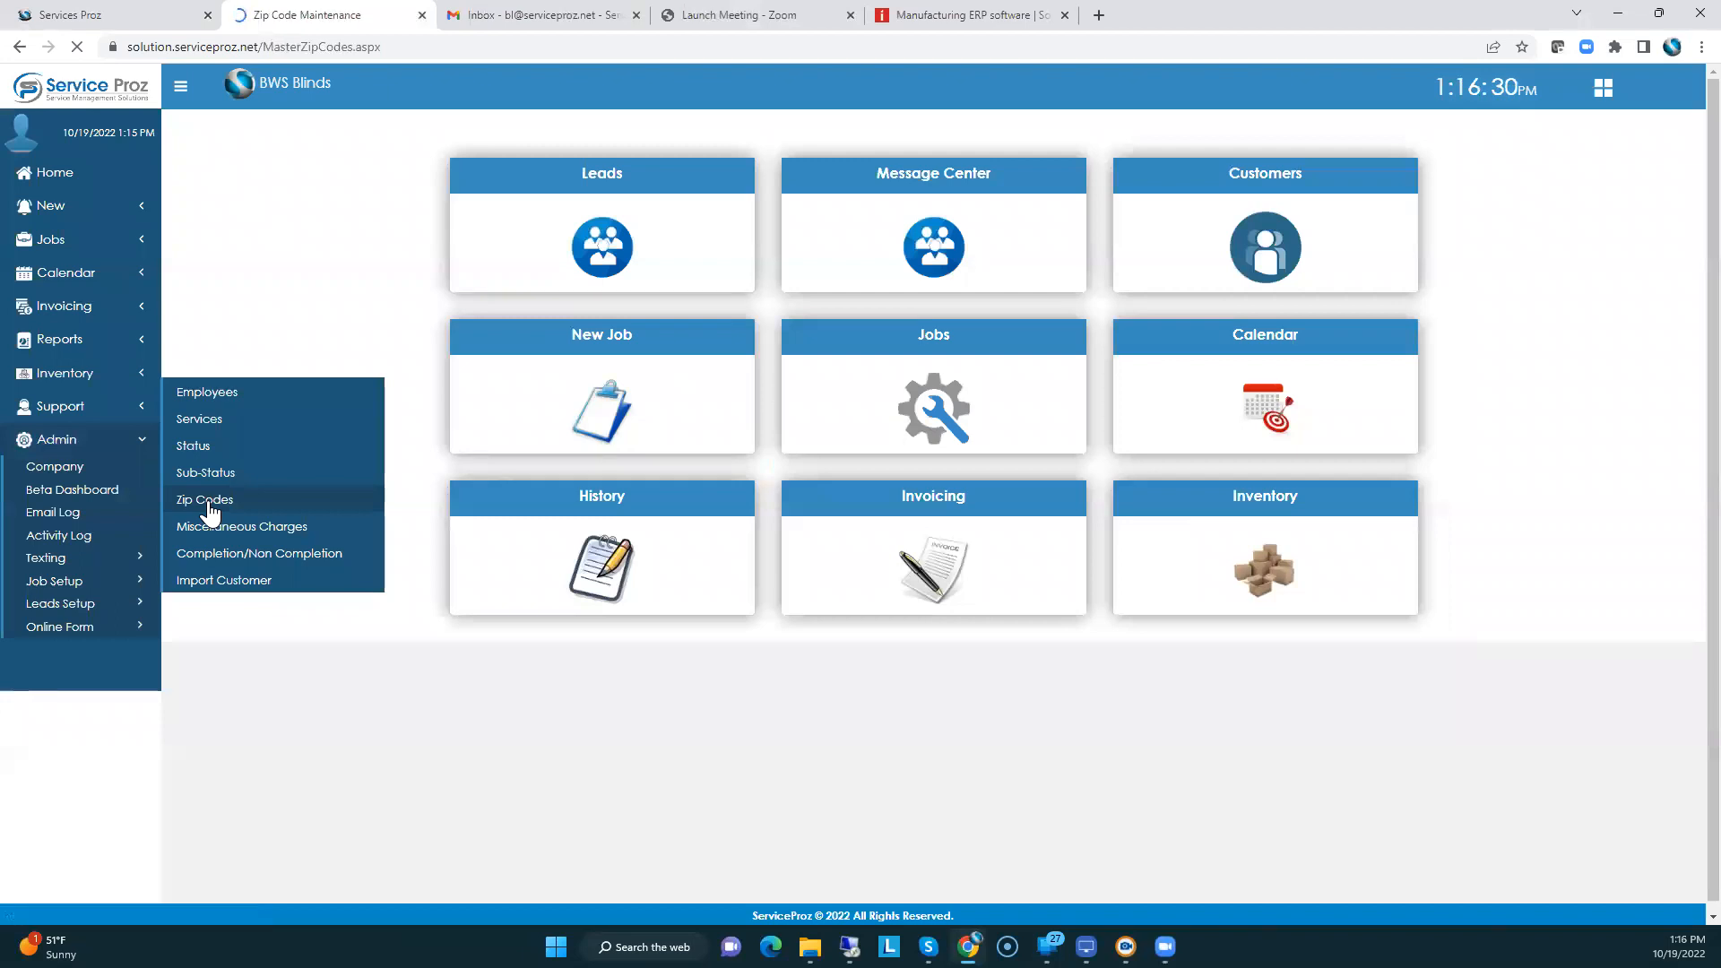
click(203, 500)
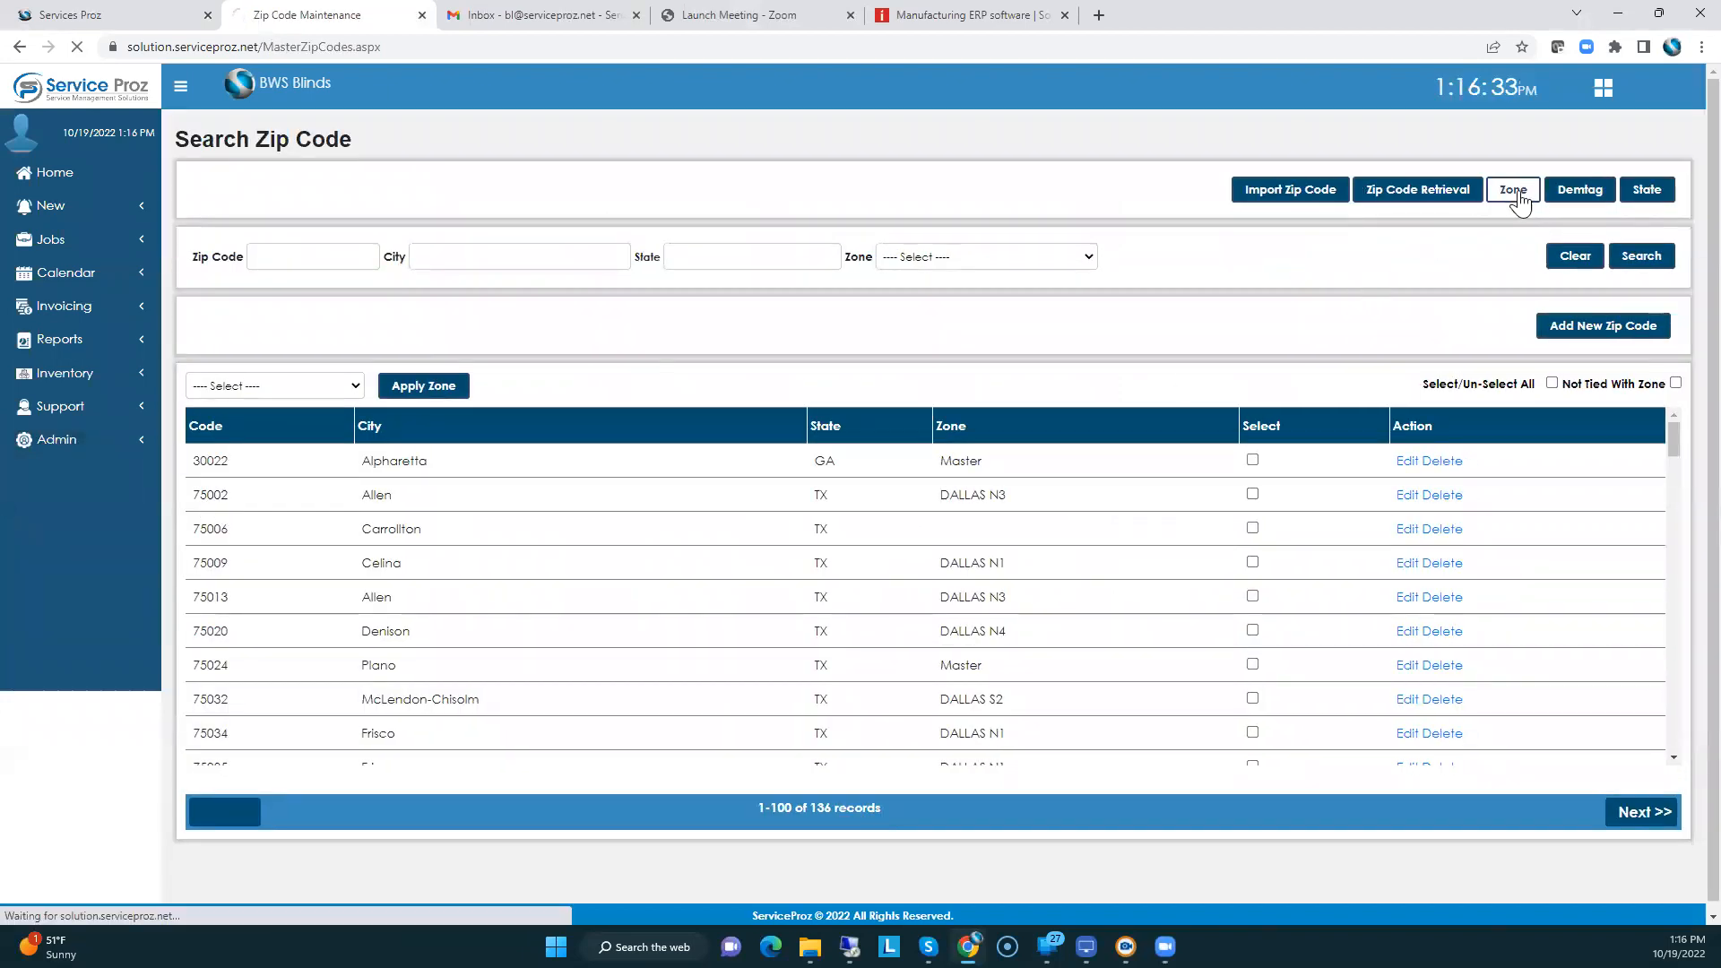
- Scroll through the zones in Zone Management, then close that window
click(1512, 189)
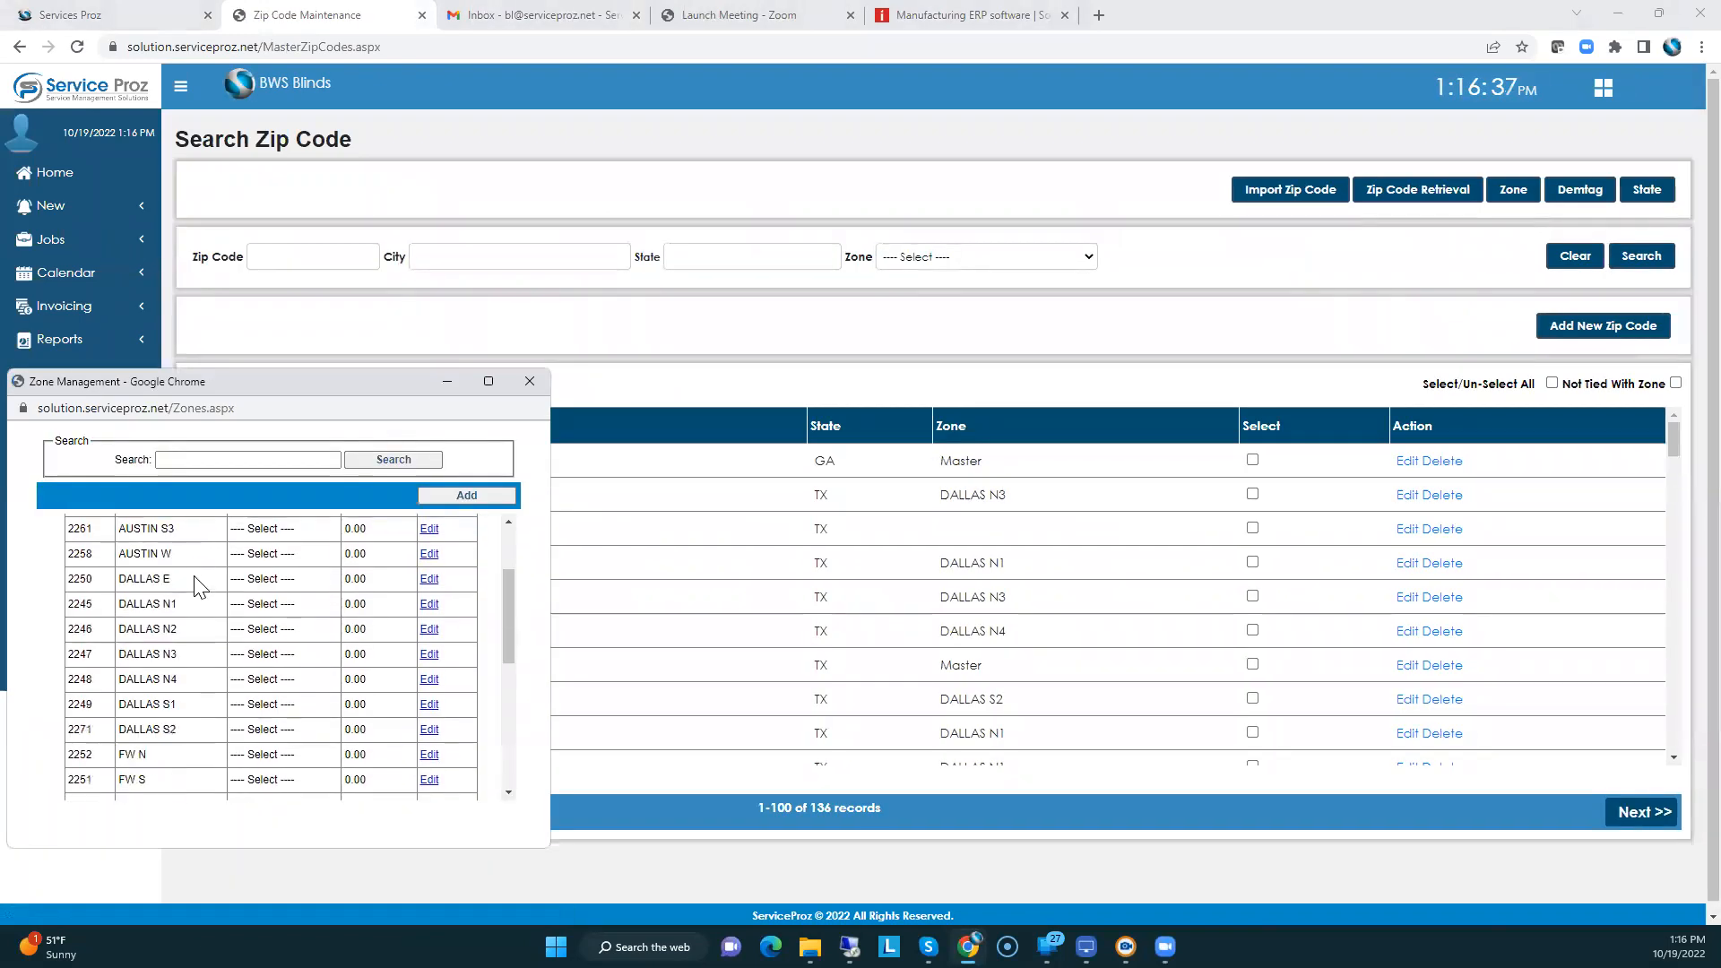
scroll(down, 3)
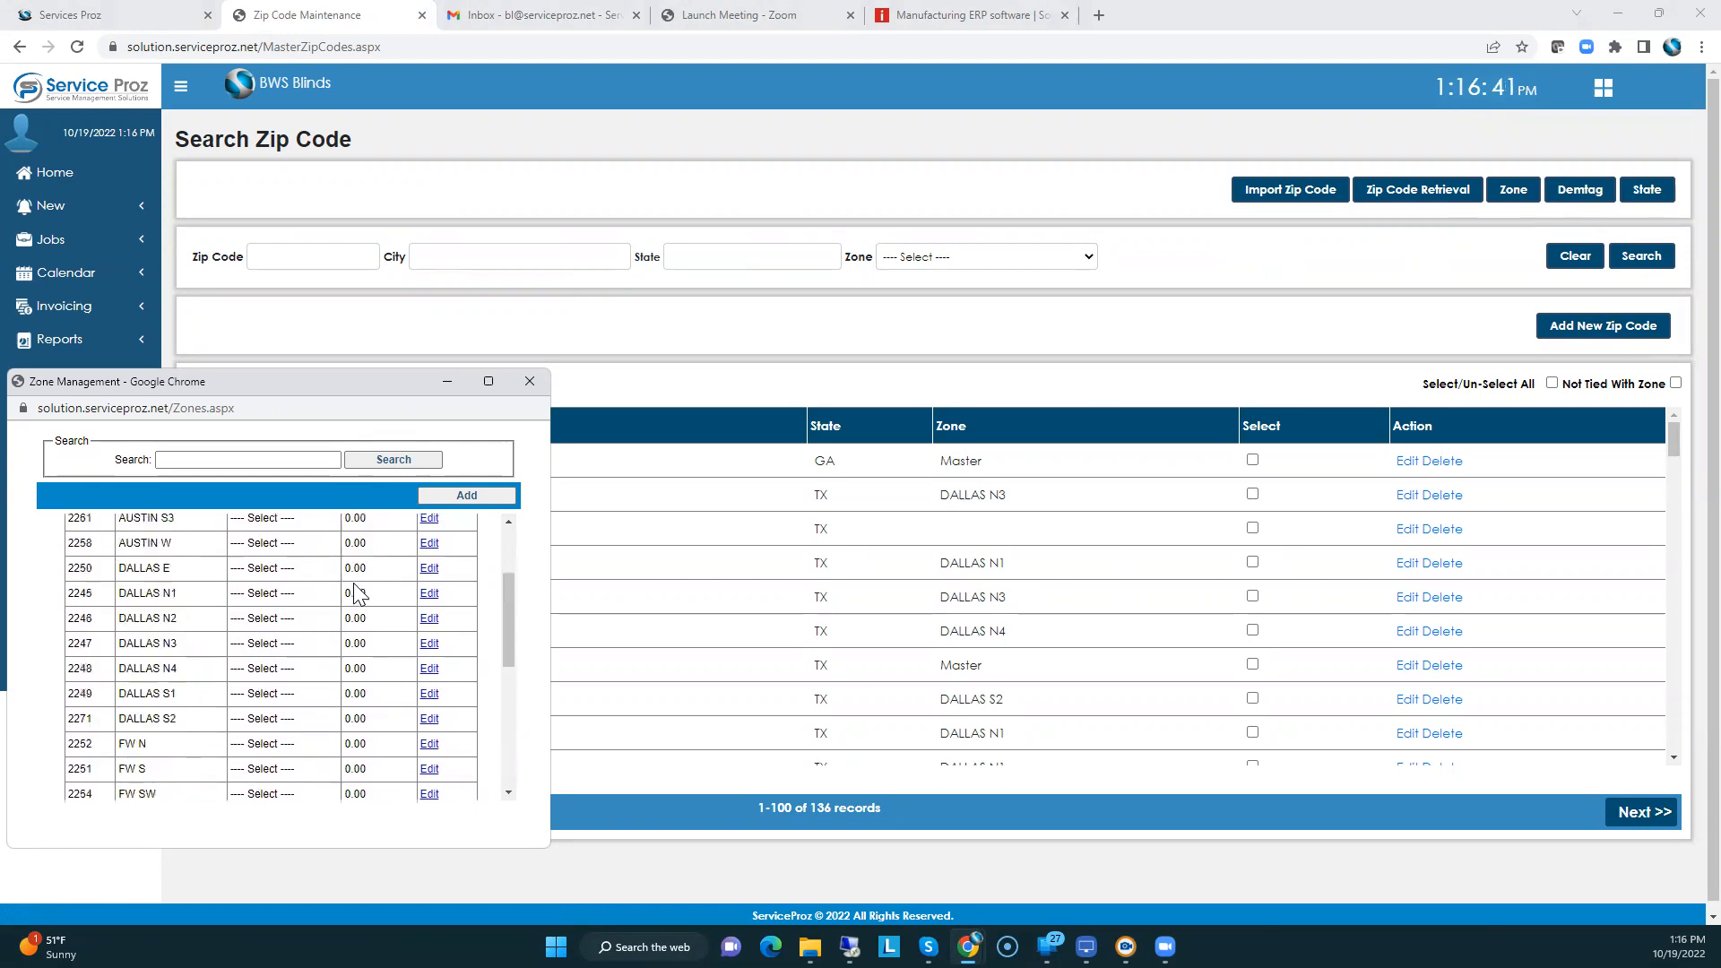
mouse_move(530, 381)
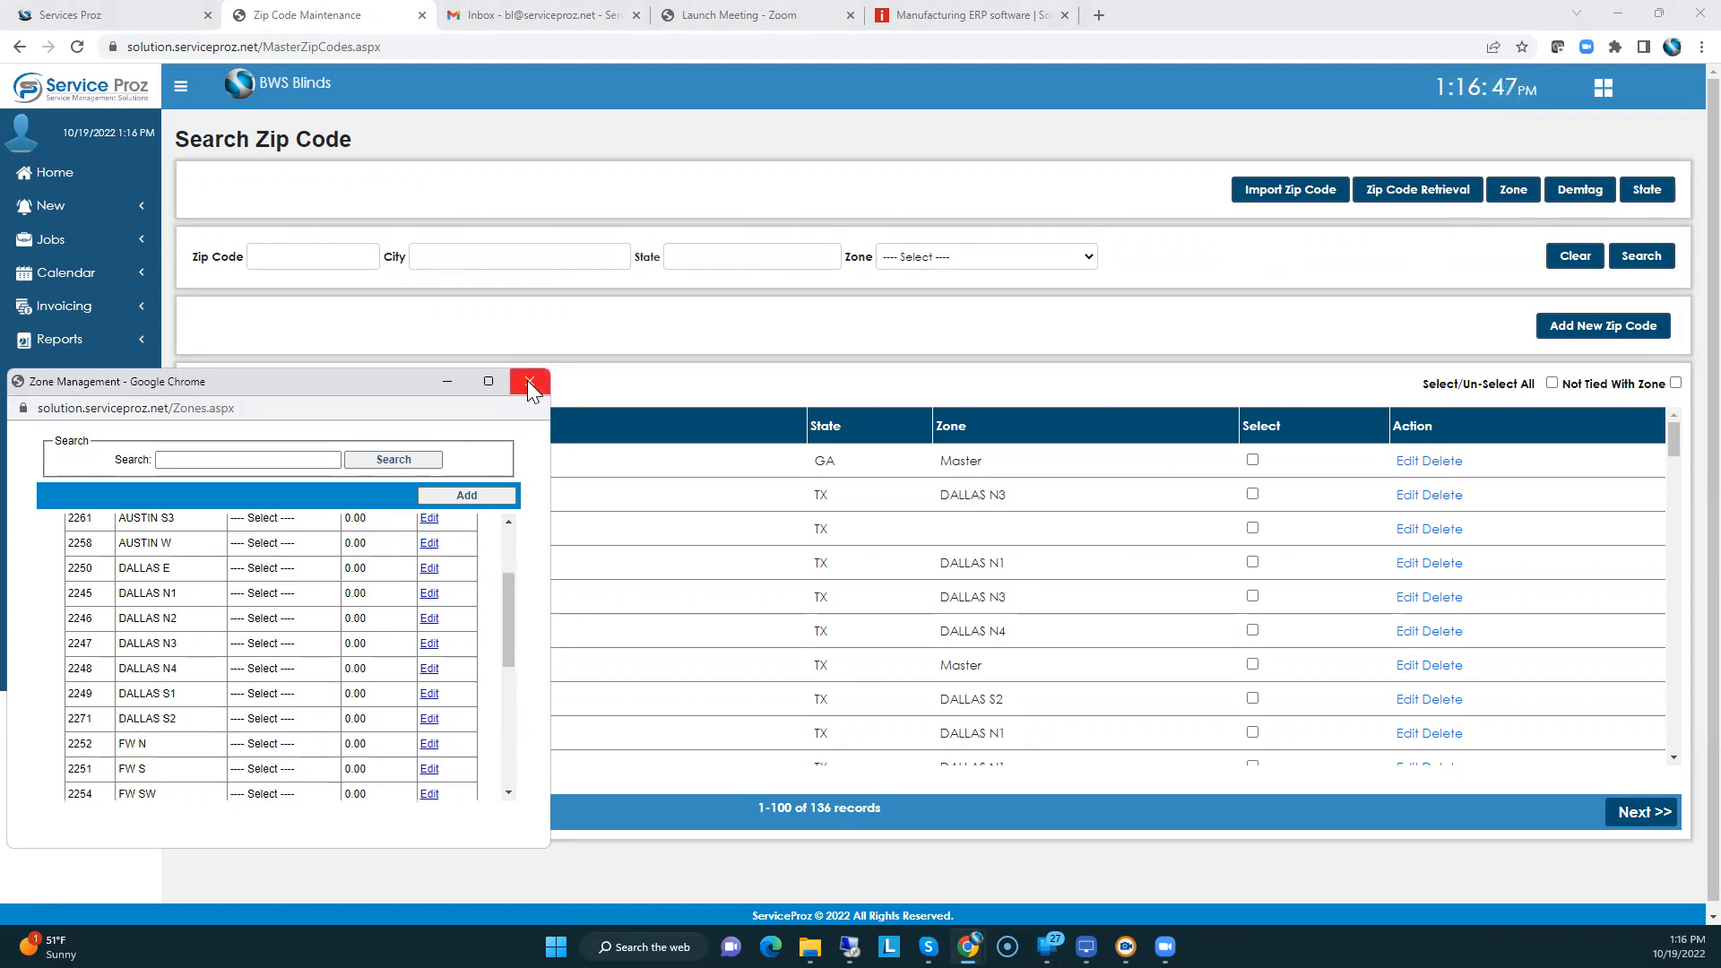
click(530, 381)
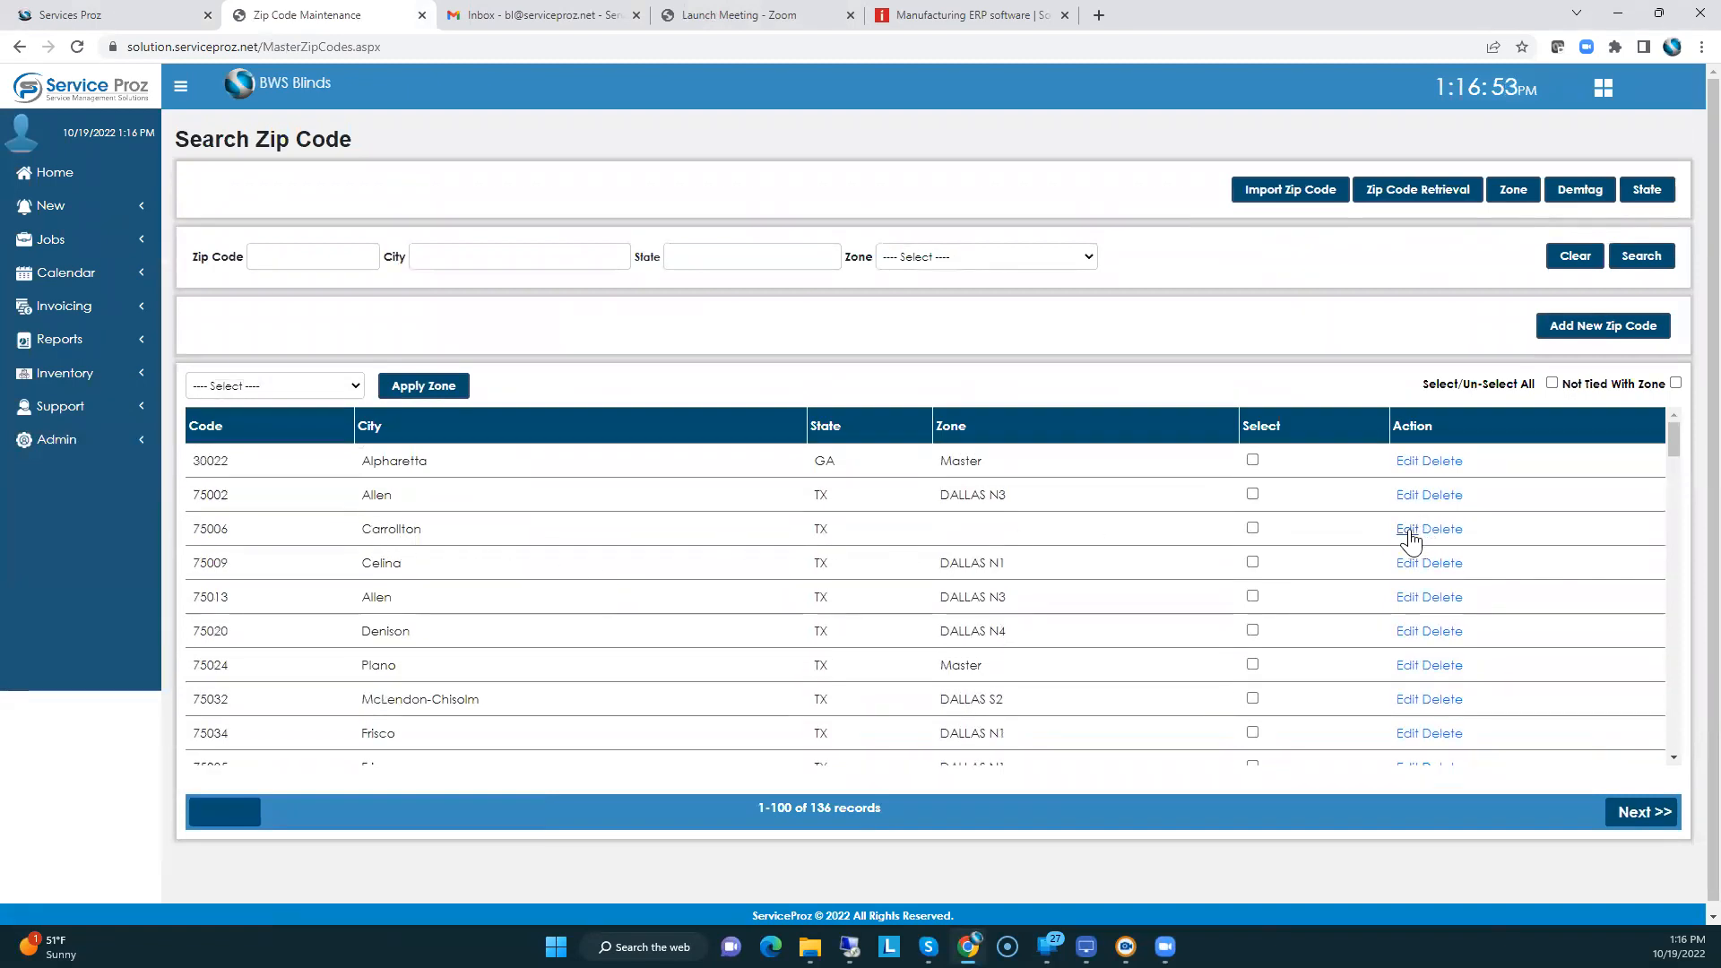
- Edit the Carrollton 75006 zip code, view its Zone dropdown, then return Home
click(1414, 528)
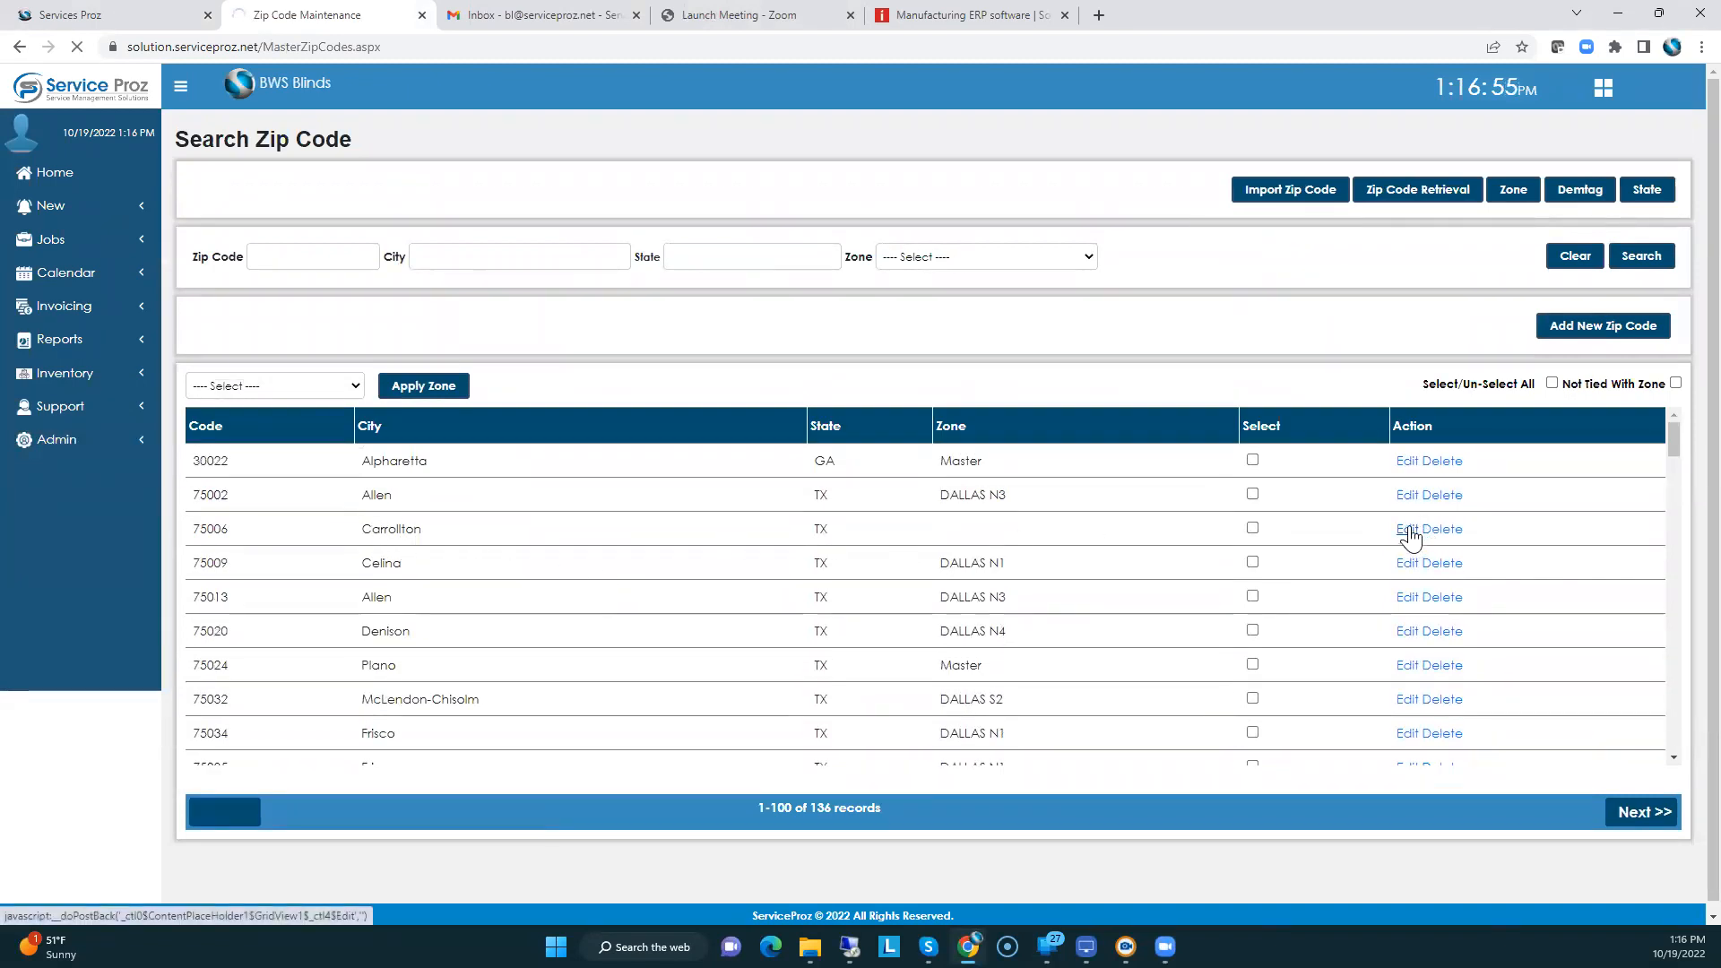
click(1415, 529)
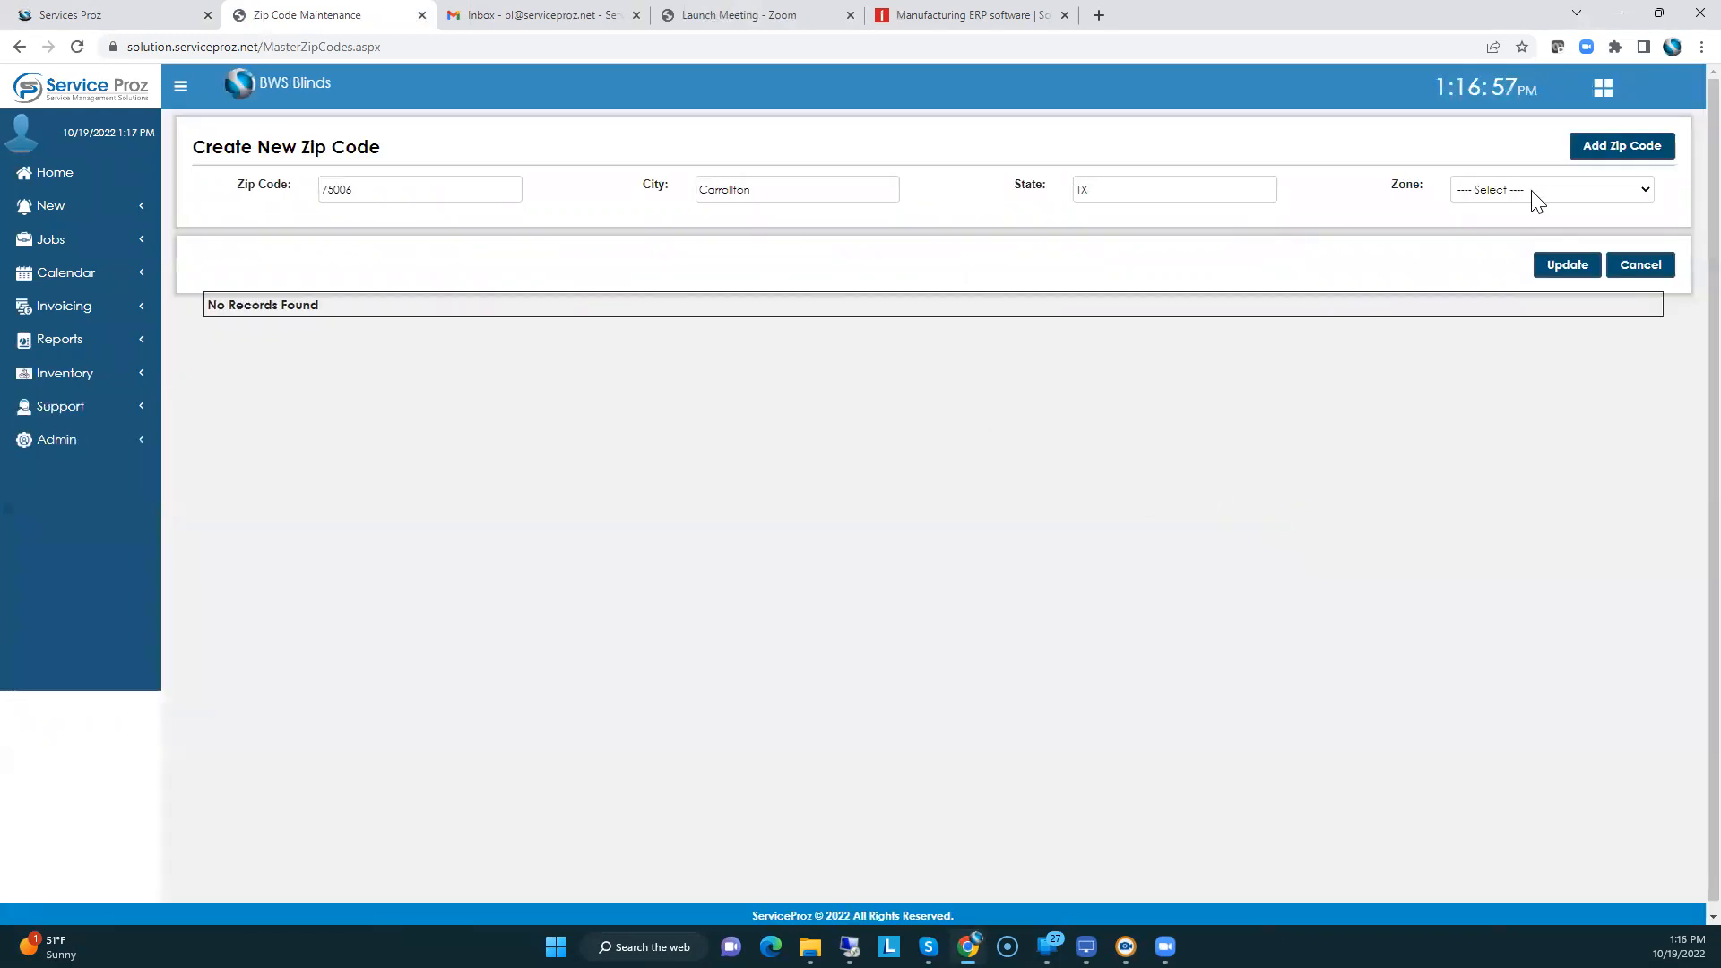
click(1551, 189)
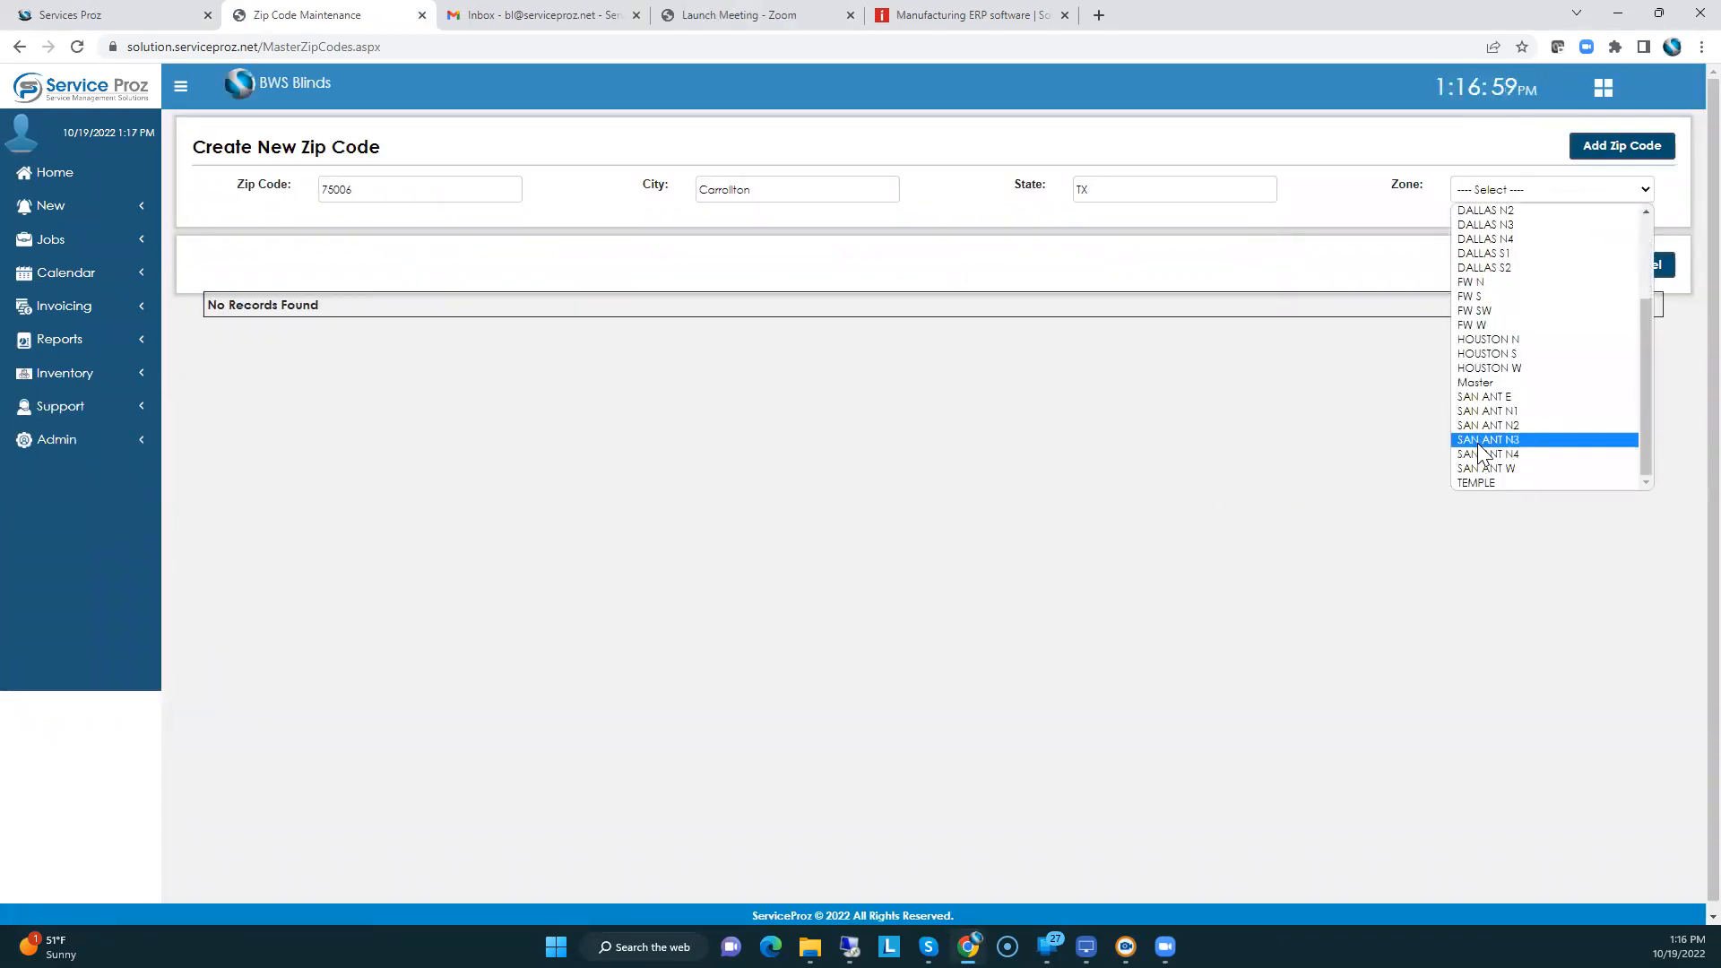
click(1474, 382)
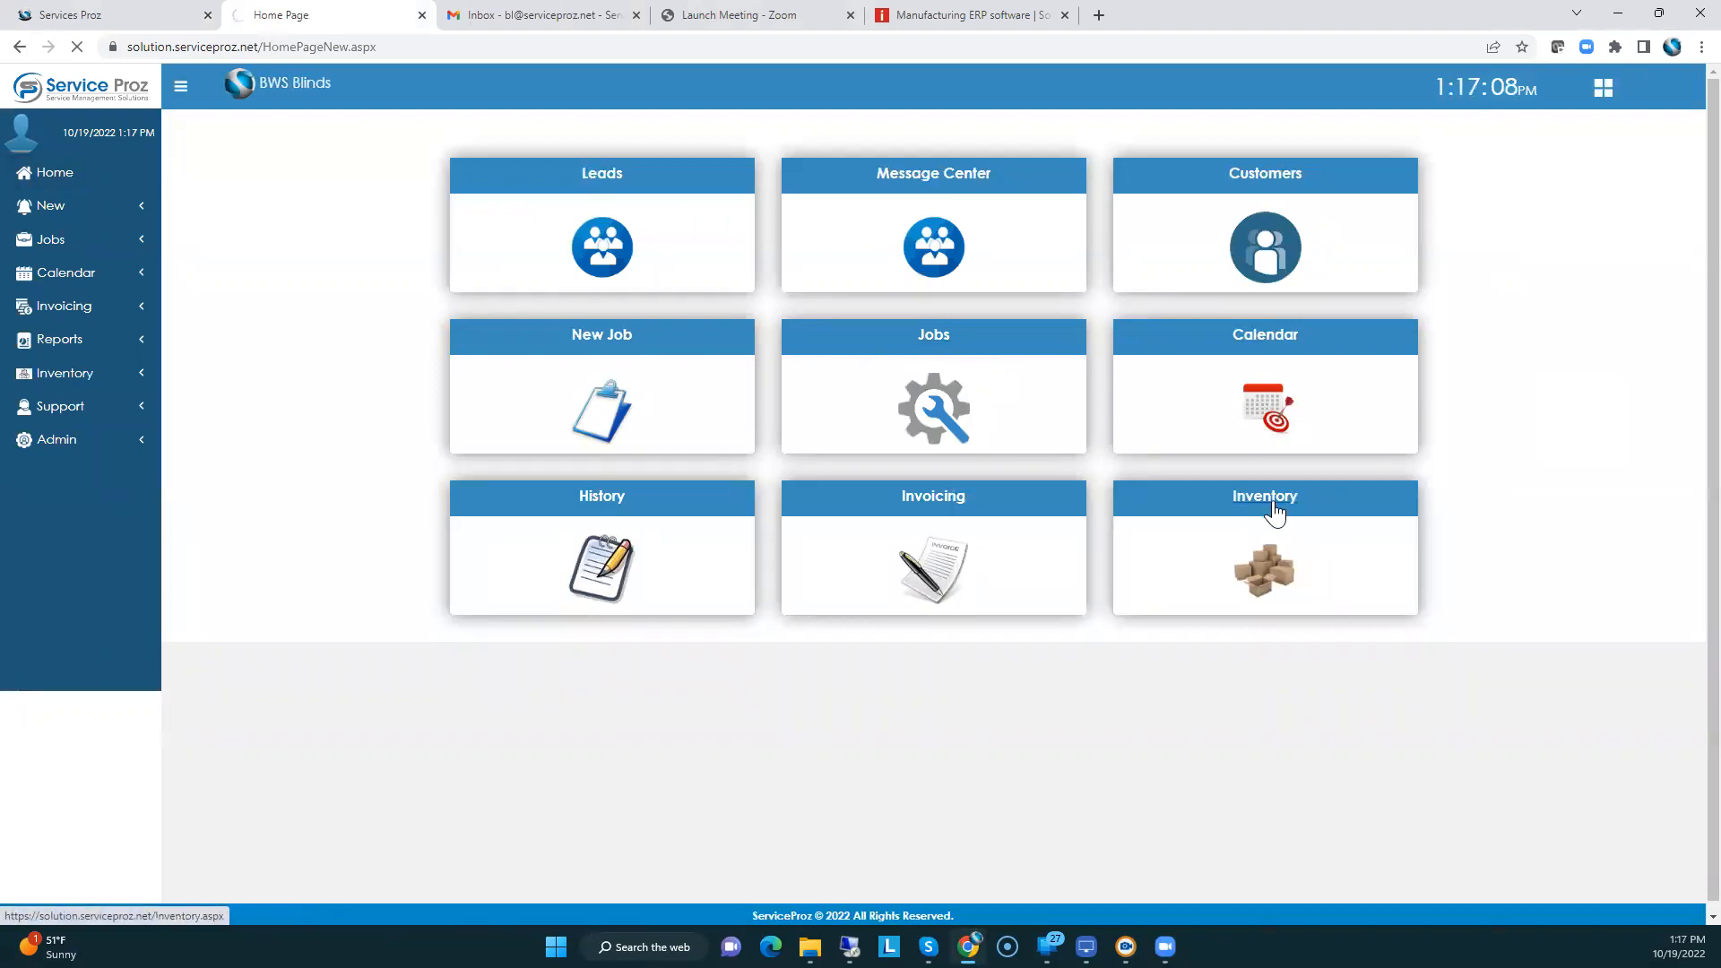
click(1263, 548)
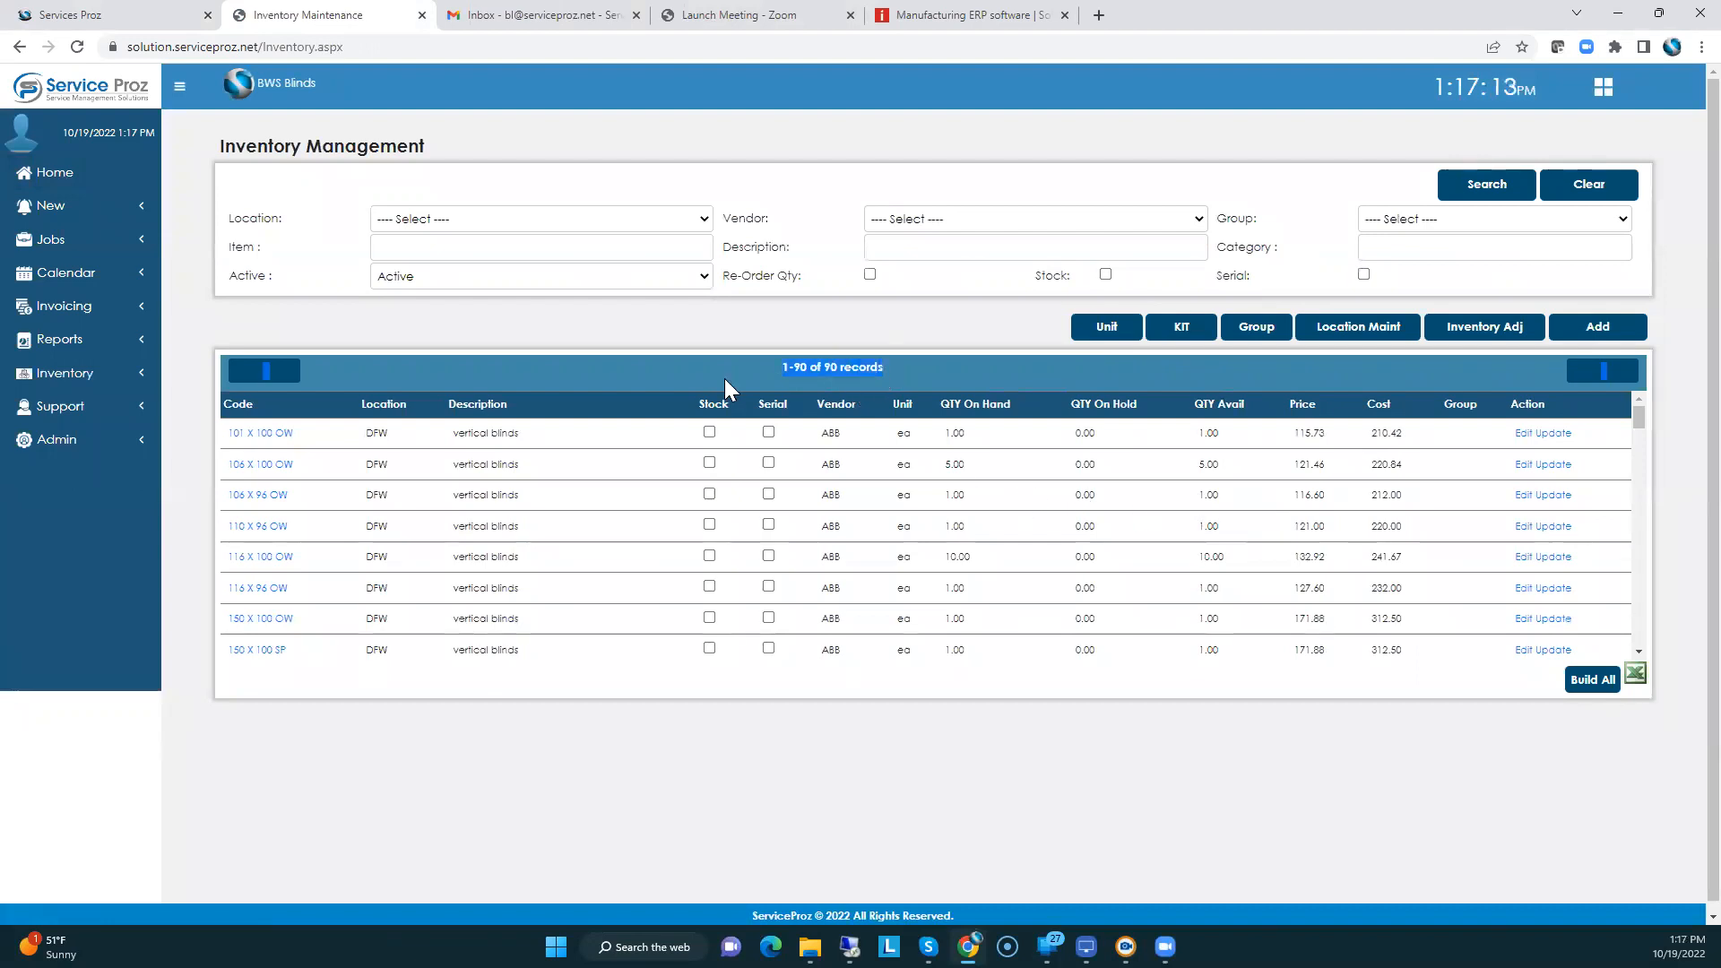
click(52, 172)
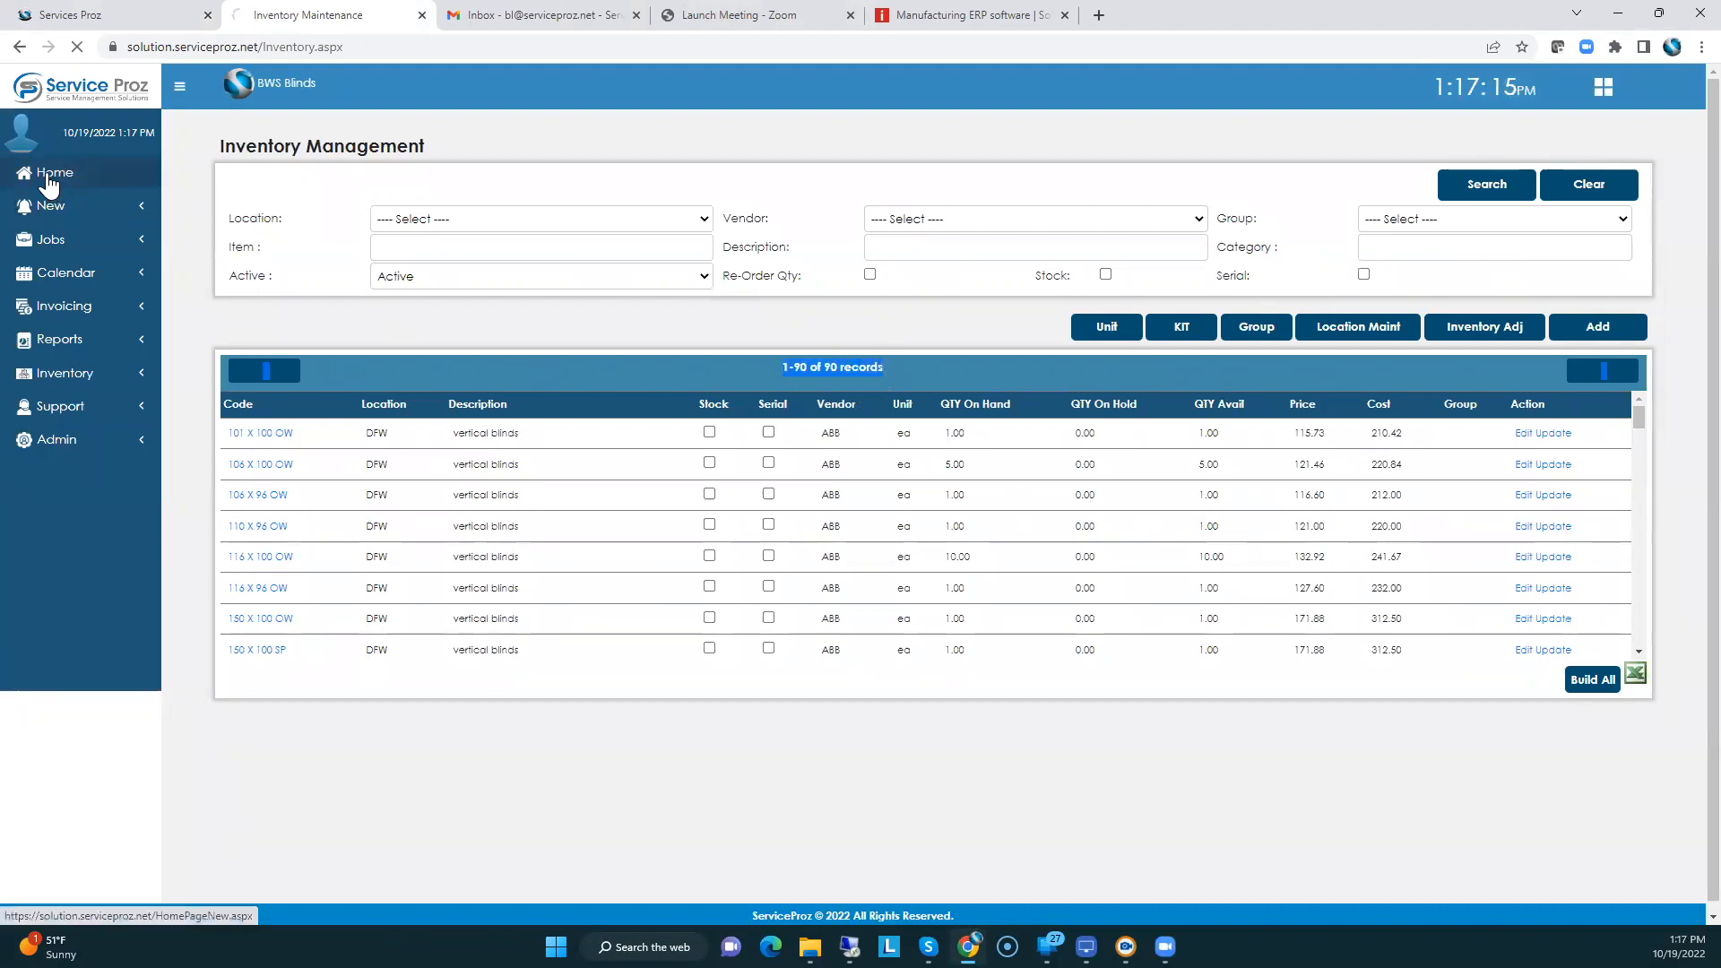
click(53, 172)
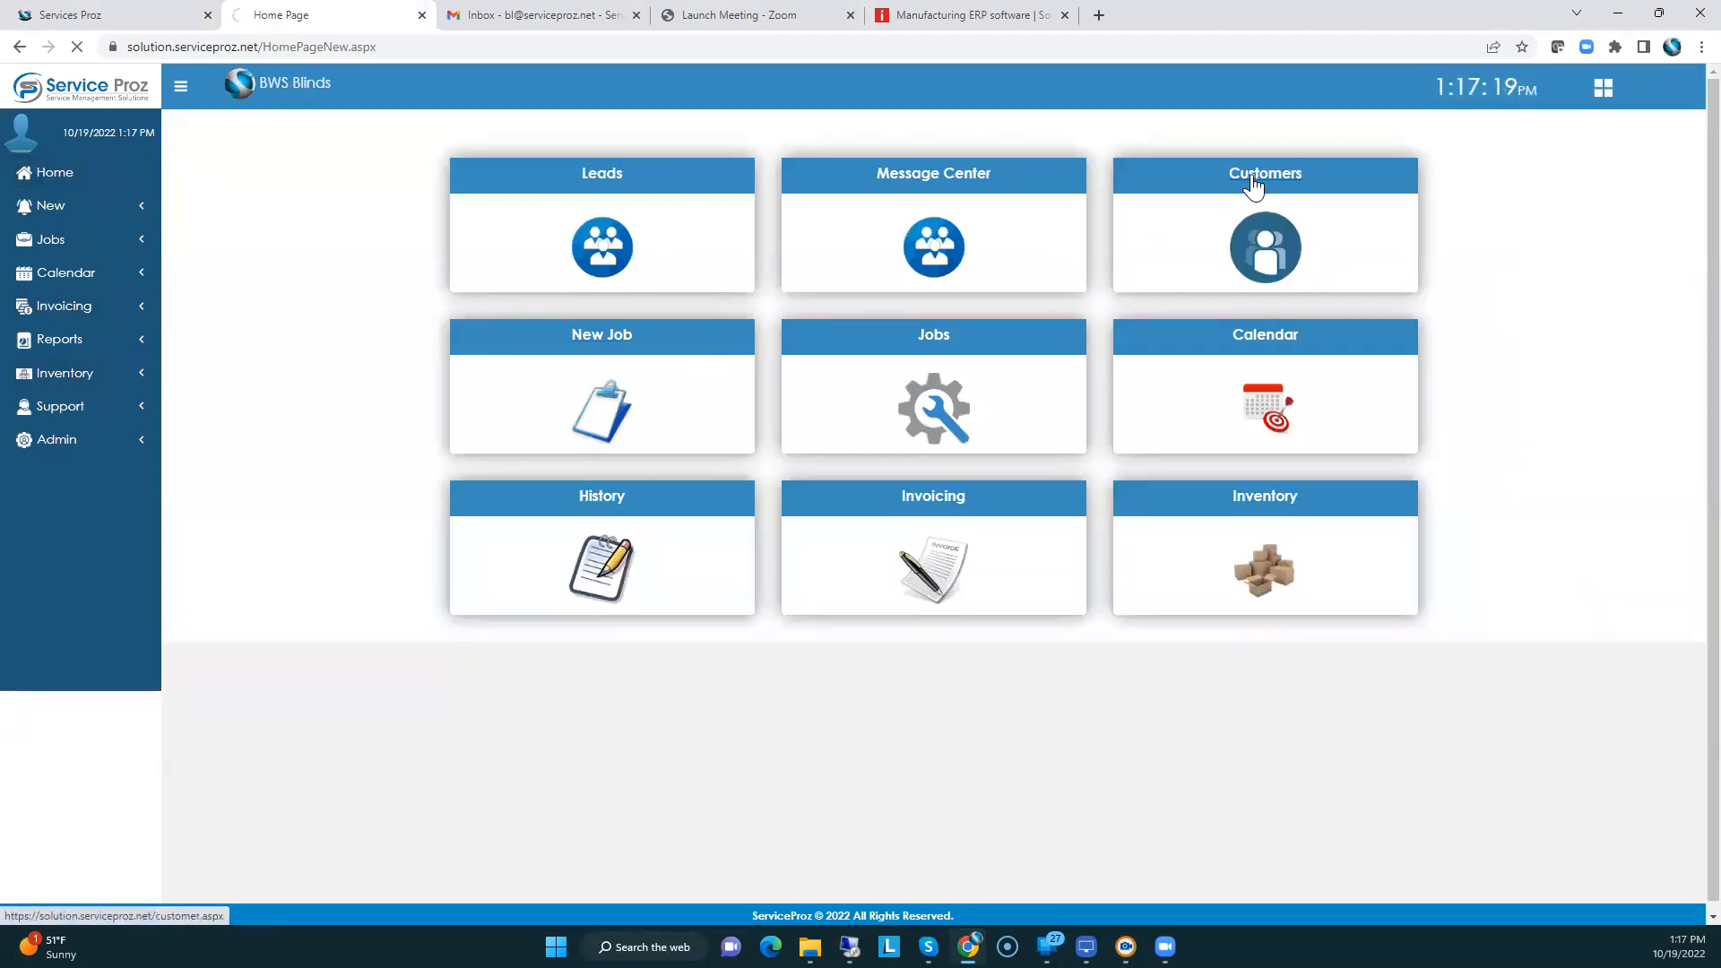
- Browse the 42-customer list and open Carnegie Homes' record for editing
click(1263, 173)
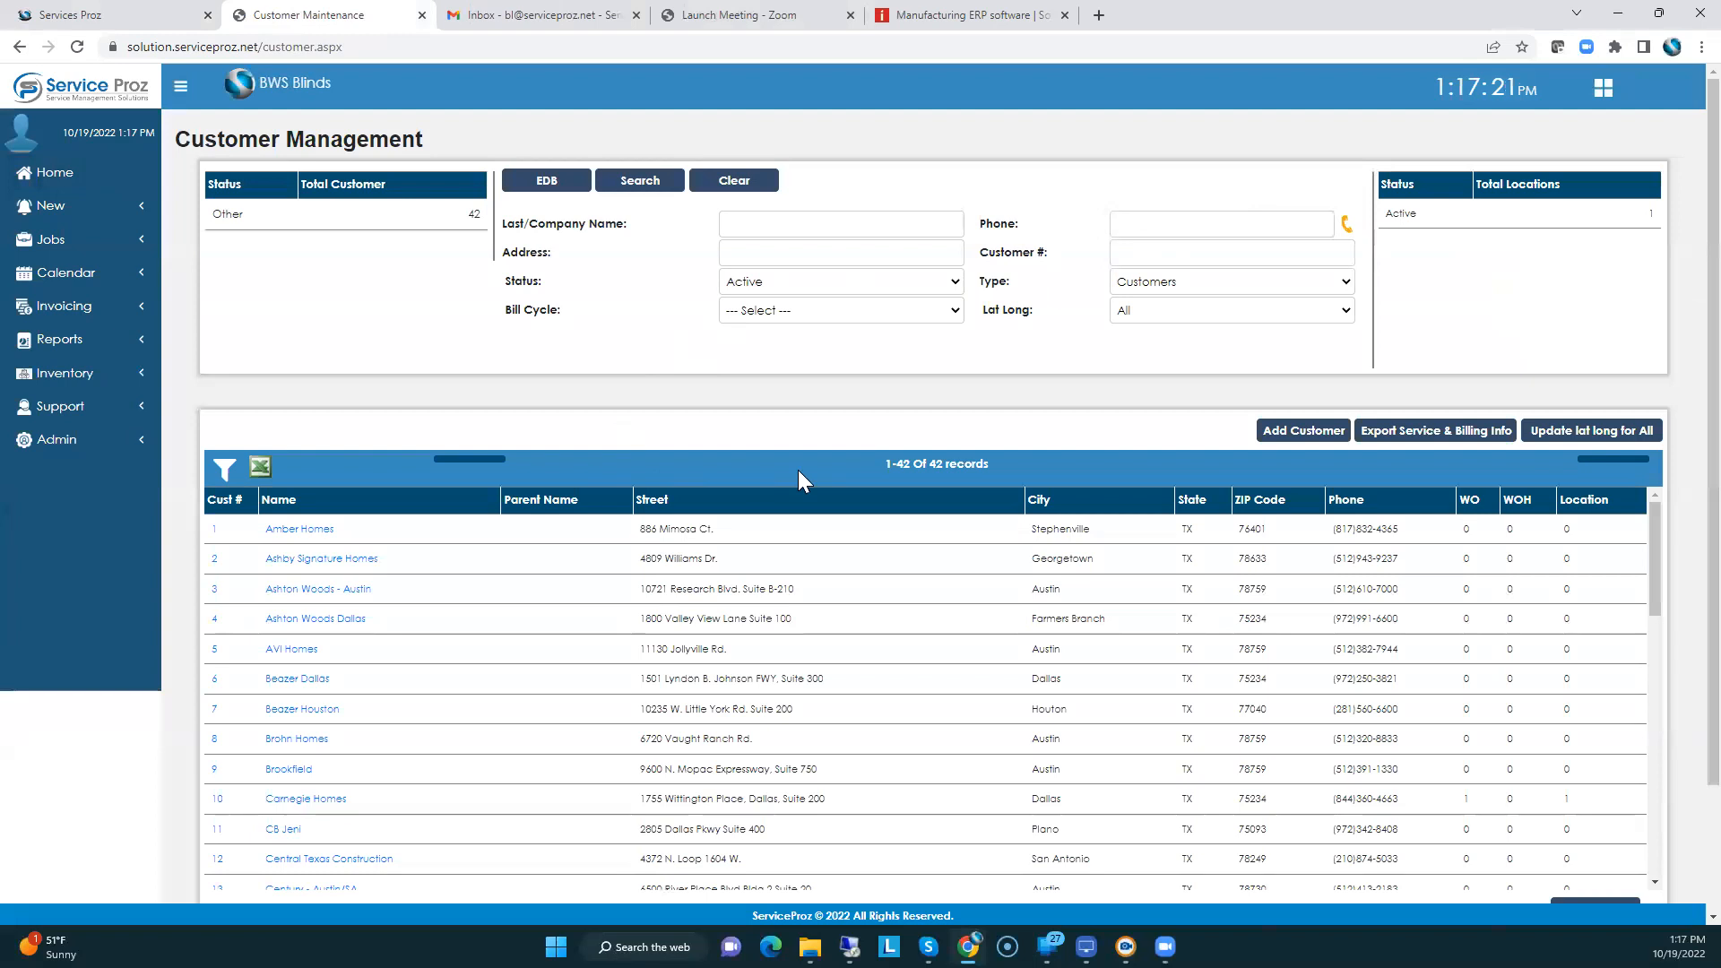
scroll(down, 3)
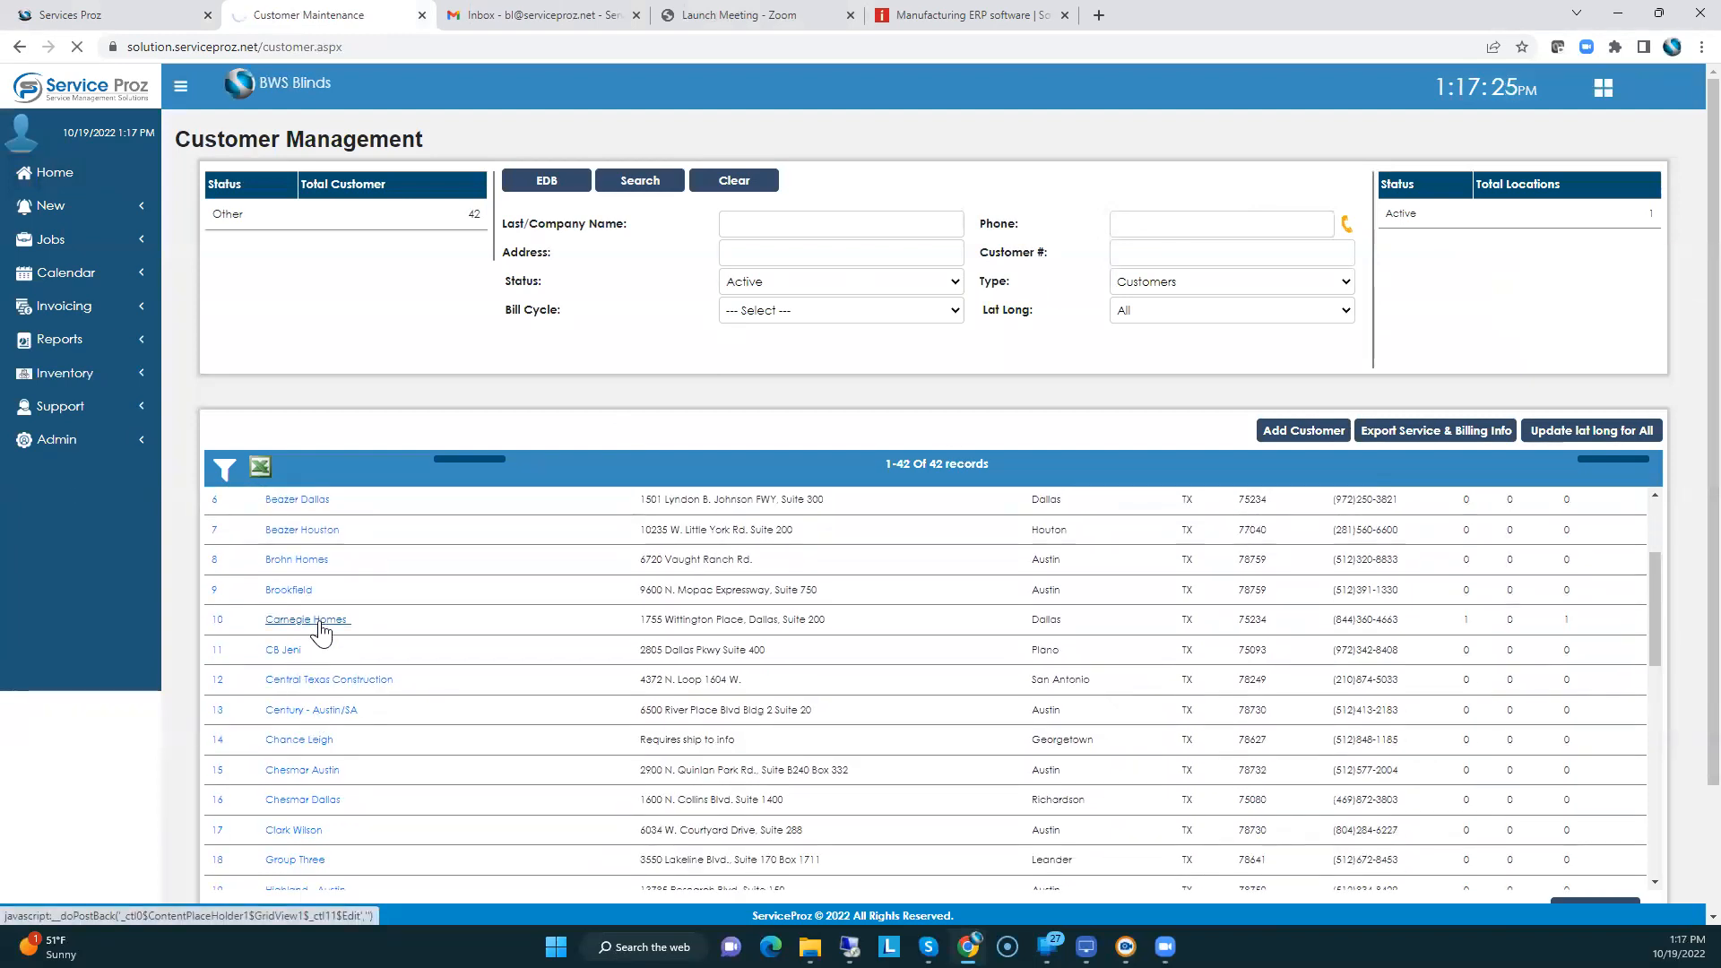
click(308, 619)
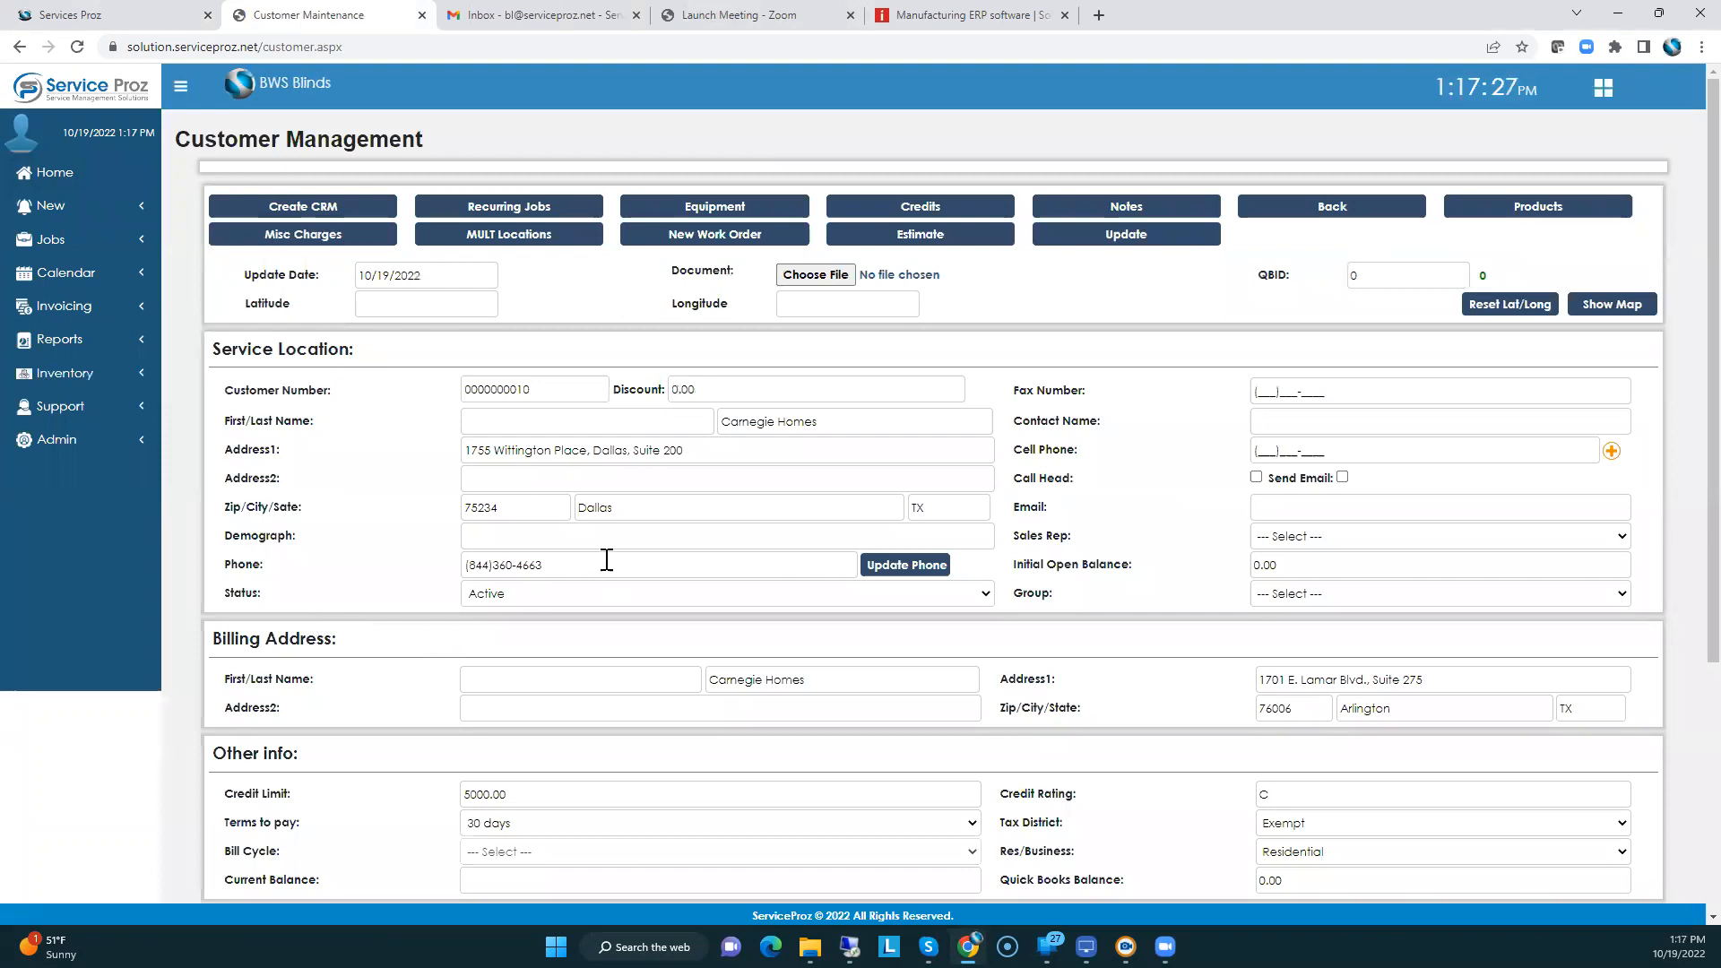
click(724, 449)
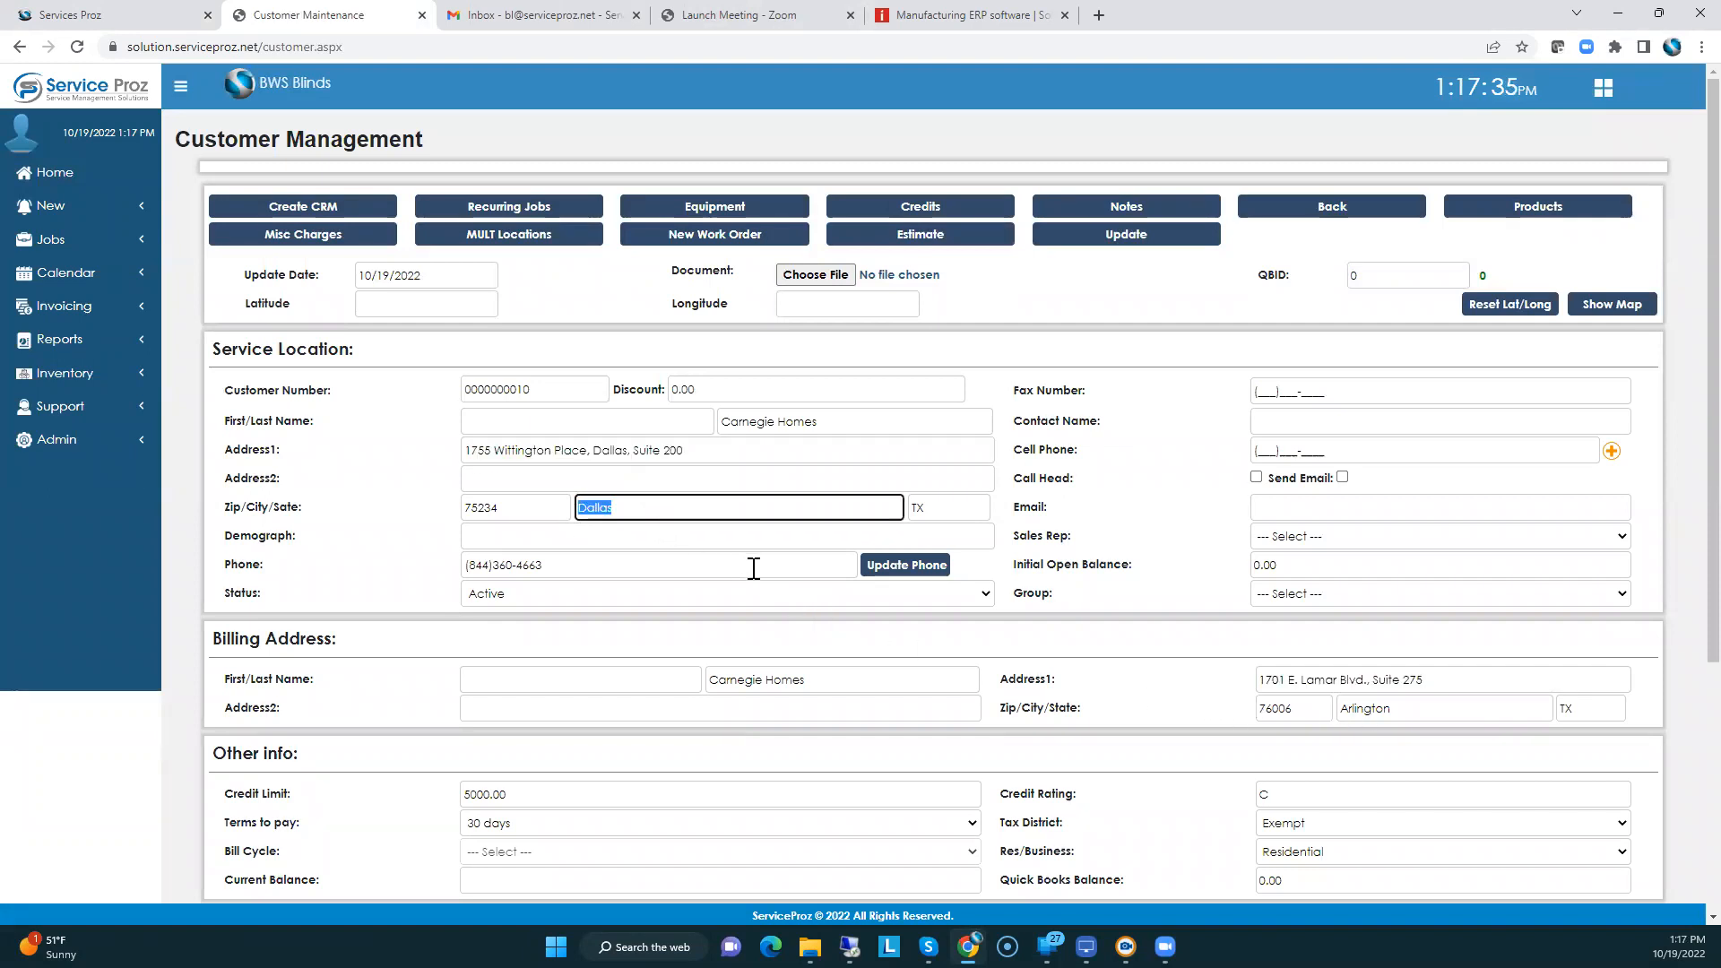
scroll(down, 3)
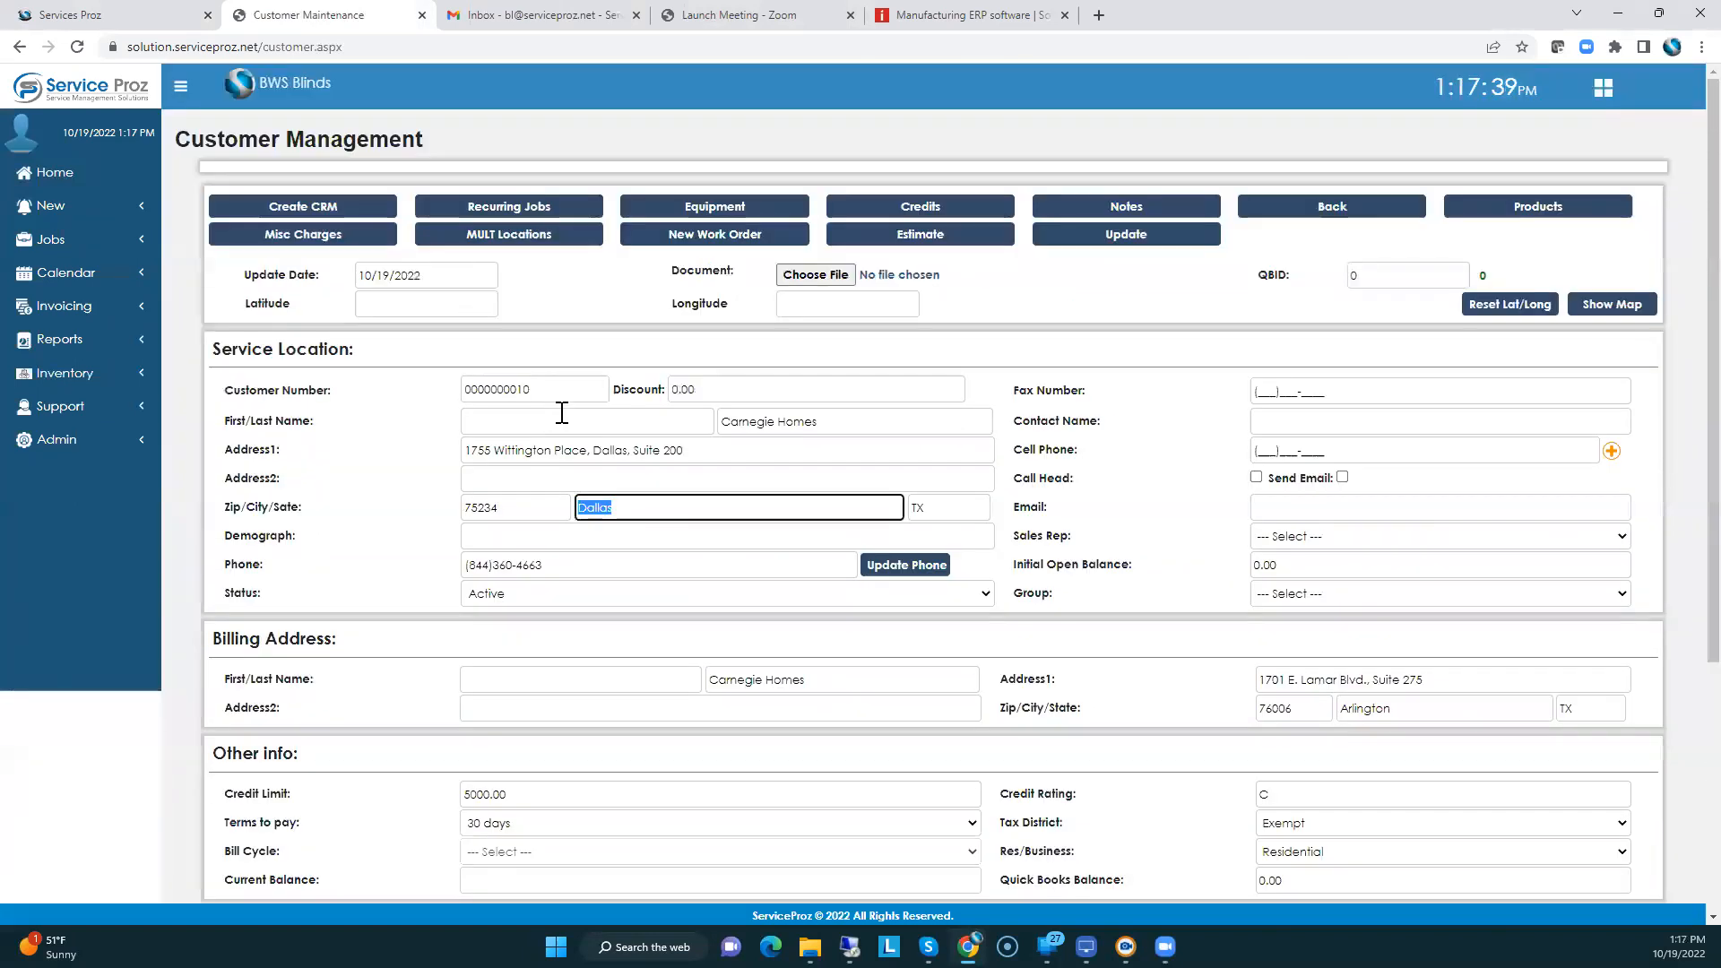
mouse_move(934, 533)
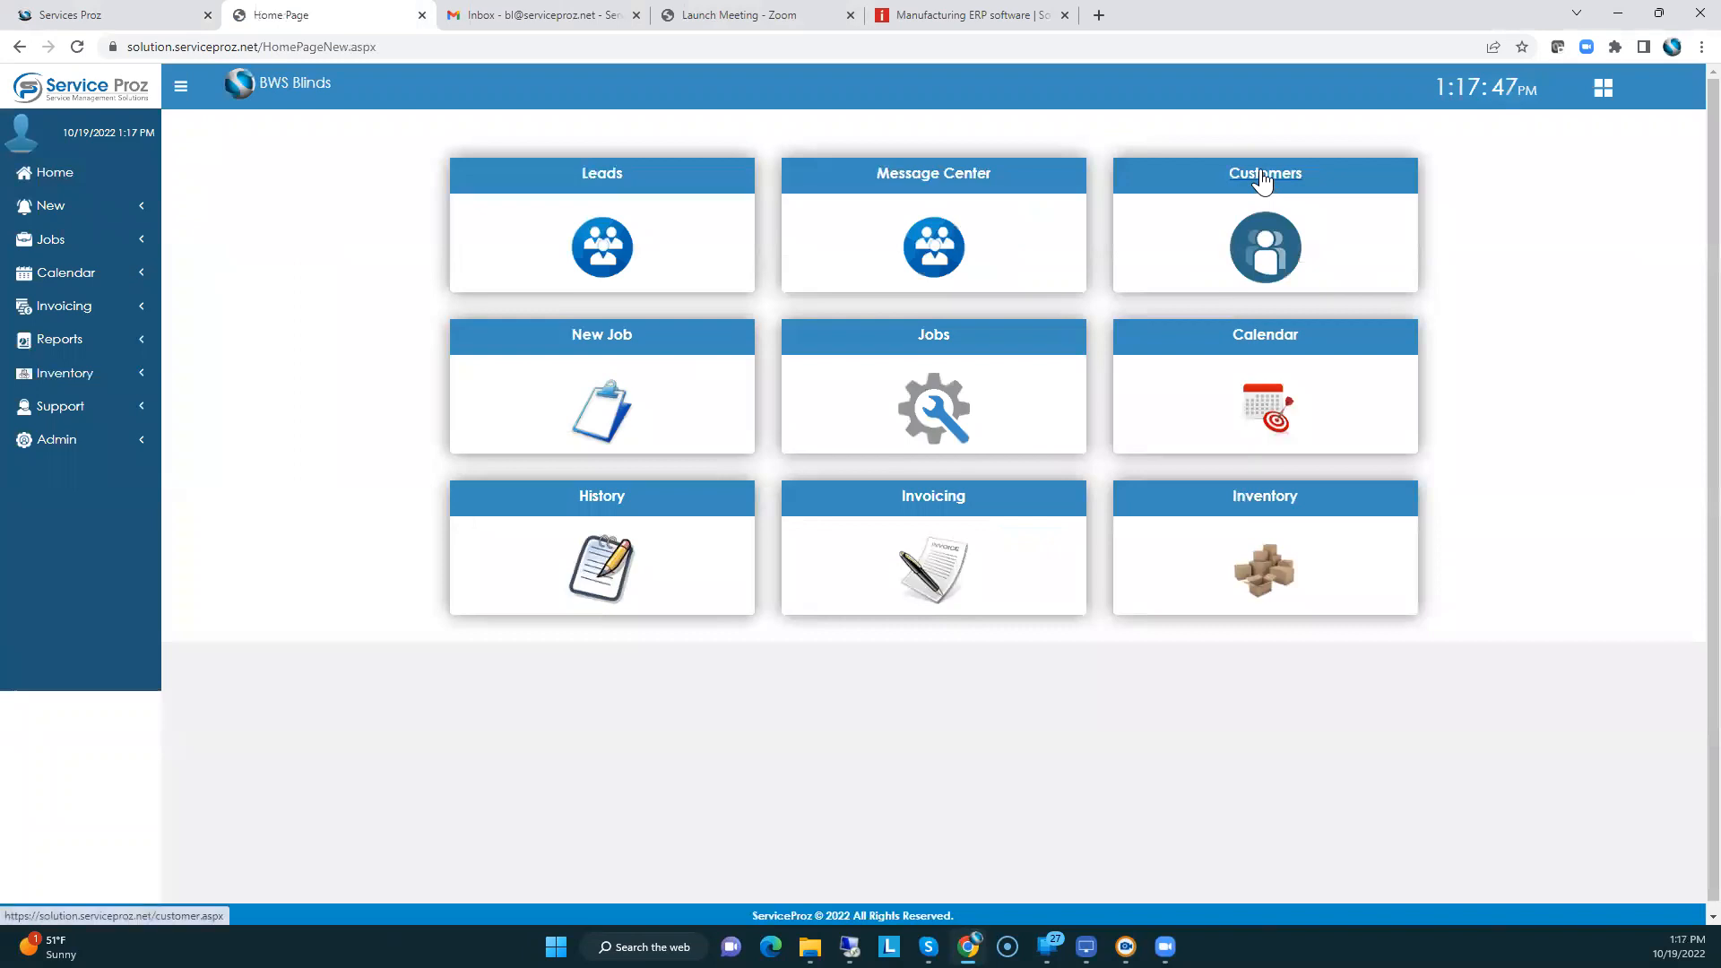
mouse_move(1252, 214)
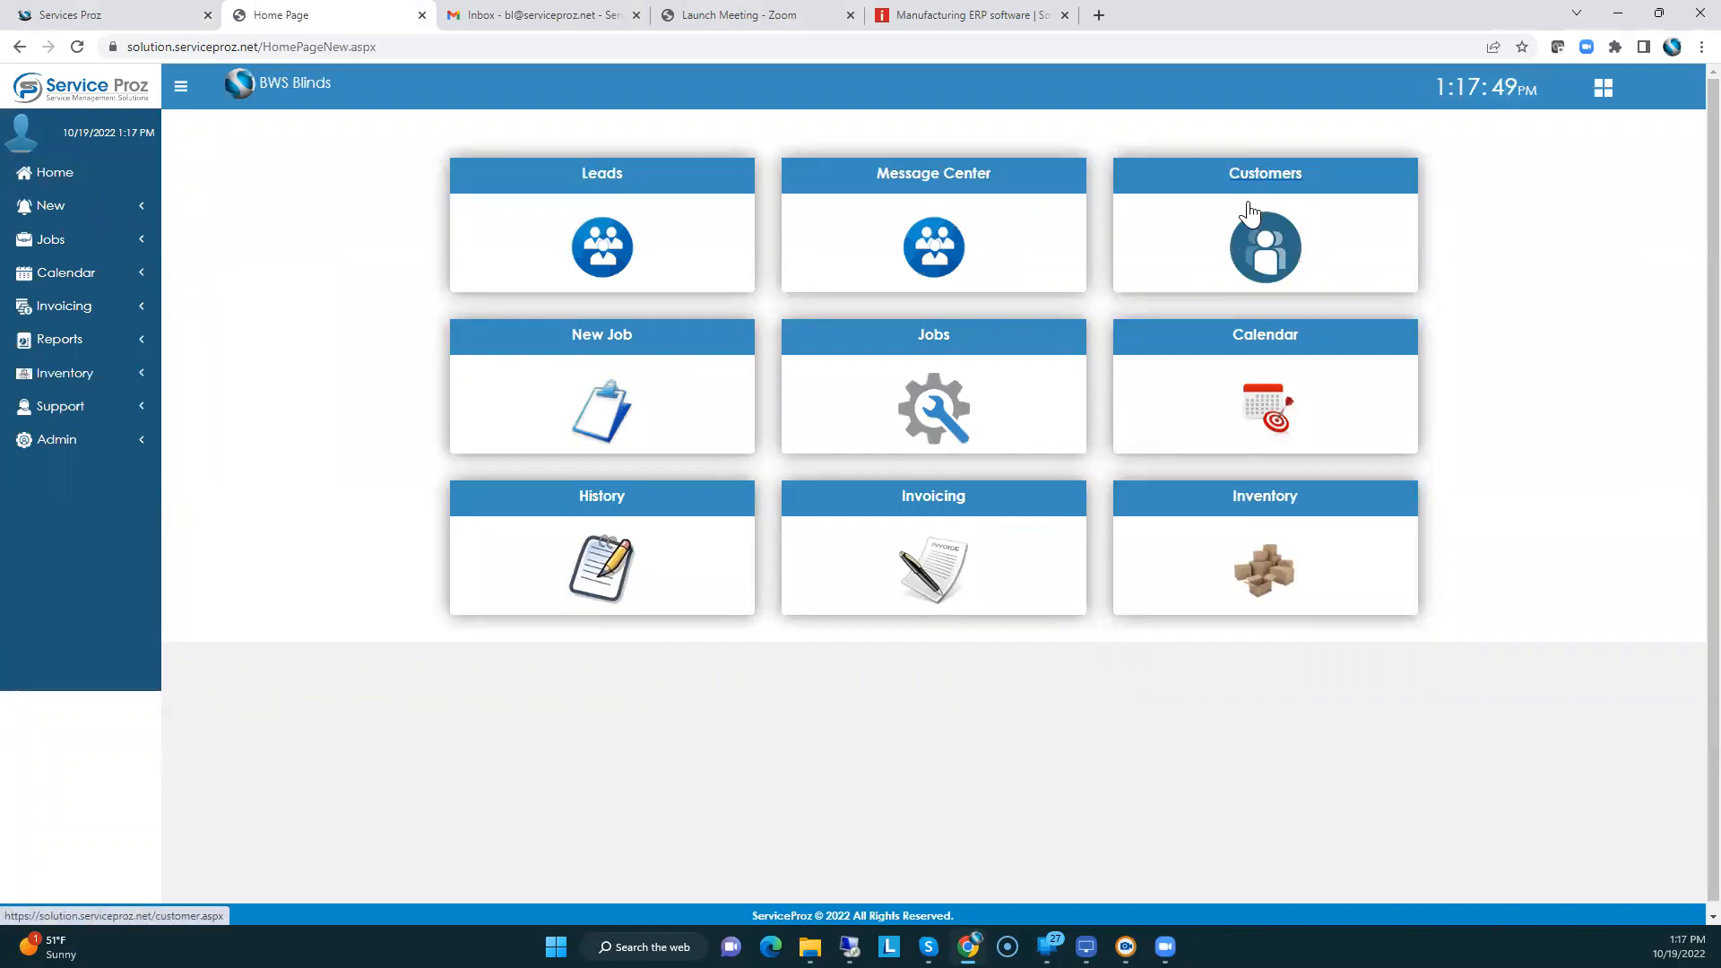
mouse_move(1258, 181)
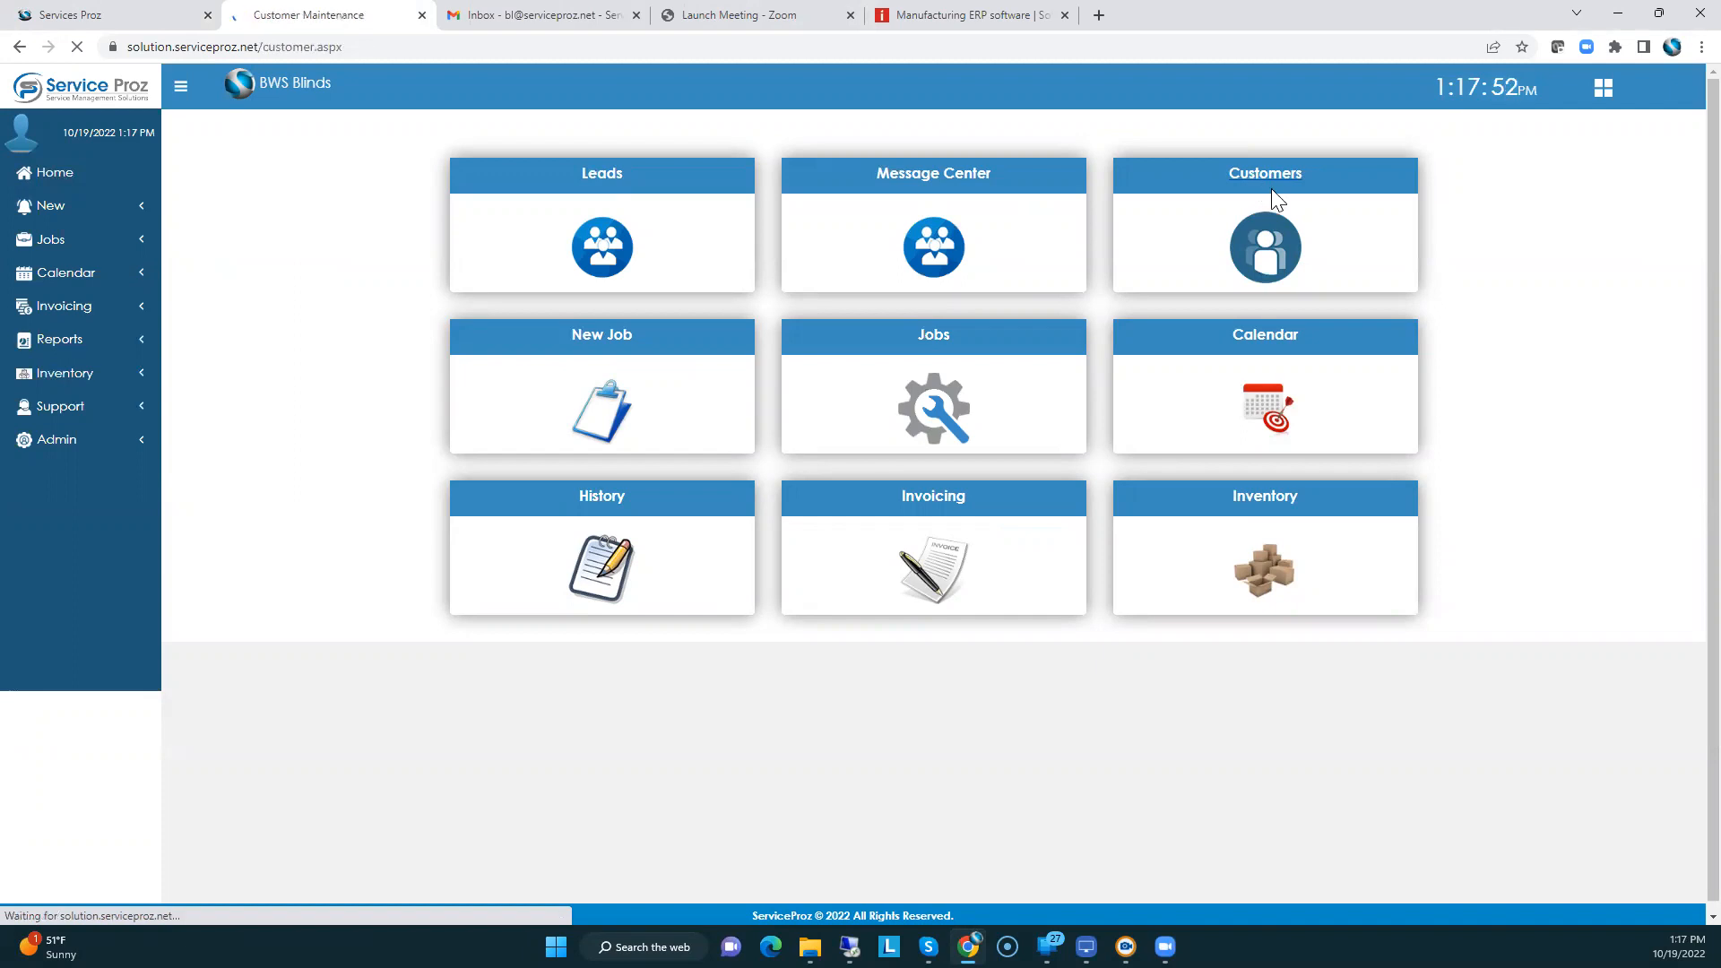
- Open the employee list under Admin > Job Setup > Employees
click(1263, 241)
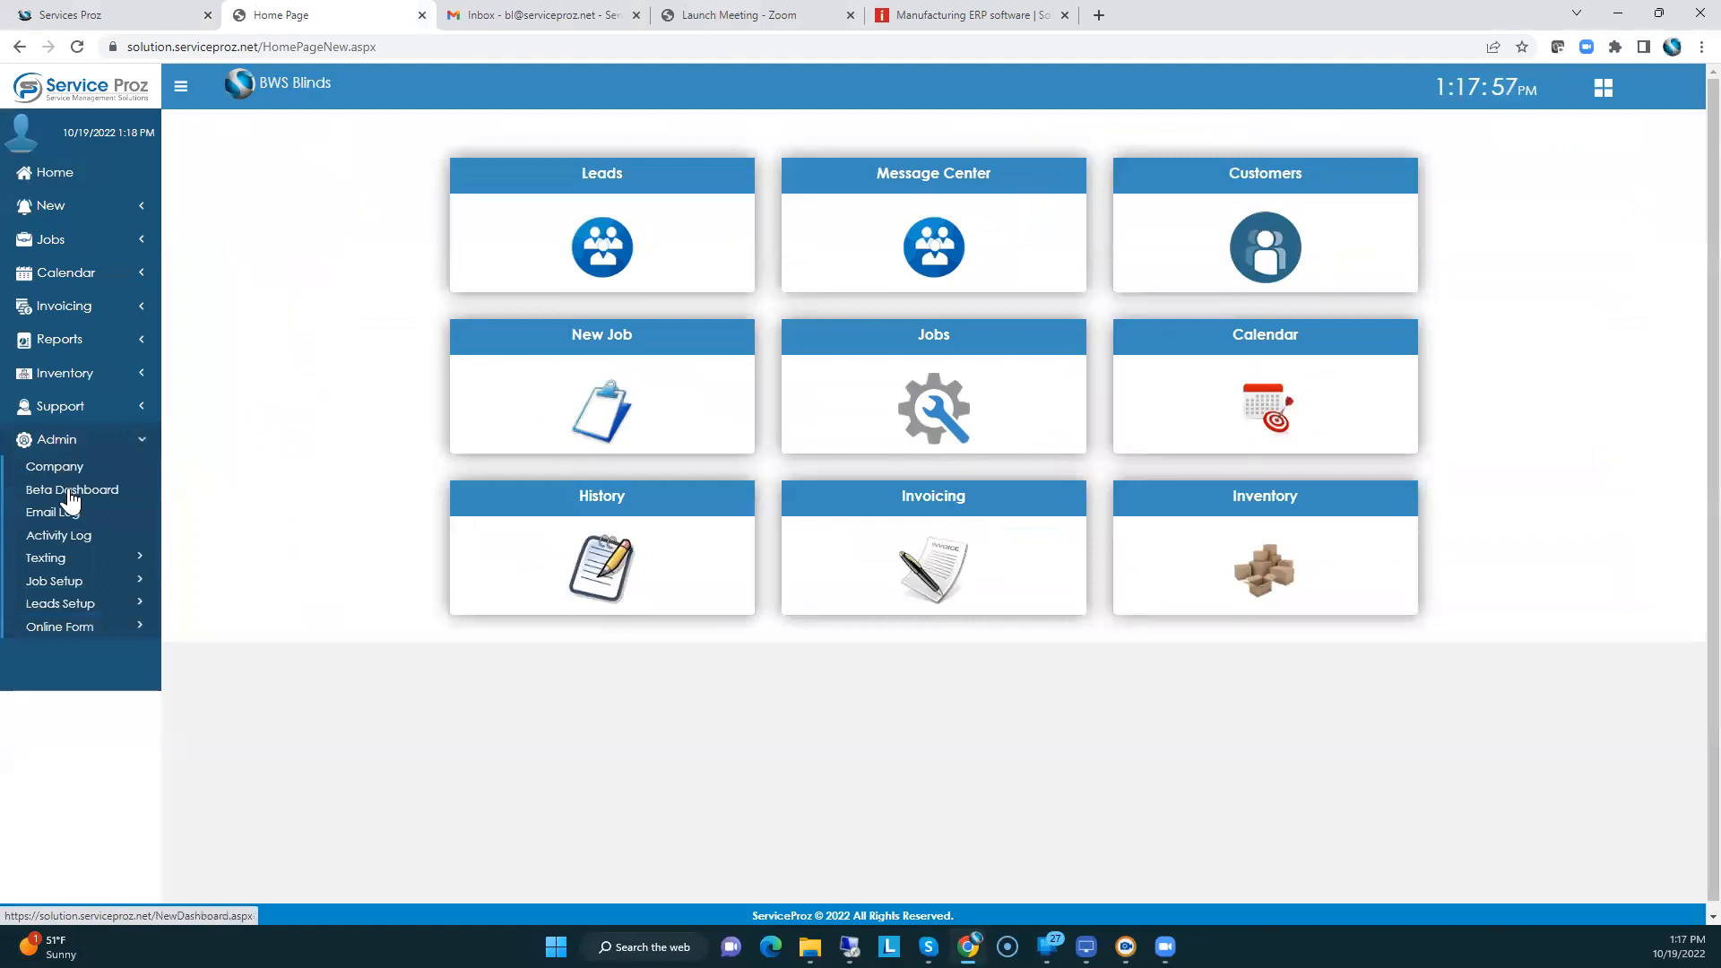
click(53, 581)
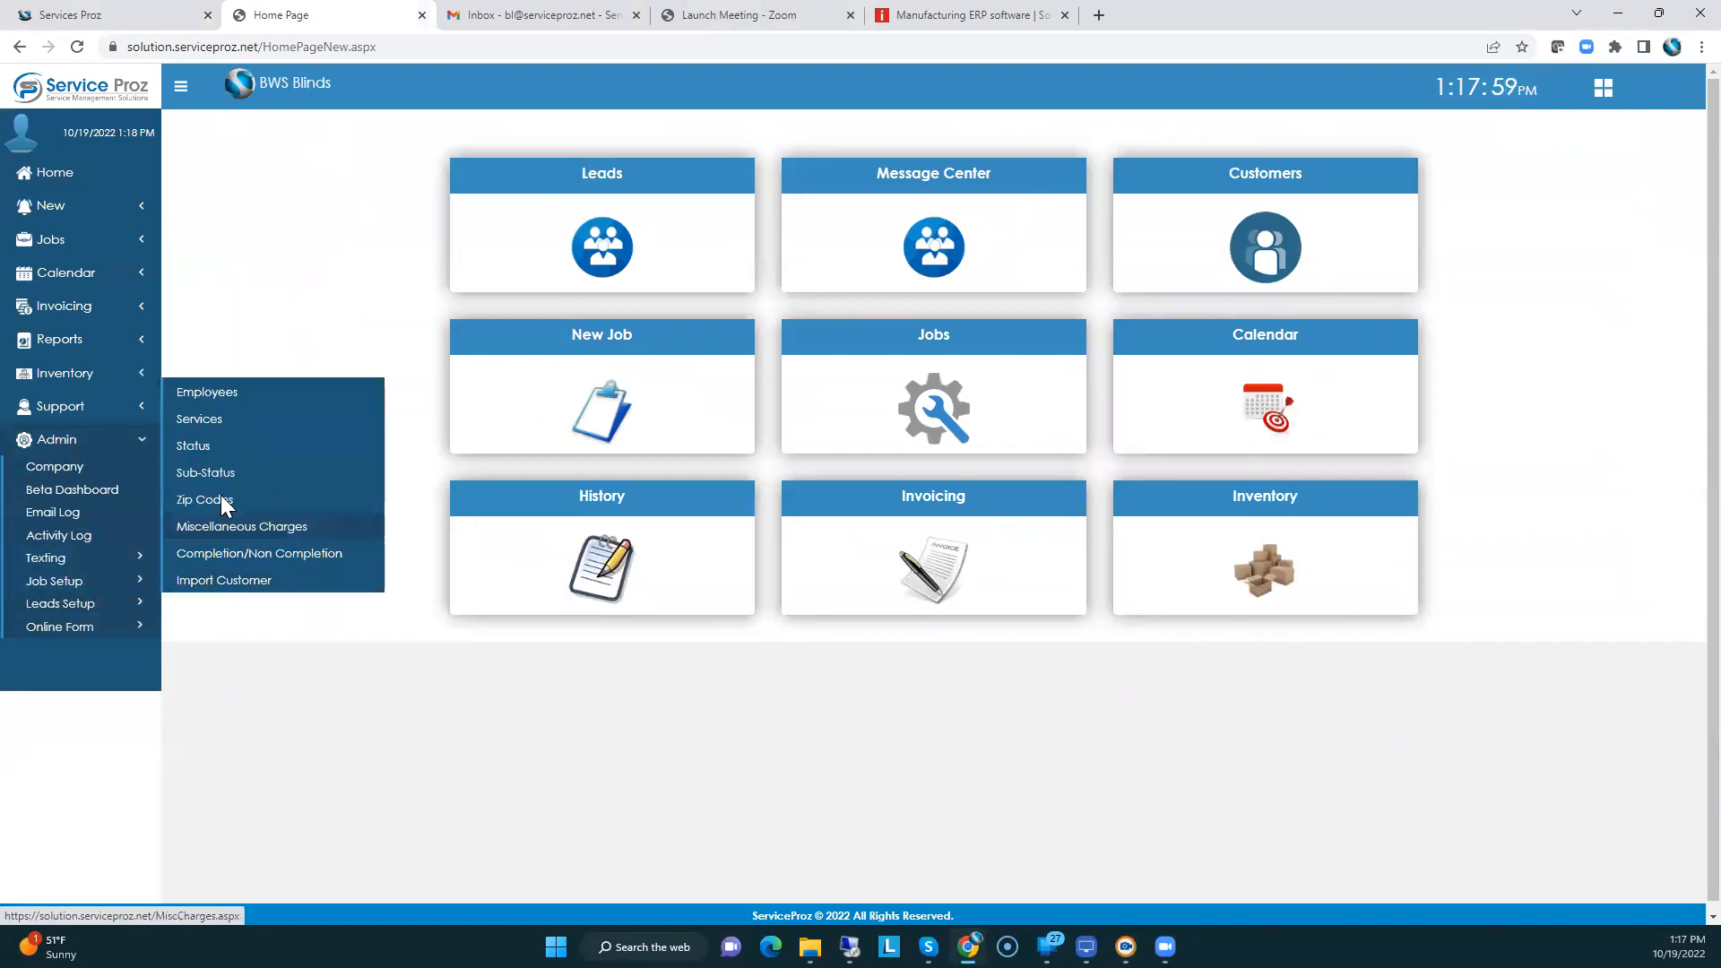
click(207, 392)
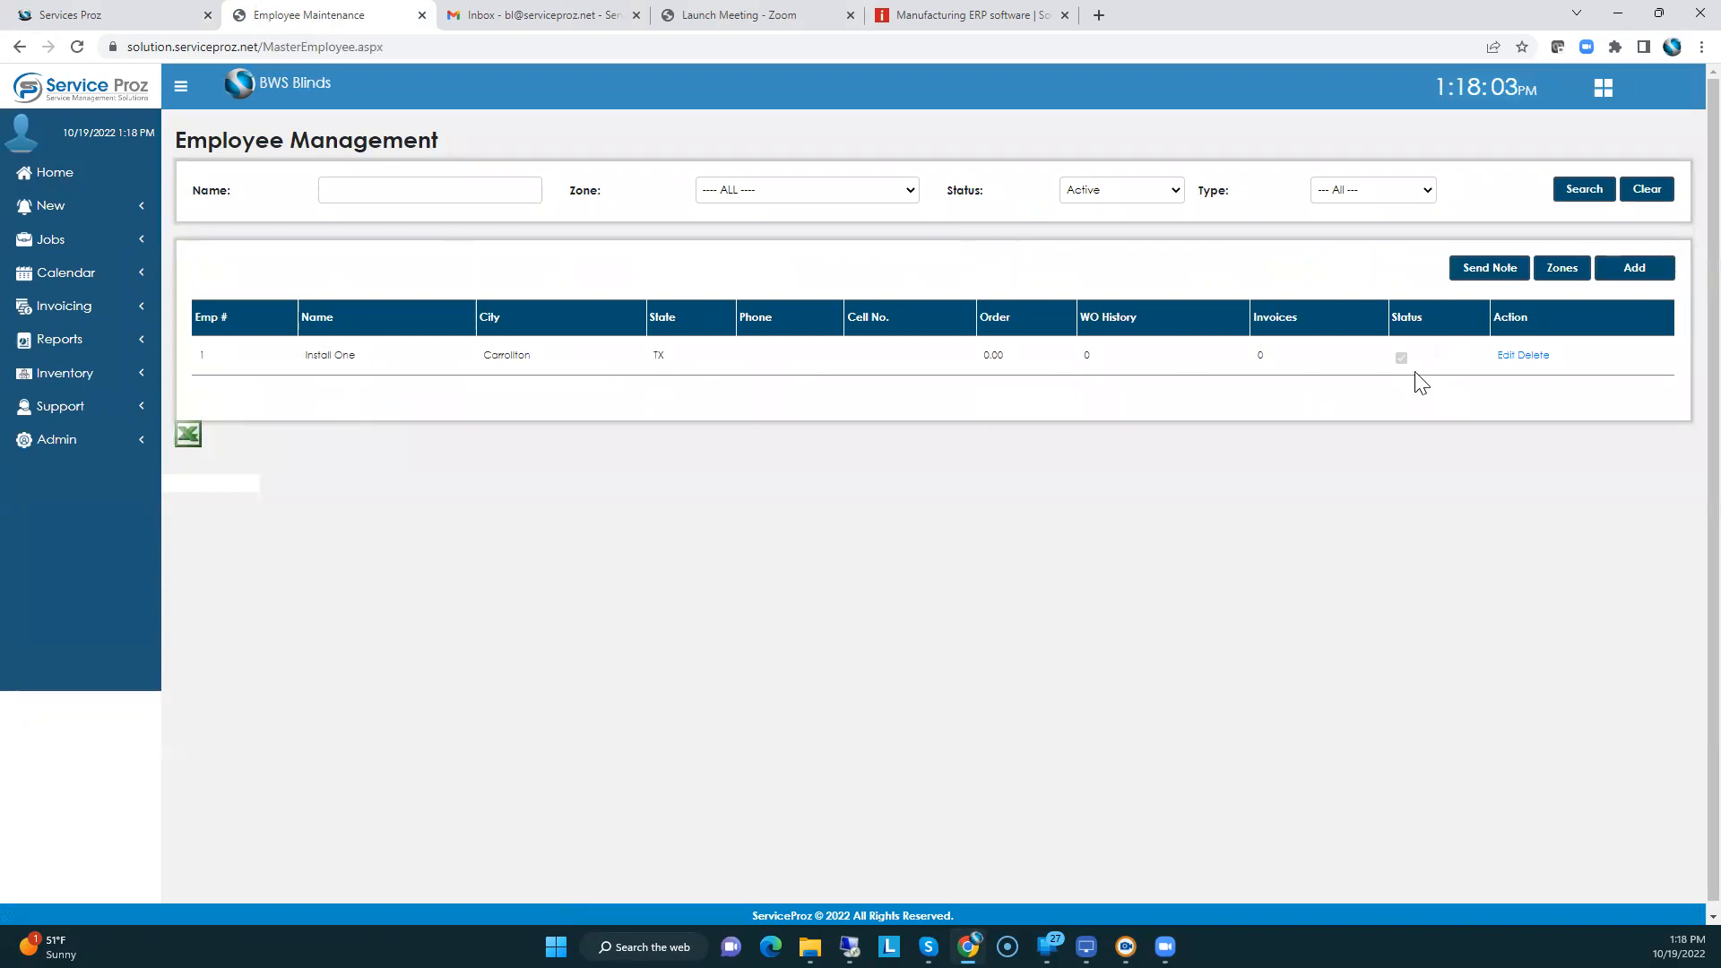
mouse_move(1480, 322)
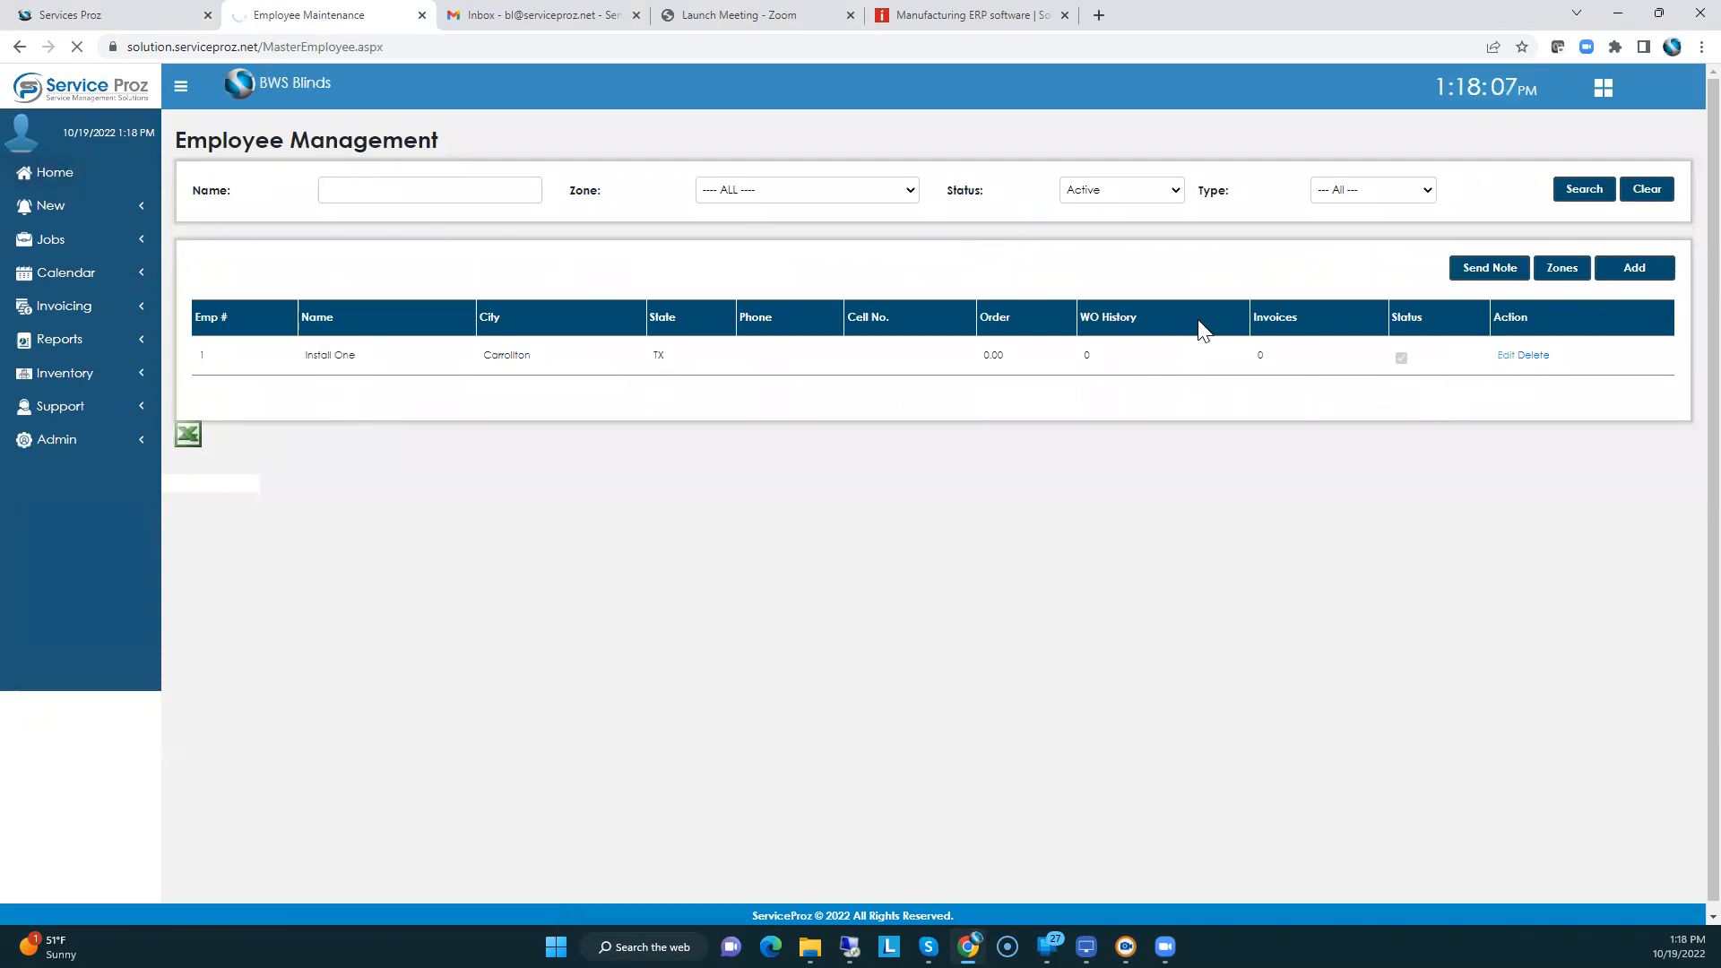
- Open Install One's record, view its assigned zones, then close the zones dialog
click(1510, 355)
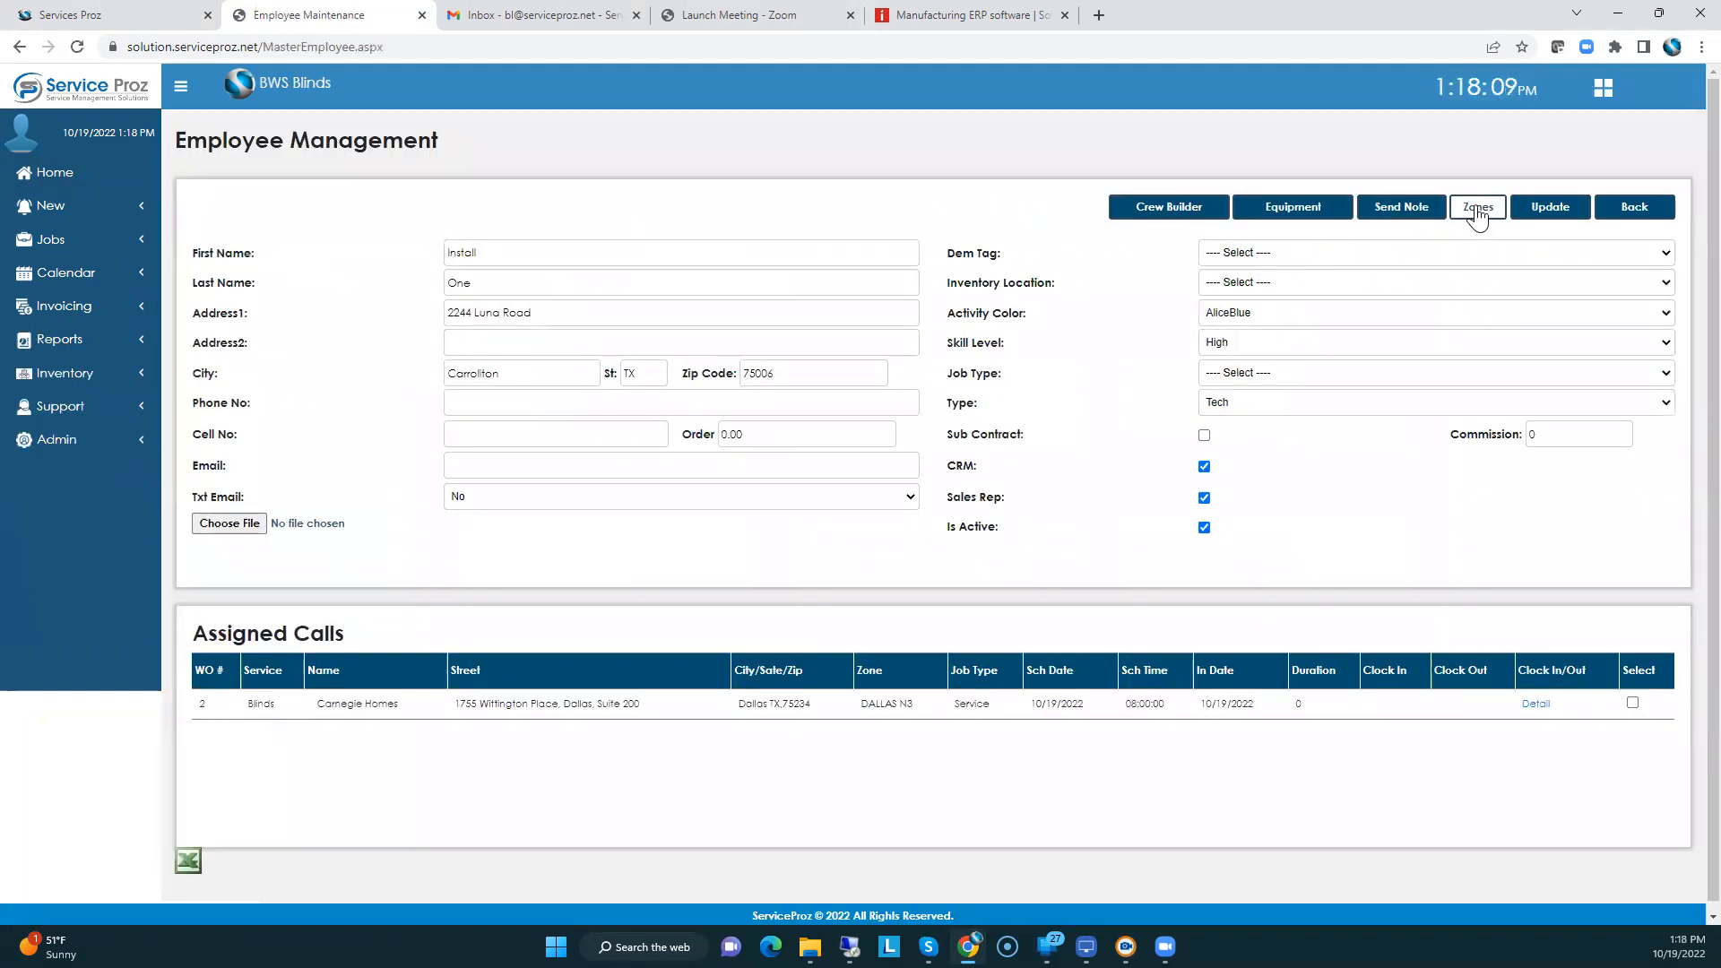
click(1476, 206)
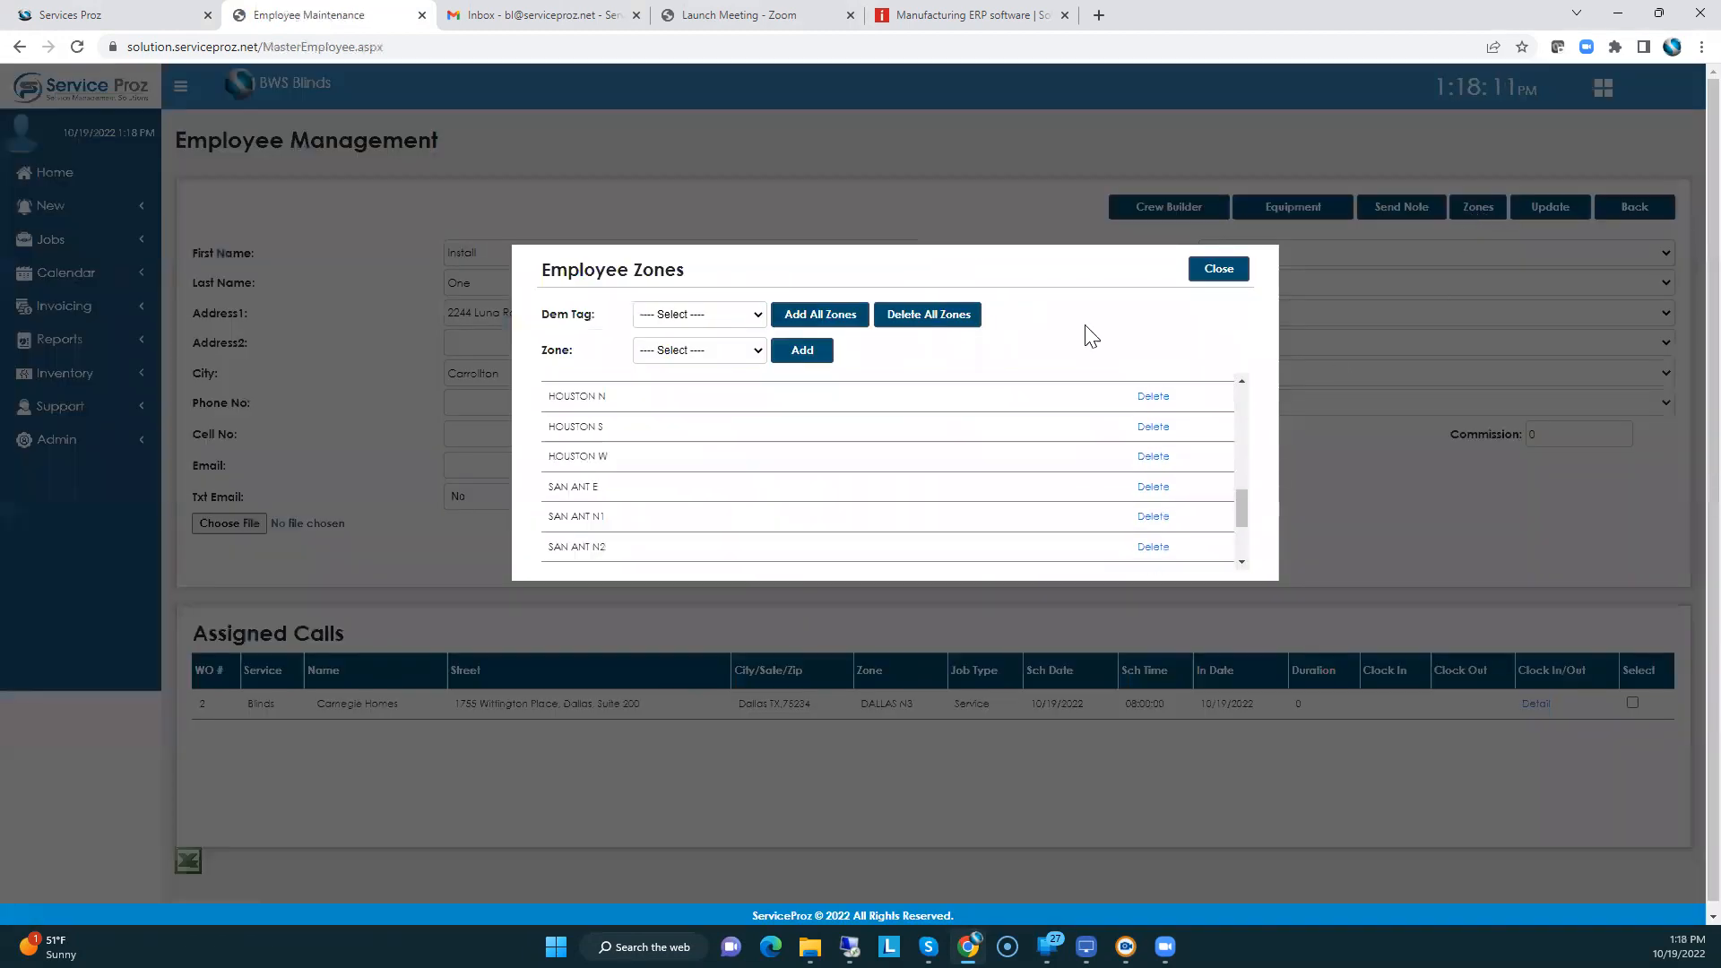
click(1217, 269)
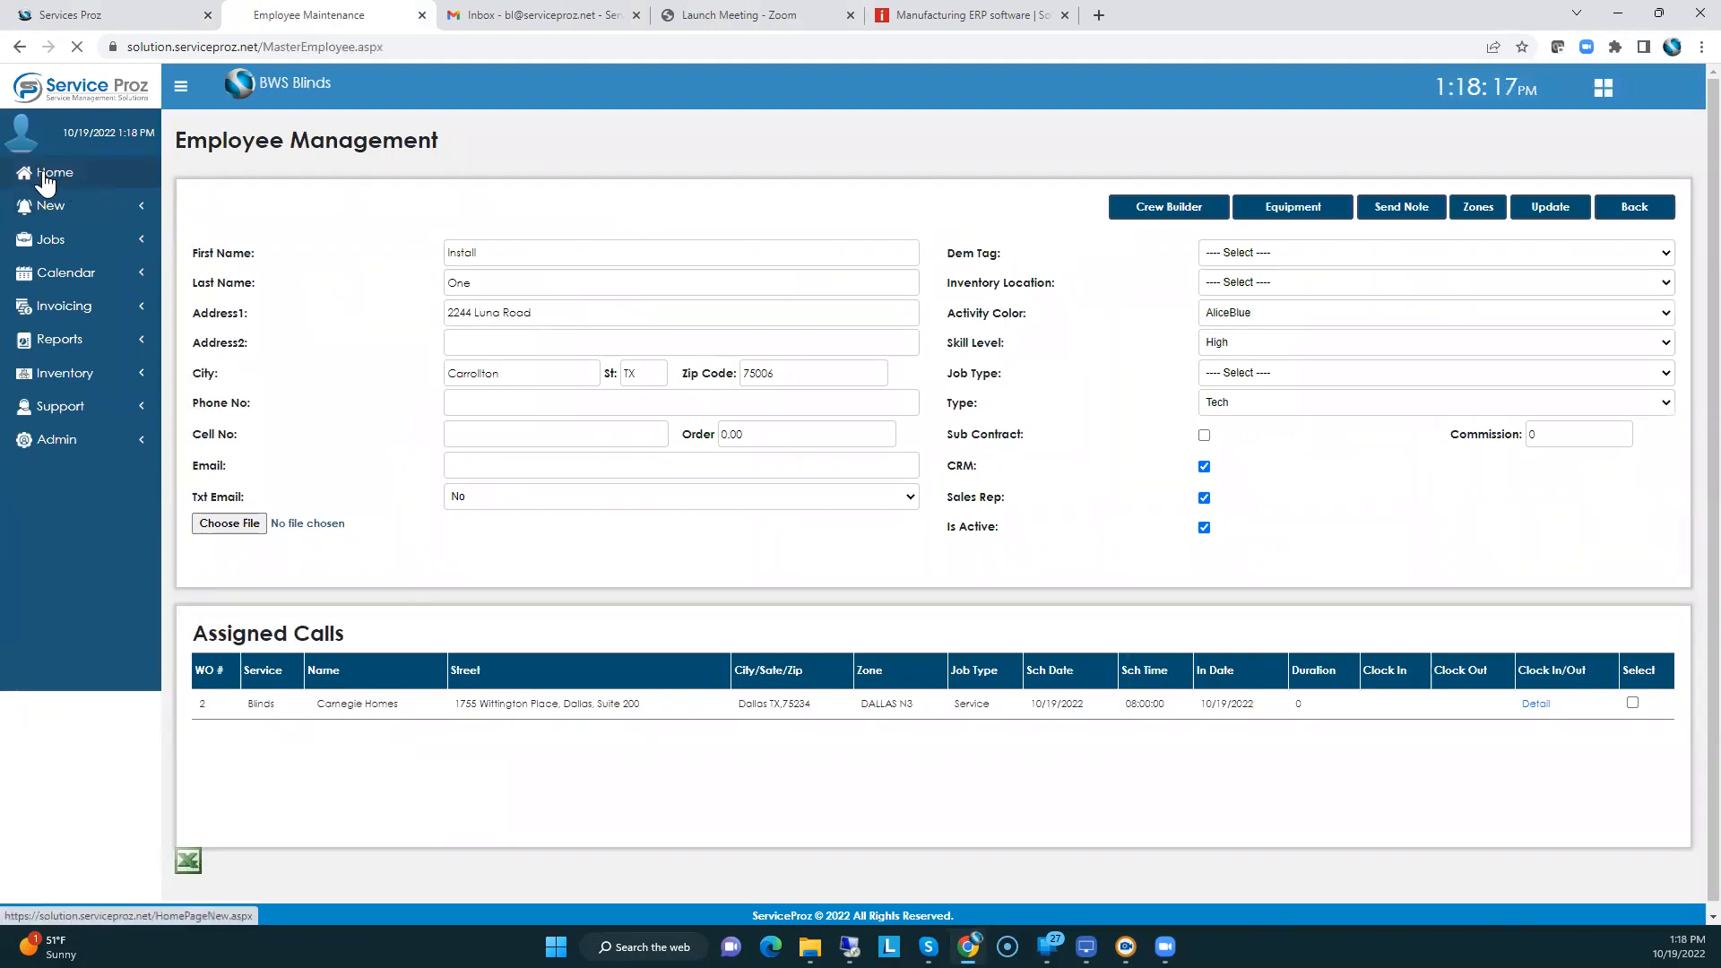
- Open the Service Proz work order 2 and generate its PDF report
click(54, 172)
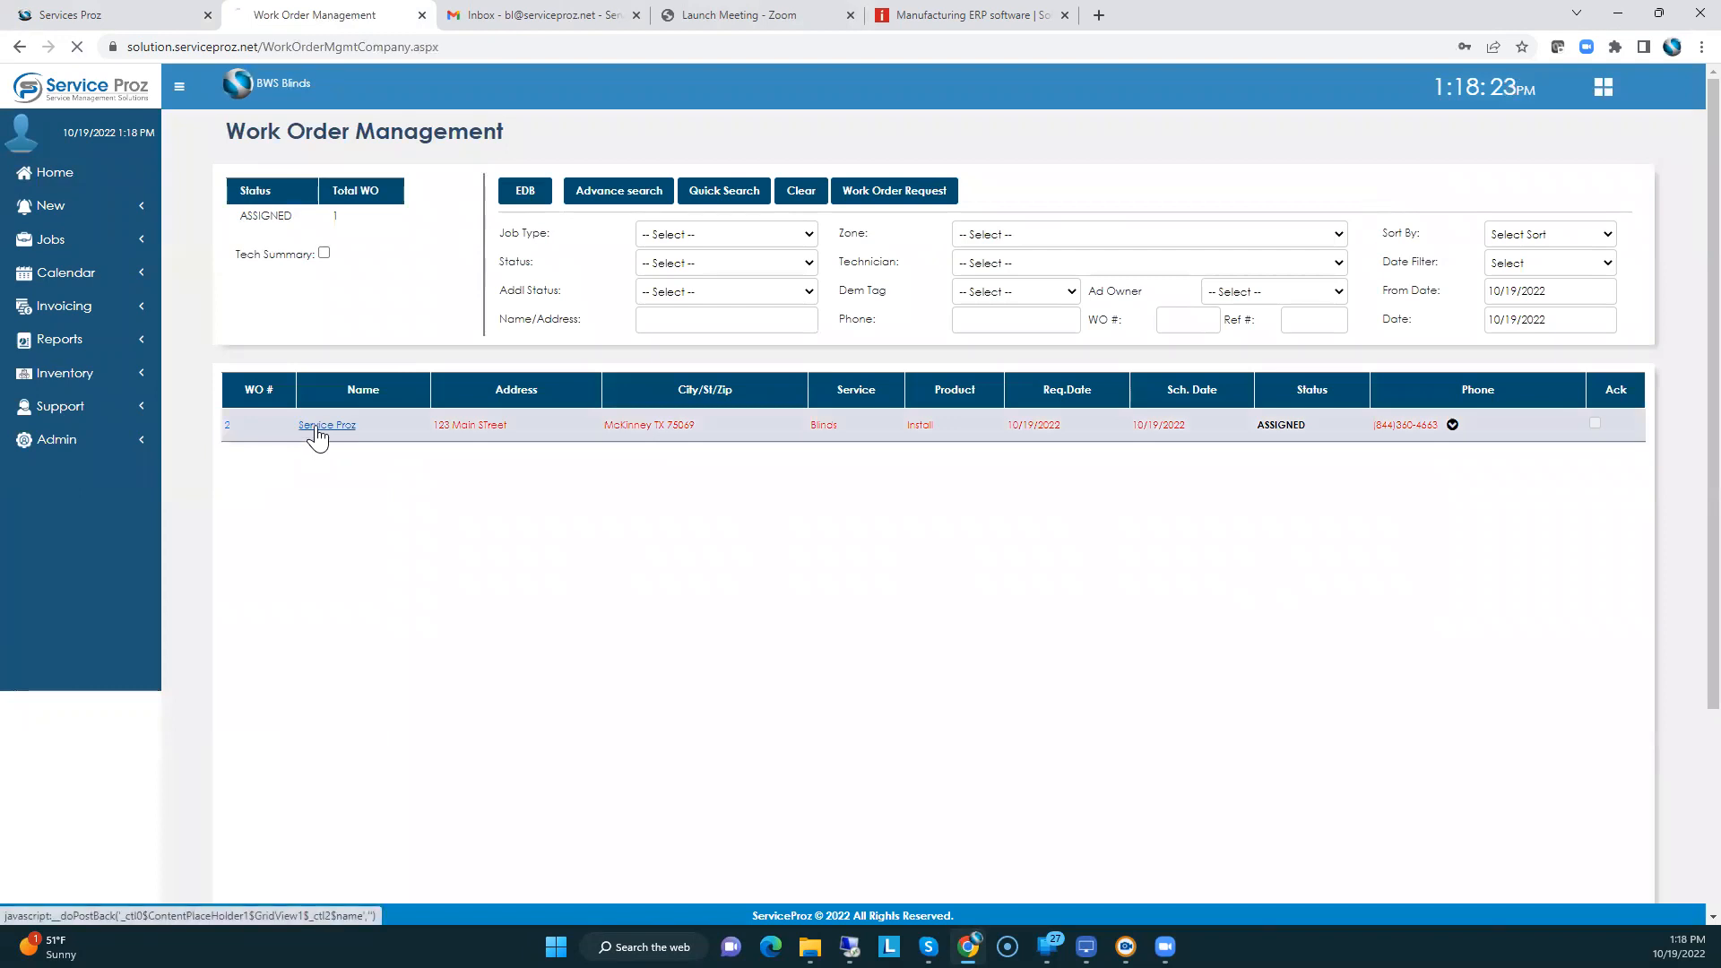
click(326, 425)
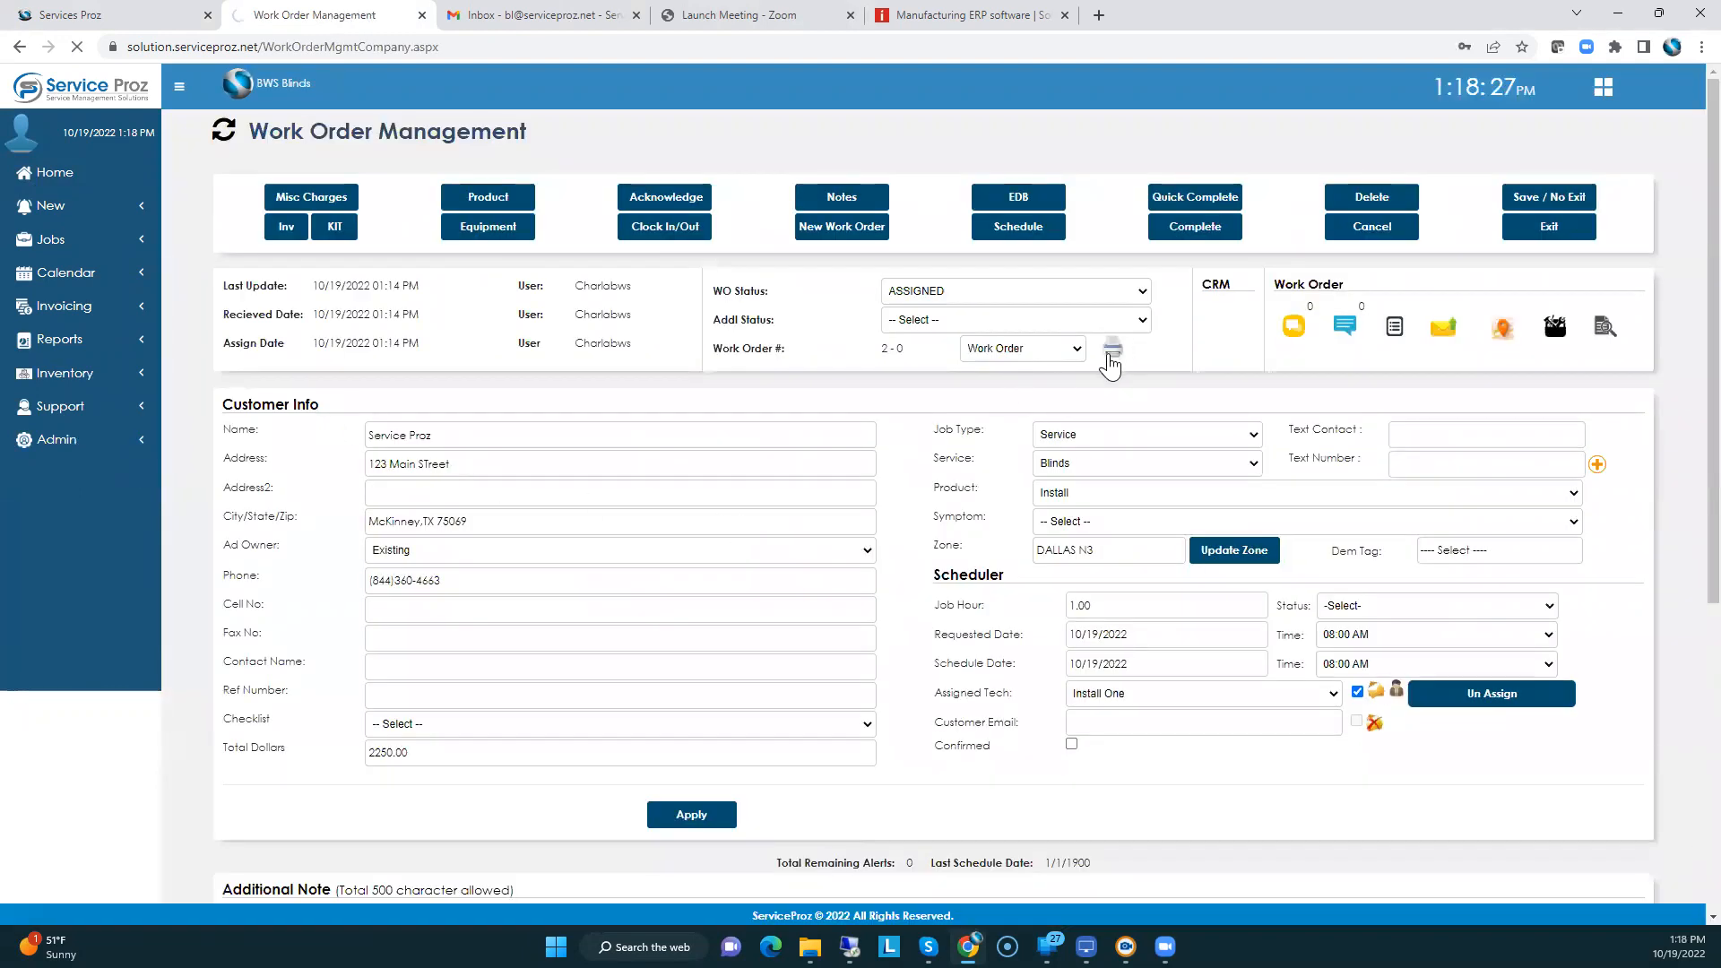
click(1111, 352)
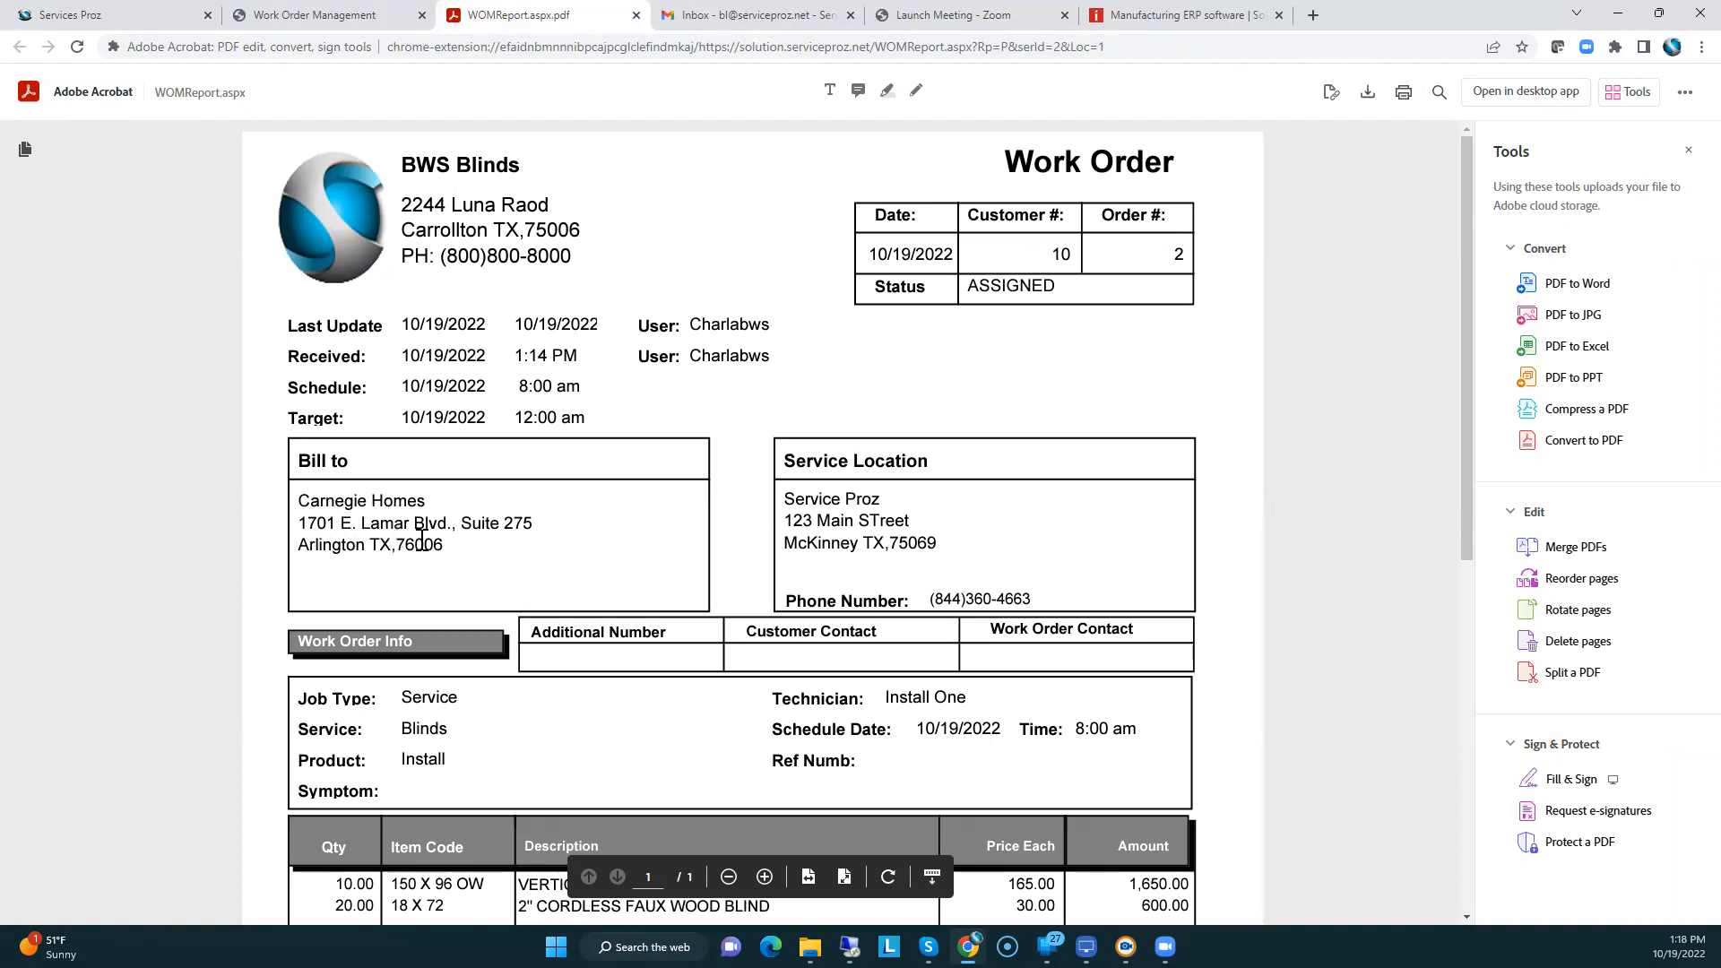
- Scroll the WOMReport PDF, then return to the Work Order Management tab
scroll(down, 3)
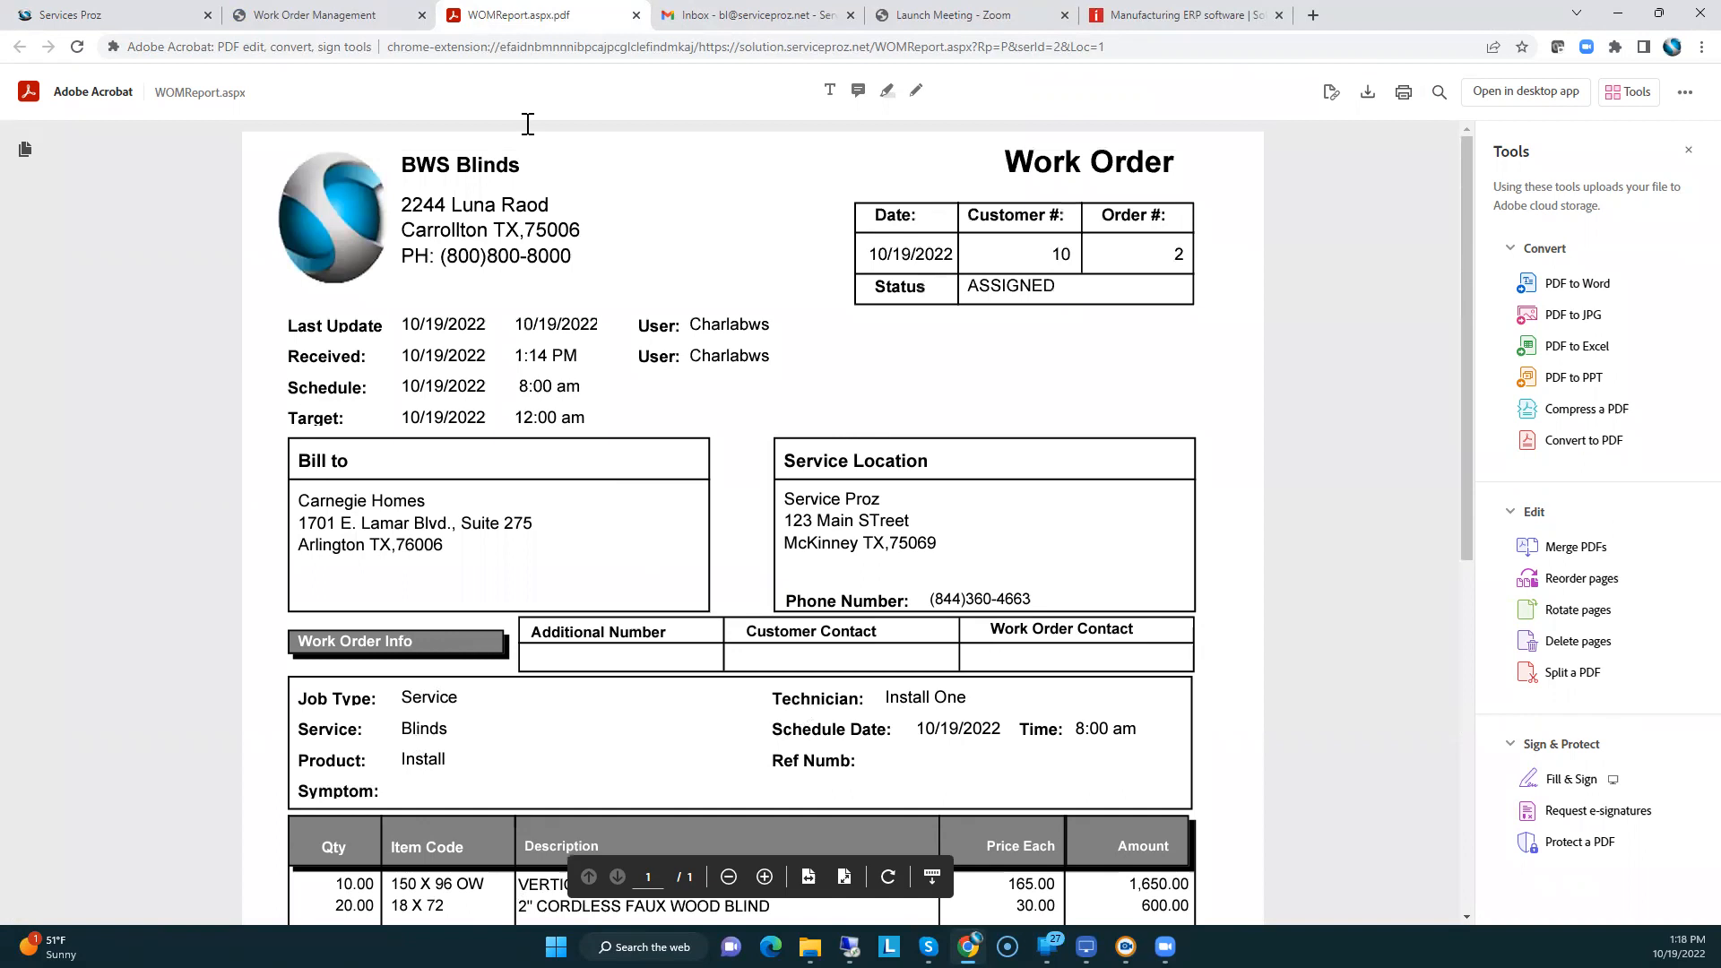
click(318, 15)
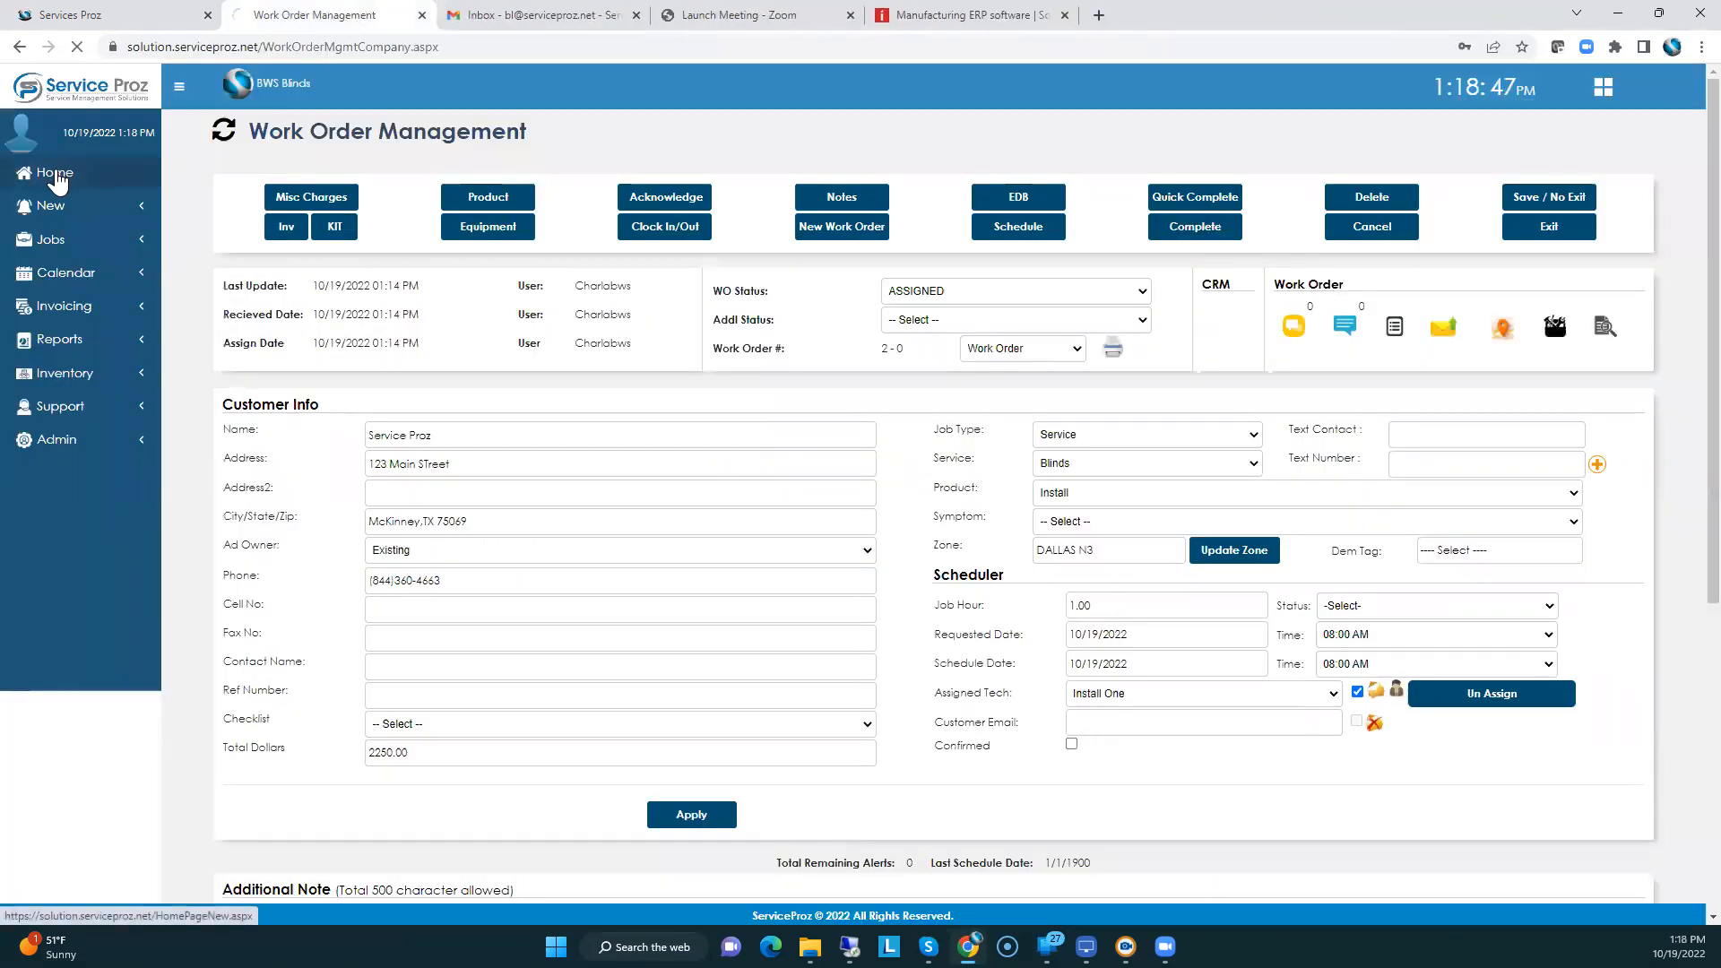
- View Wednesday 10/19's calendar, open the 08:00 job's Quick Assign, then dismiss it
click(53, 172)
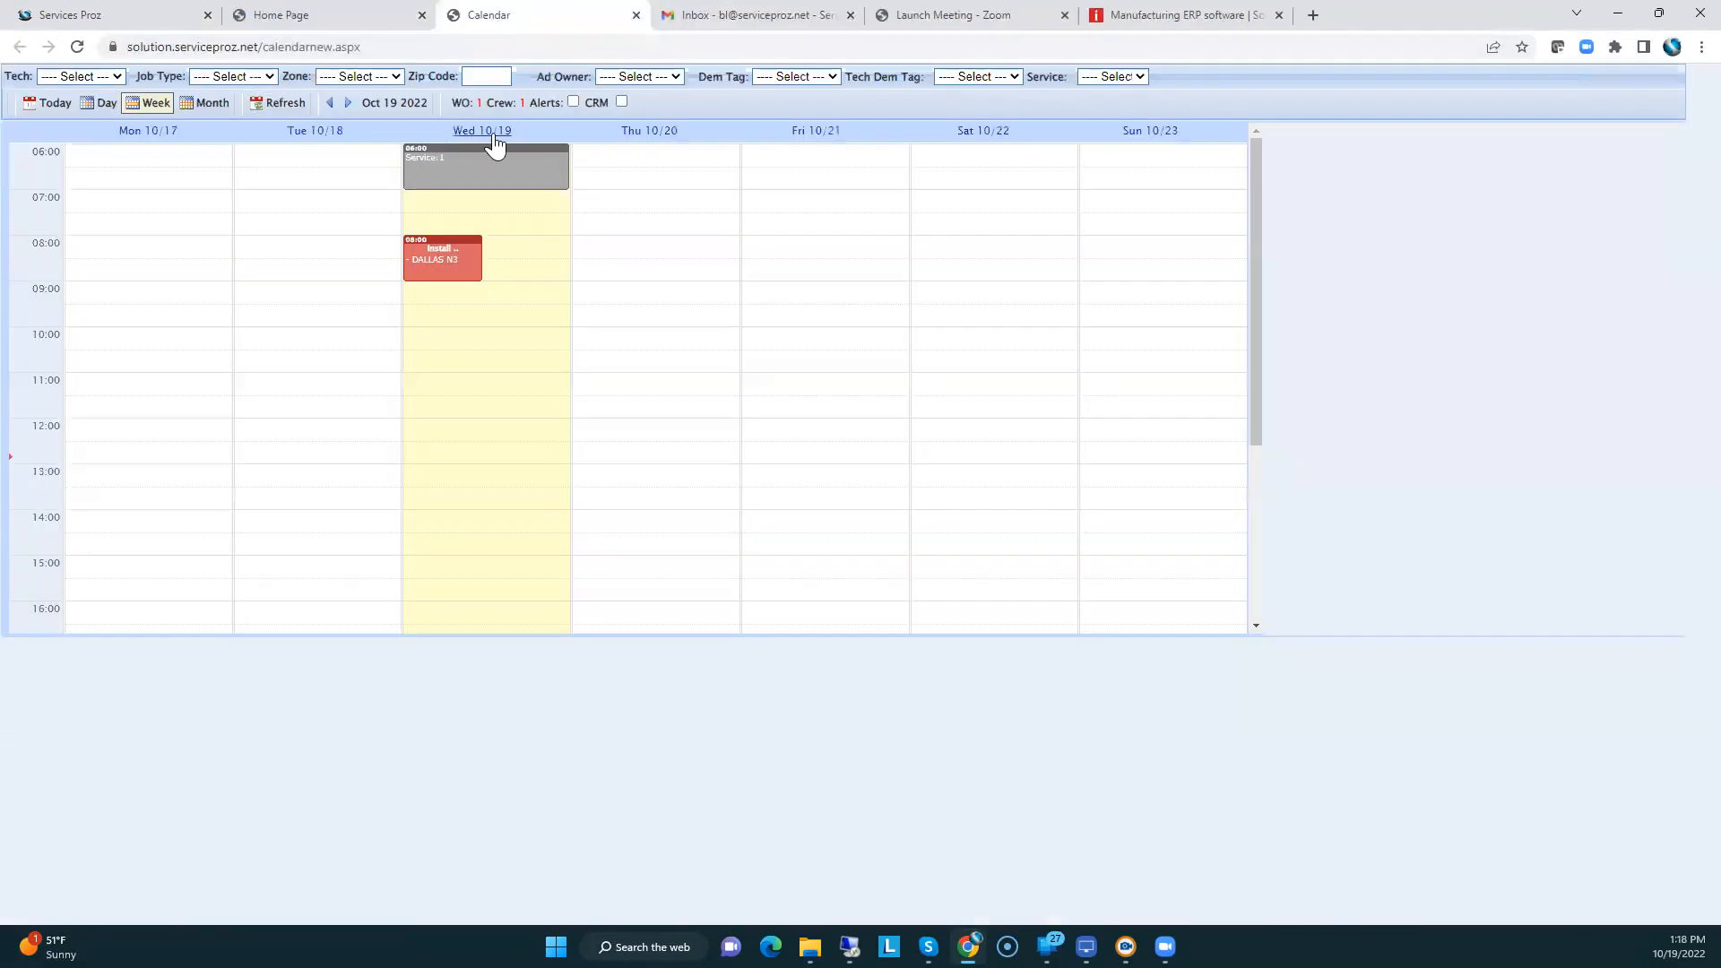
click(483, 129)
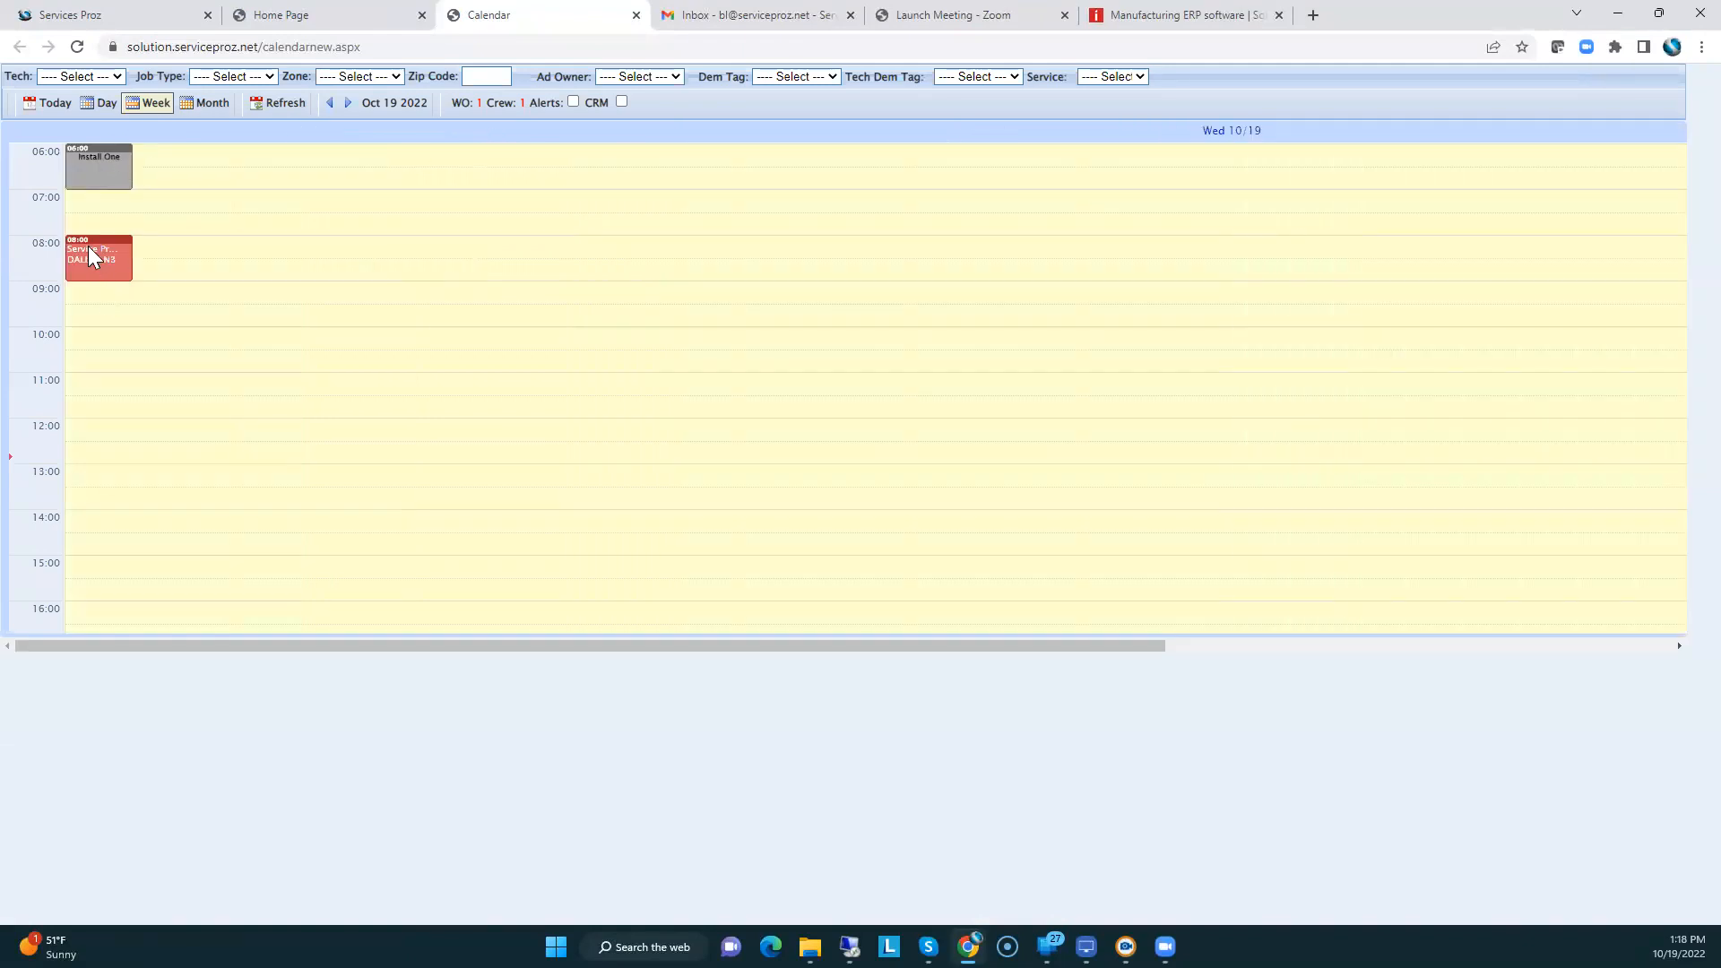
click(98, 259)
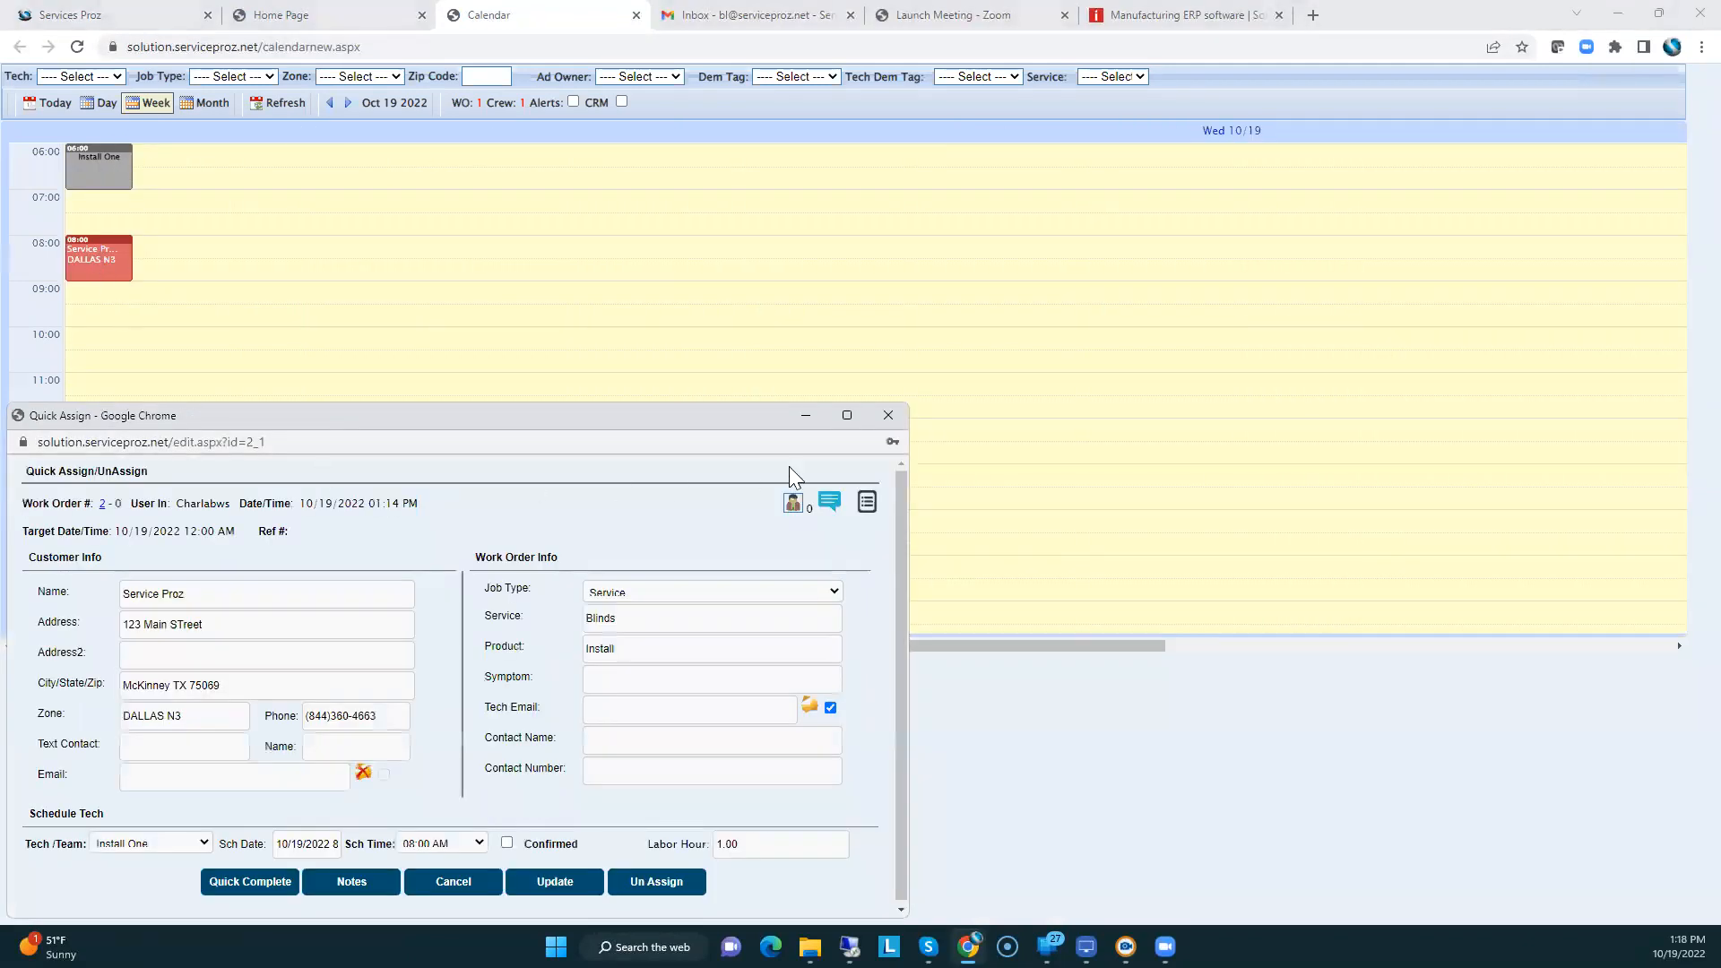
click(454, 881)
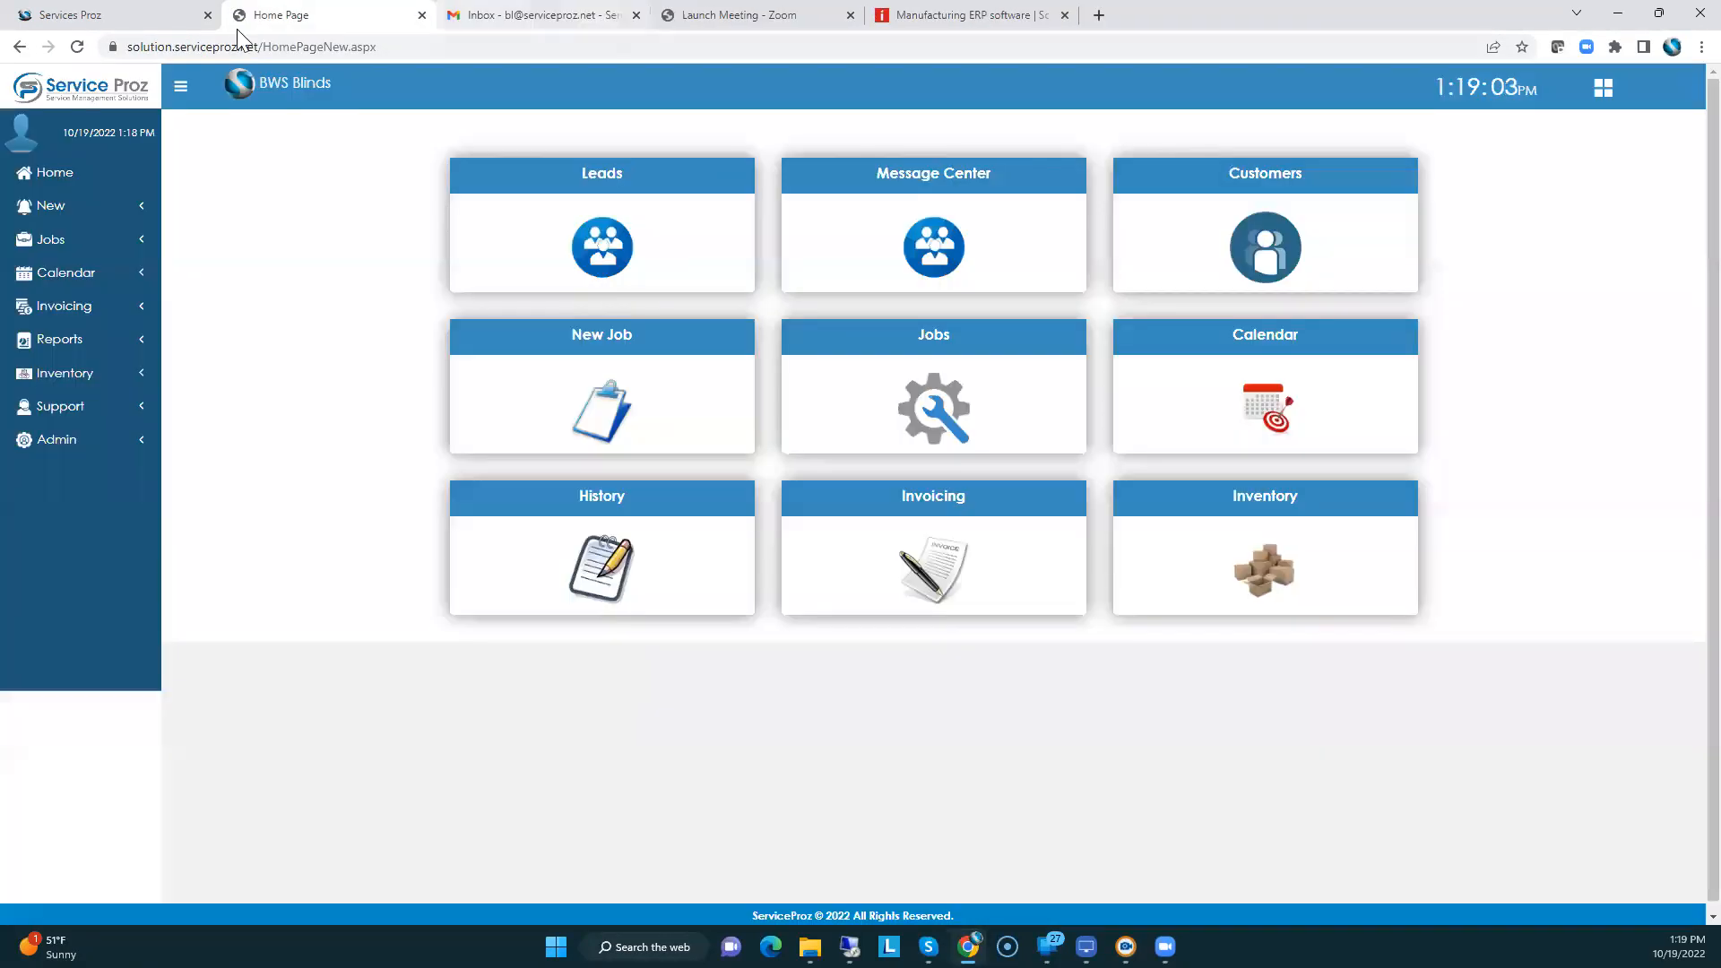
click(53, 172)
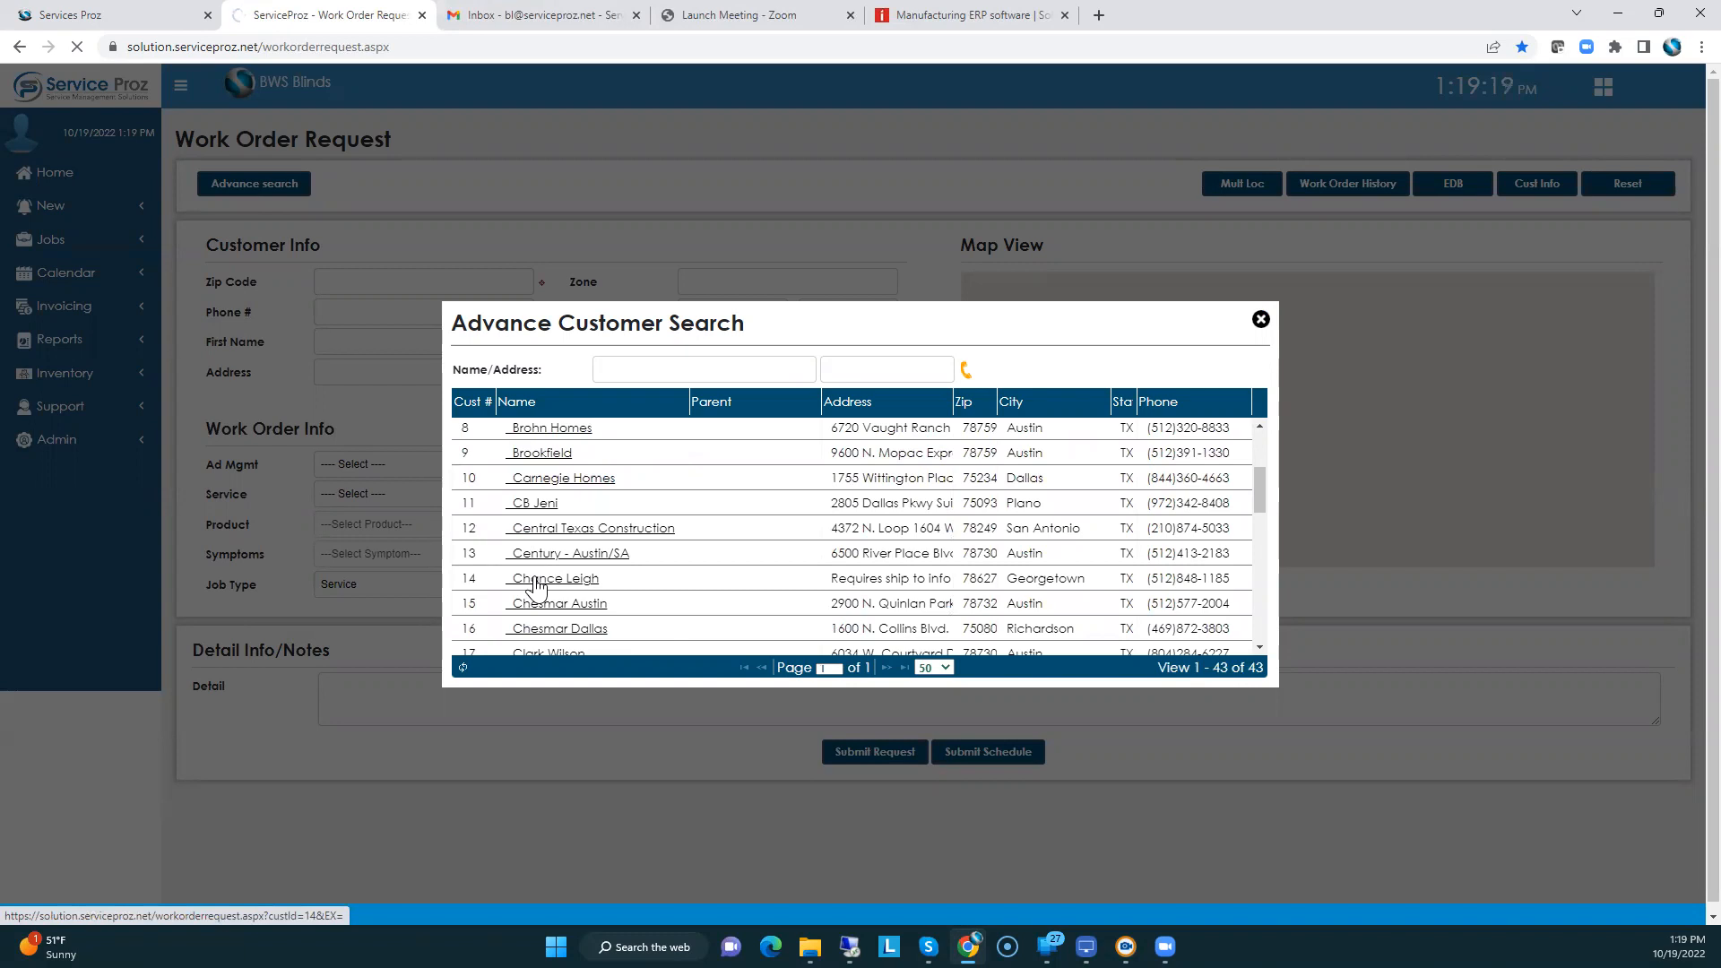
click(553, 578)
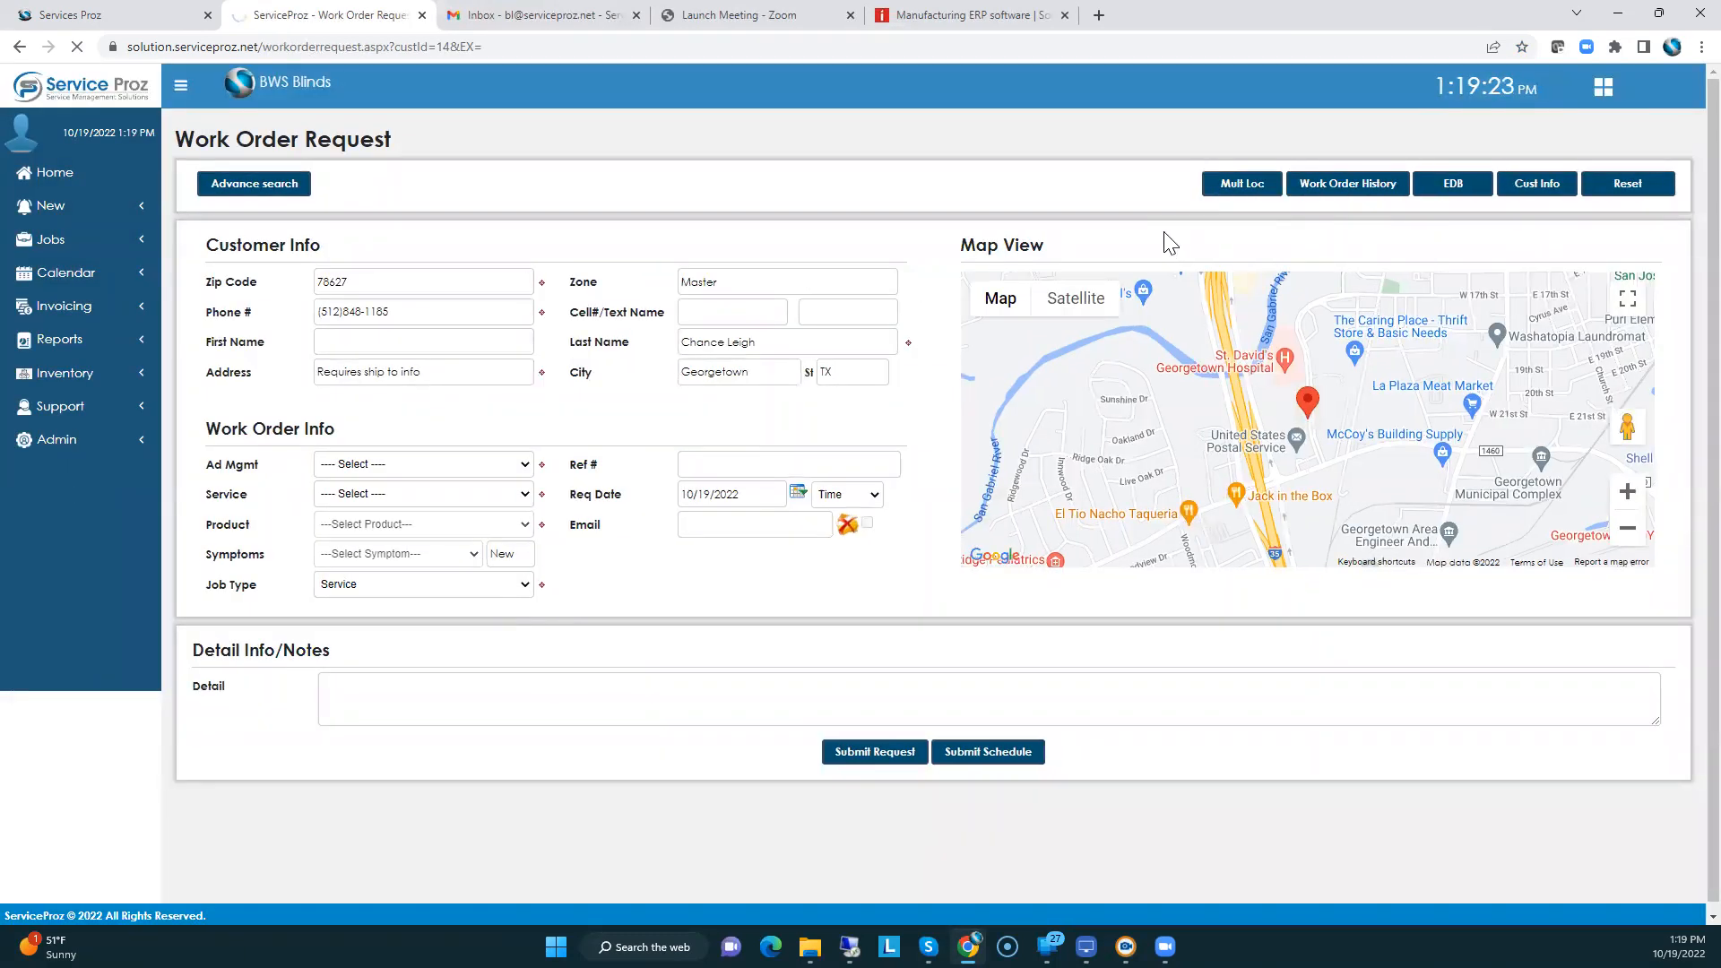
- Add a new customer location named XYZ Sub Div at Lot 150
click(1242, 182)
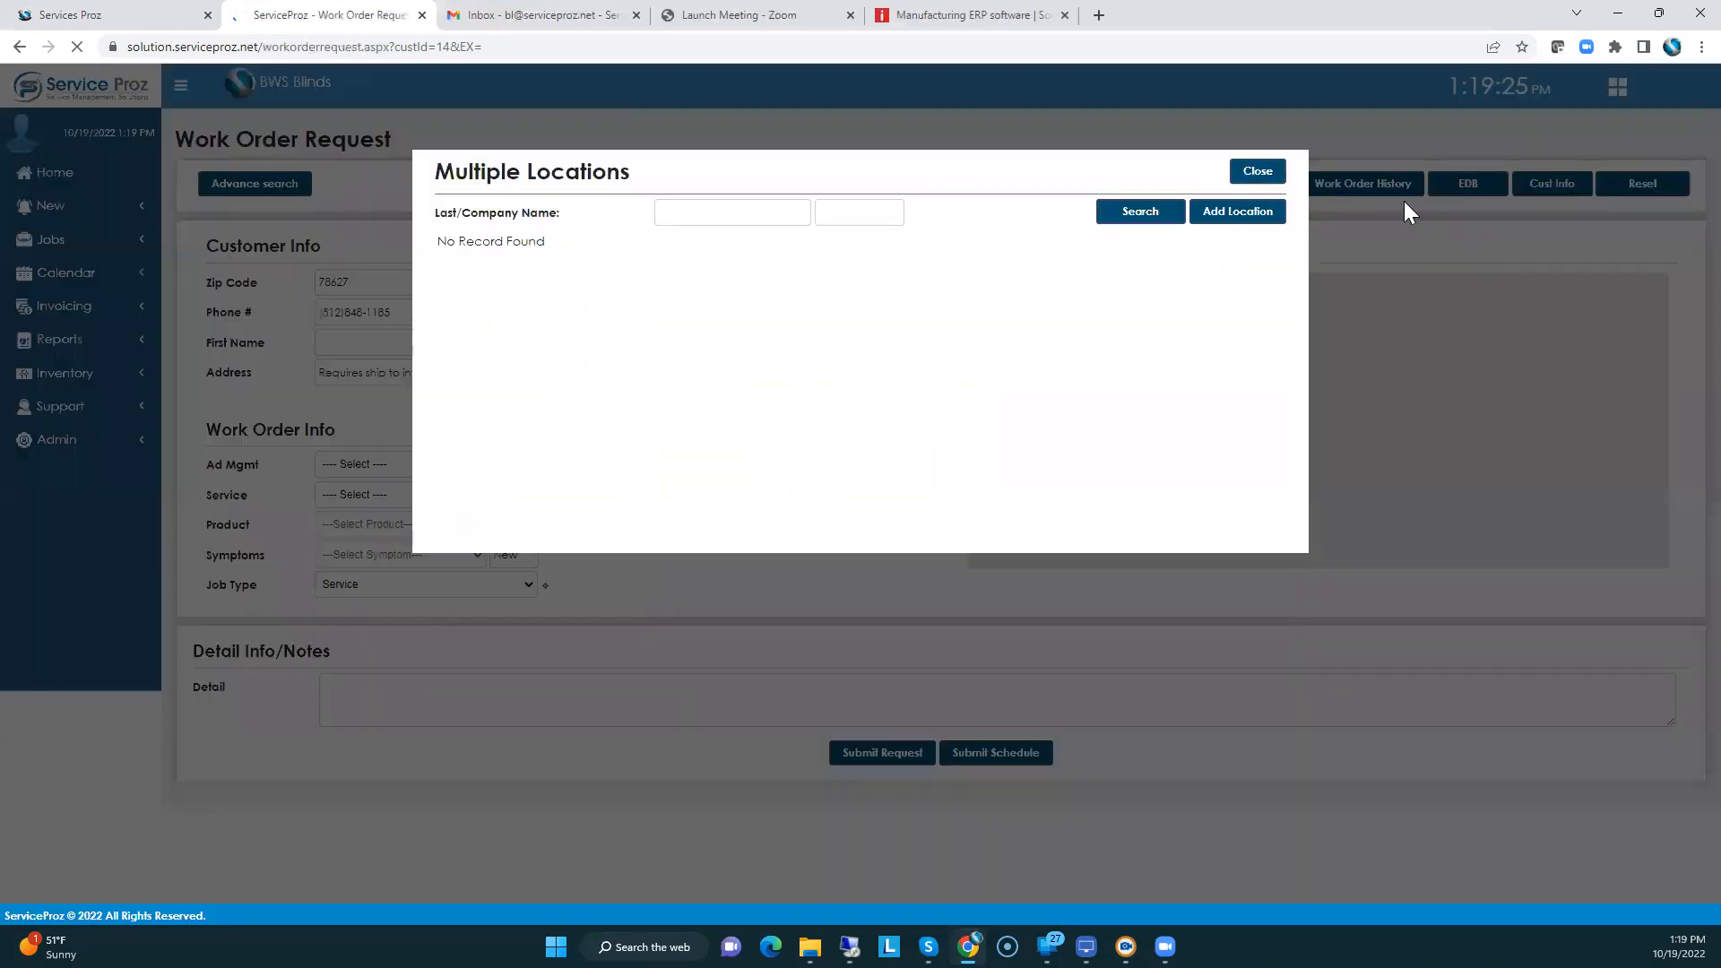
click(1237, 211)
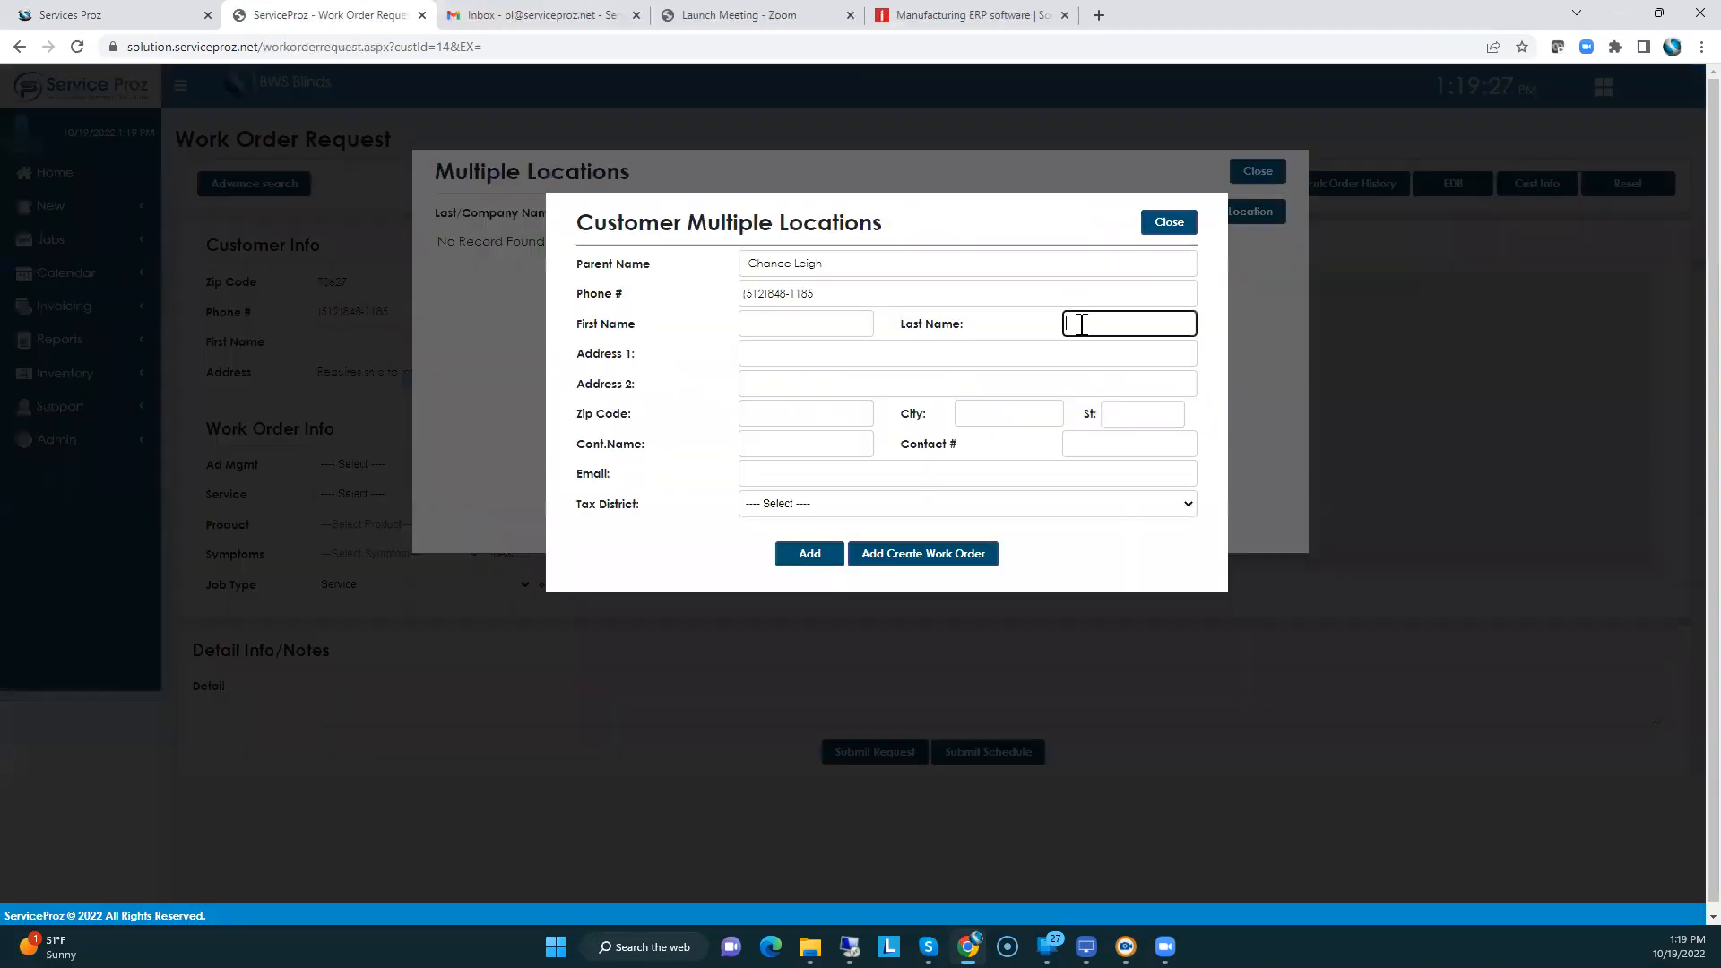
text(XYZ Sub Div)
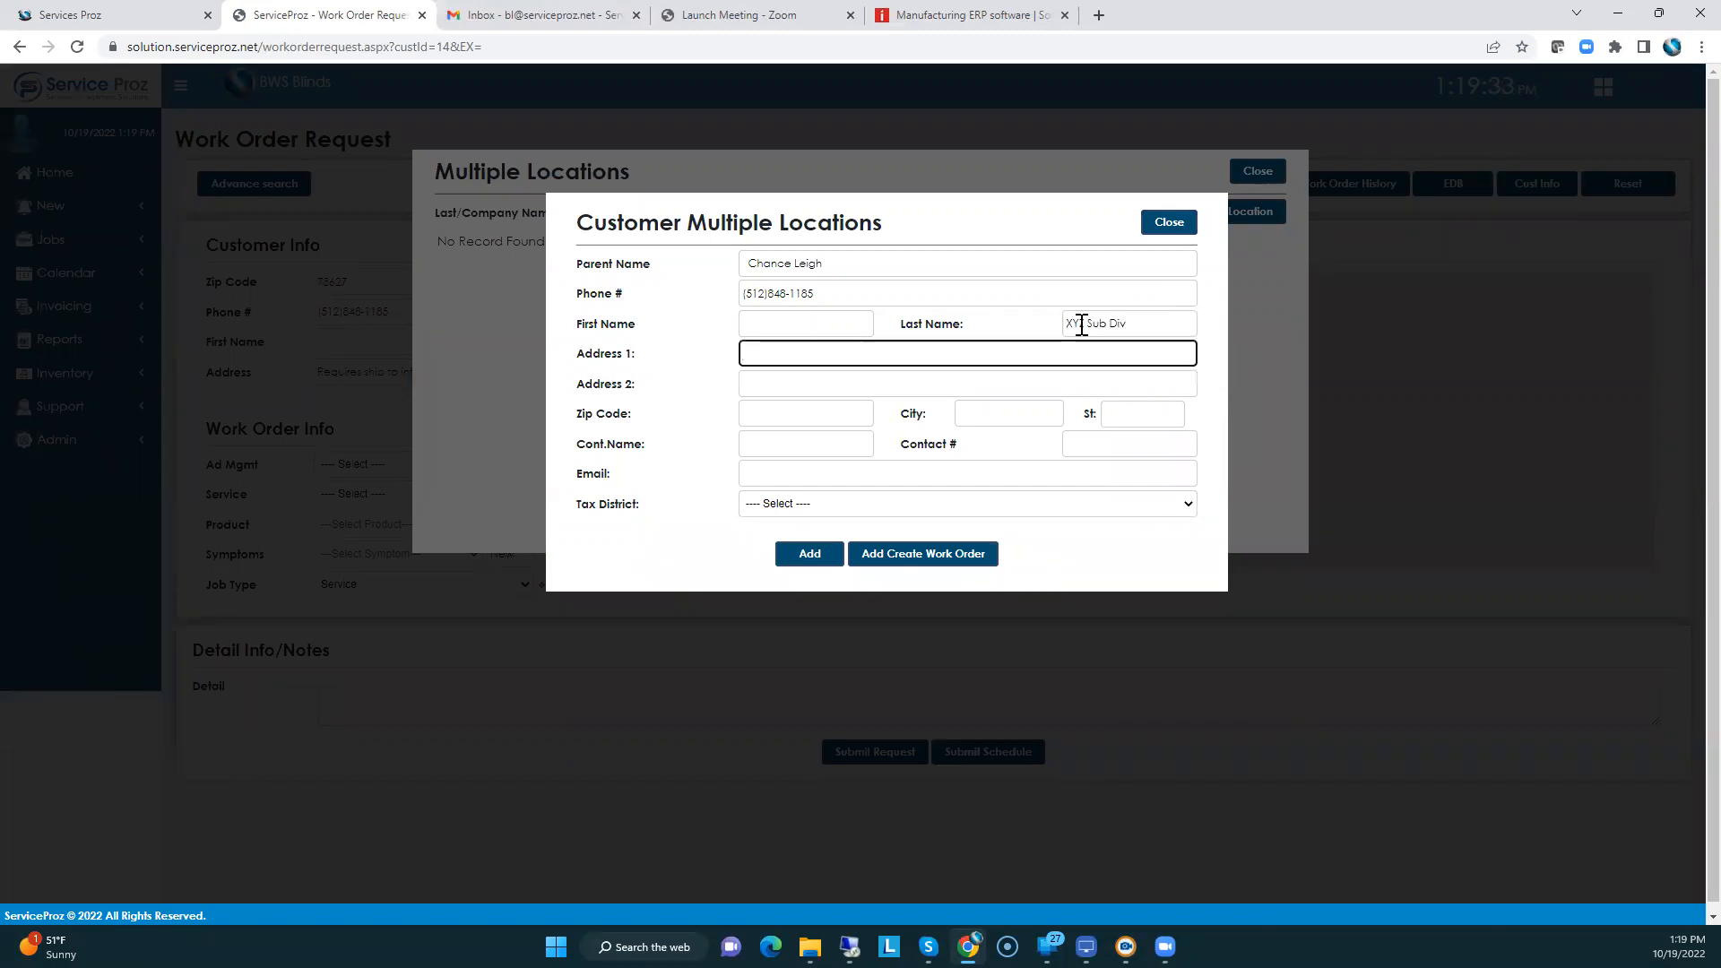
text(Lot 150)
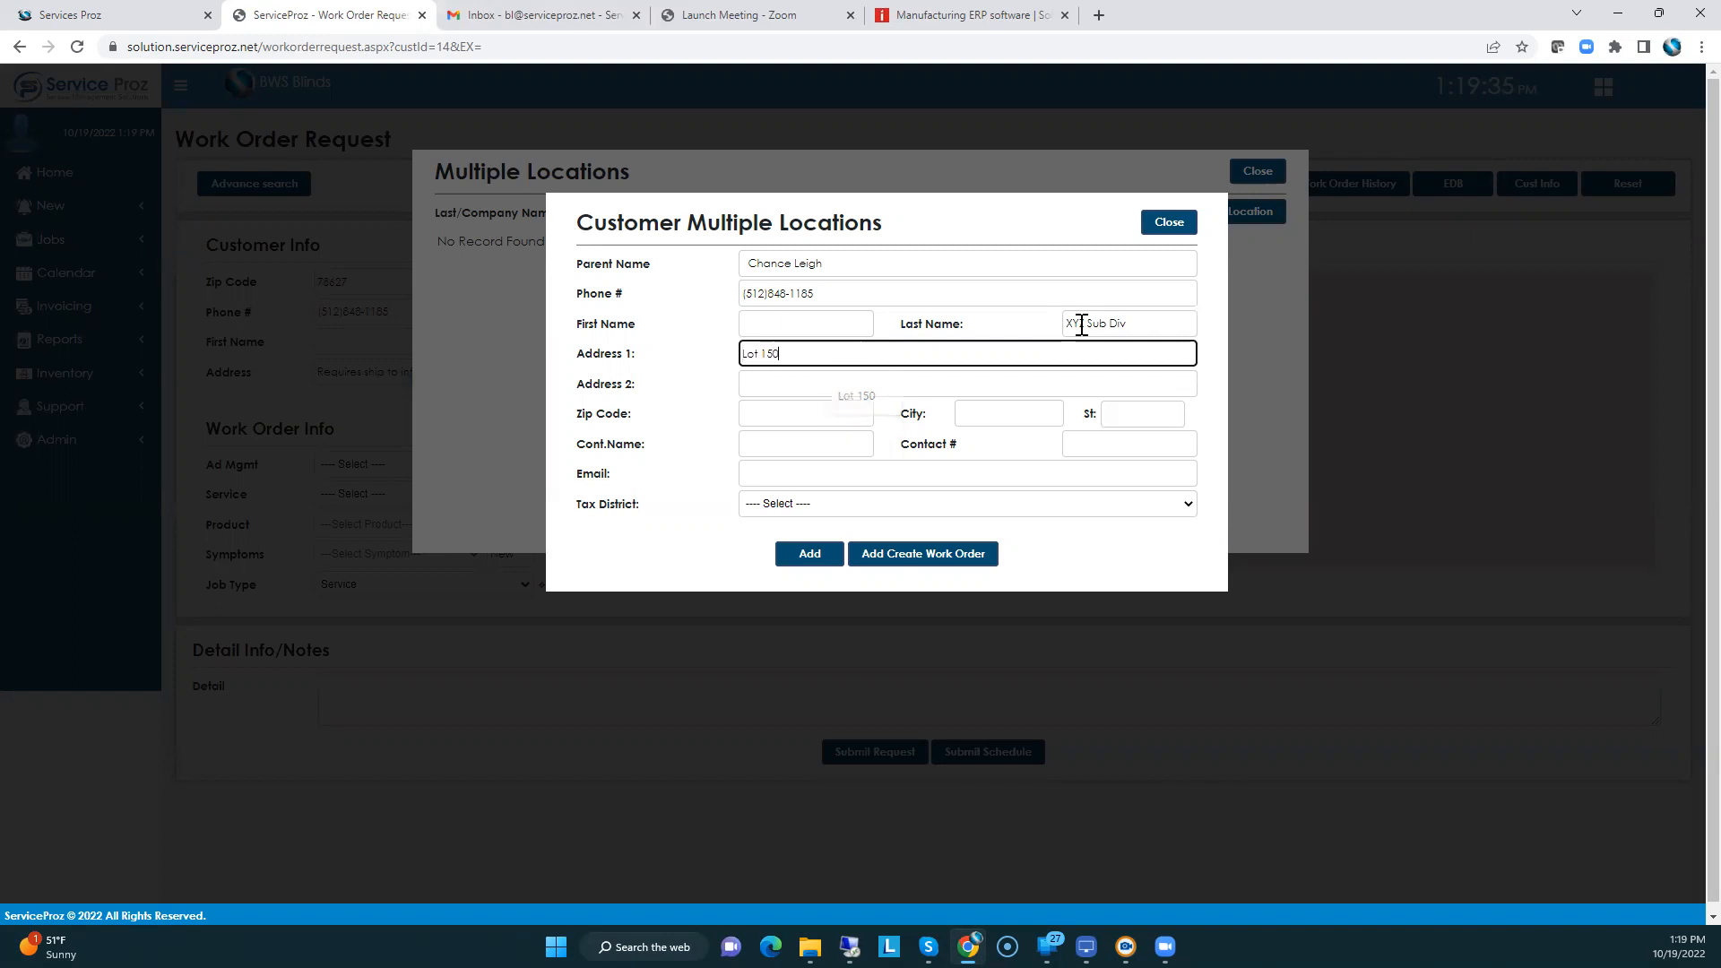
- Set the location's zip to 75069 and create the work order
click(805, 413)
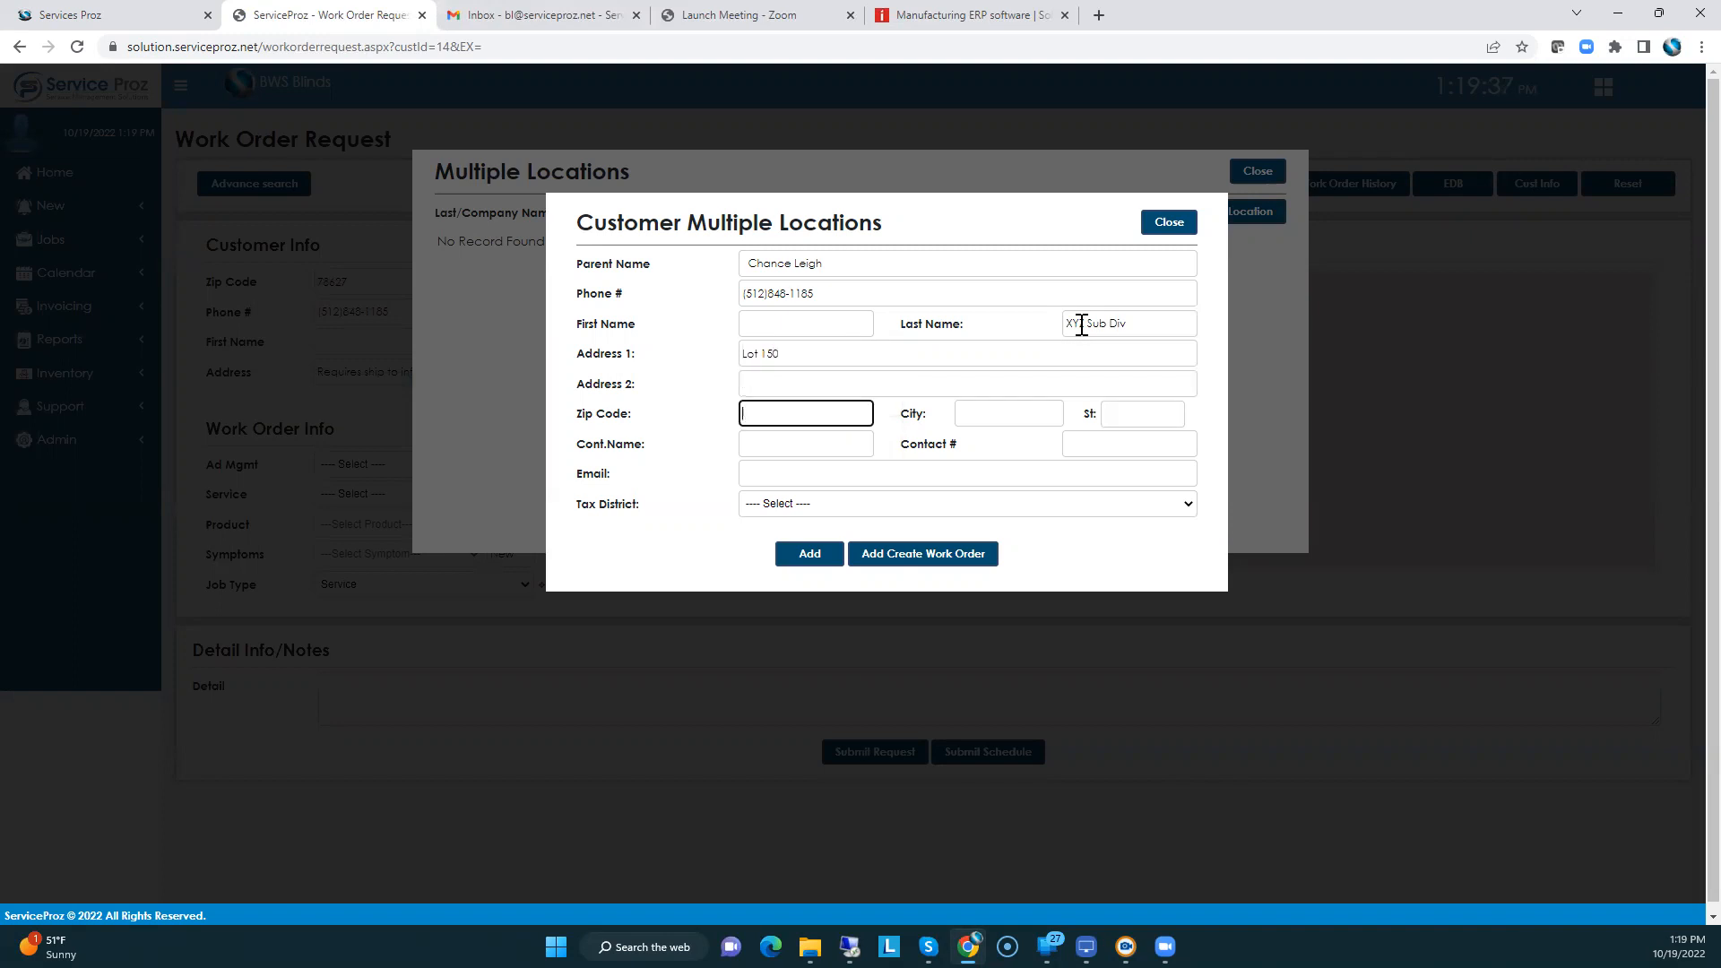
text(75)
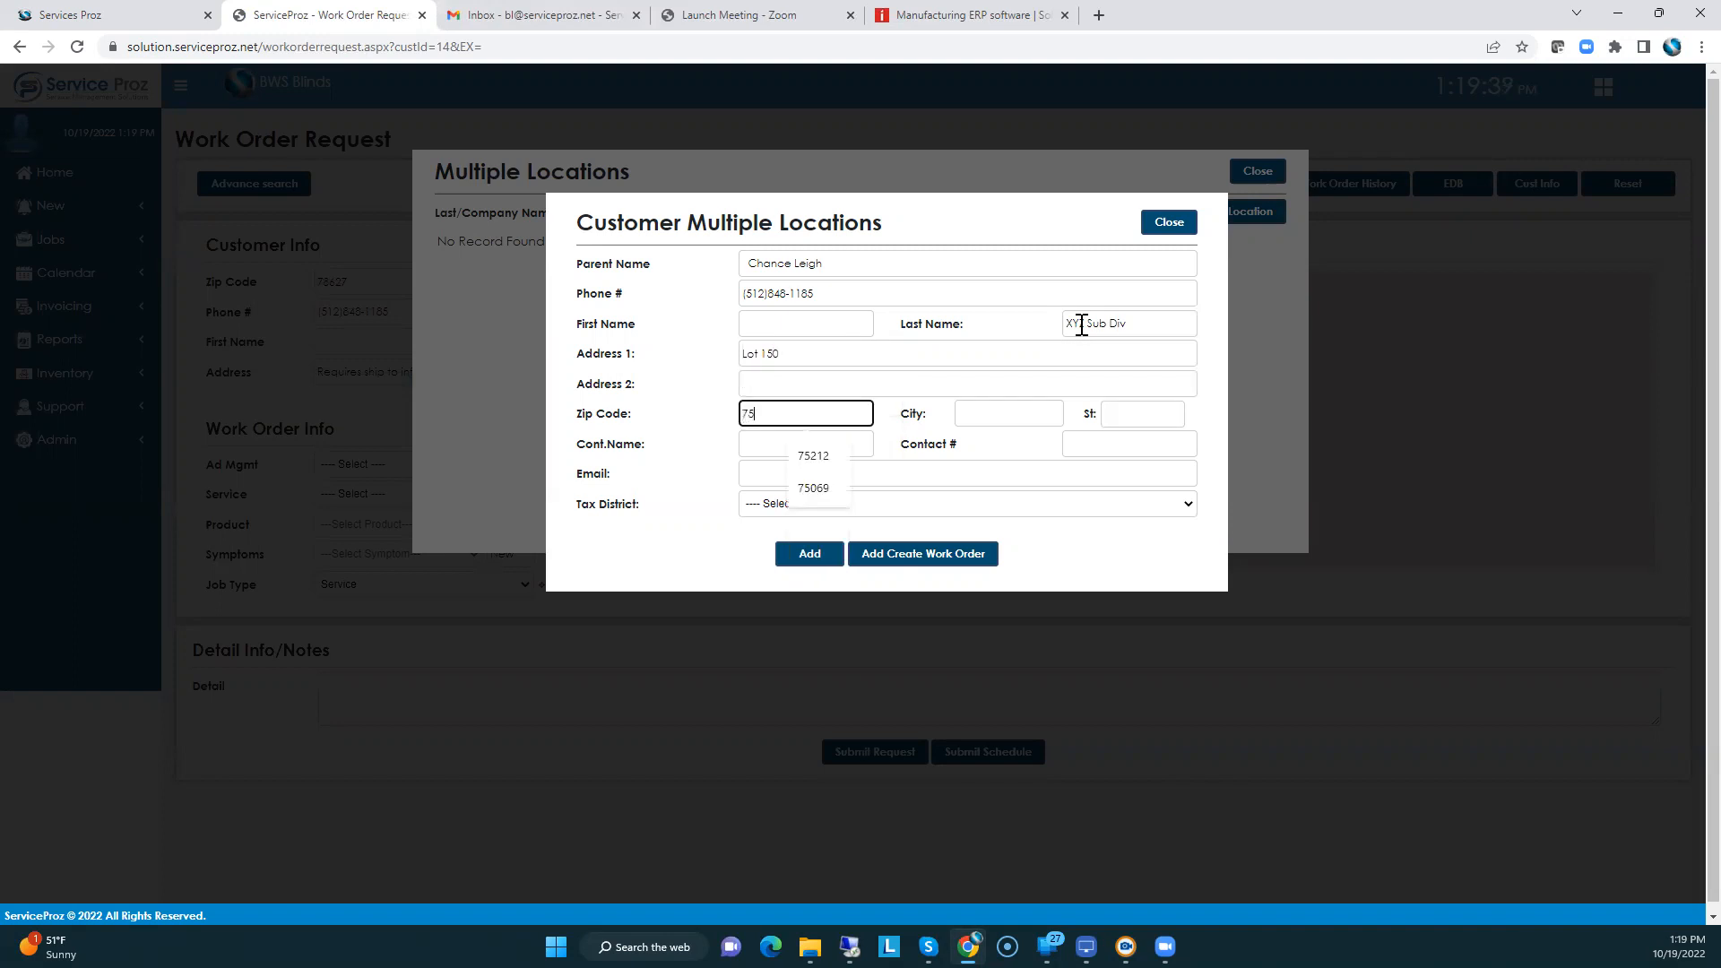
click(813, 488)
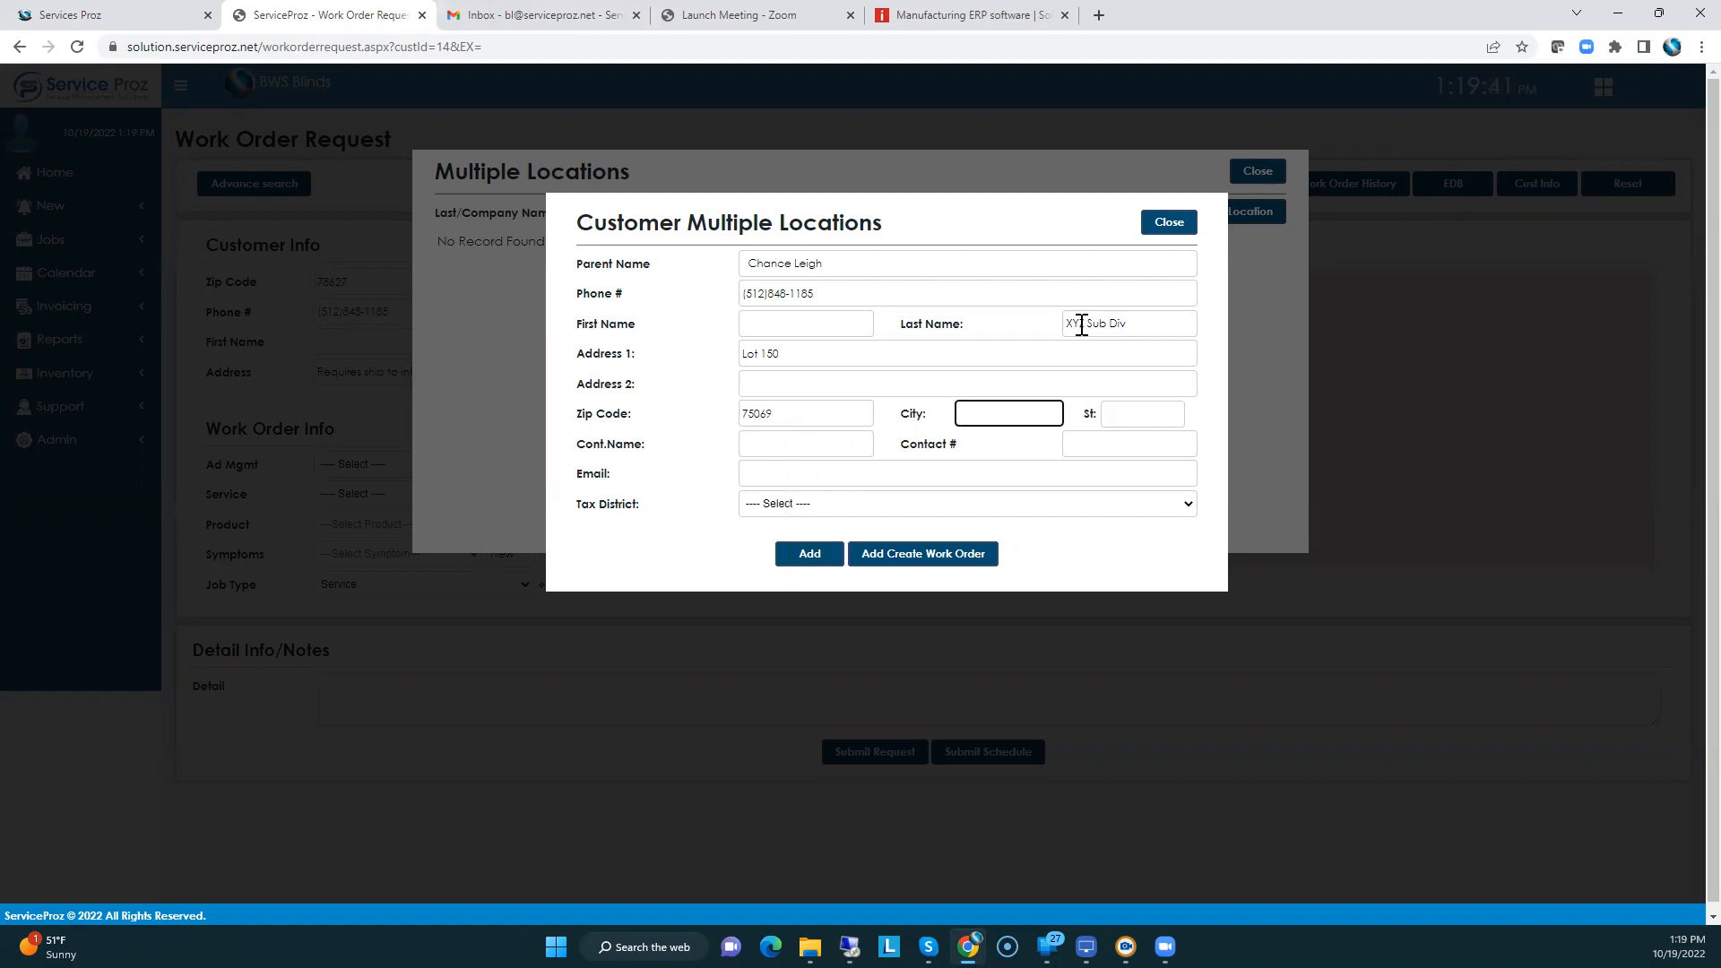
click(923, 554)
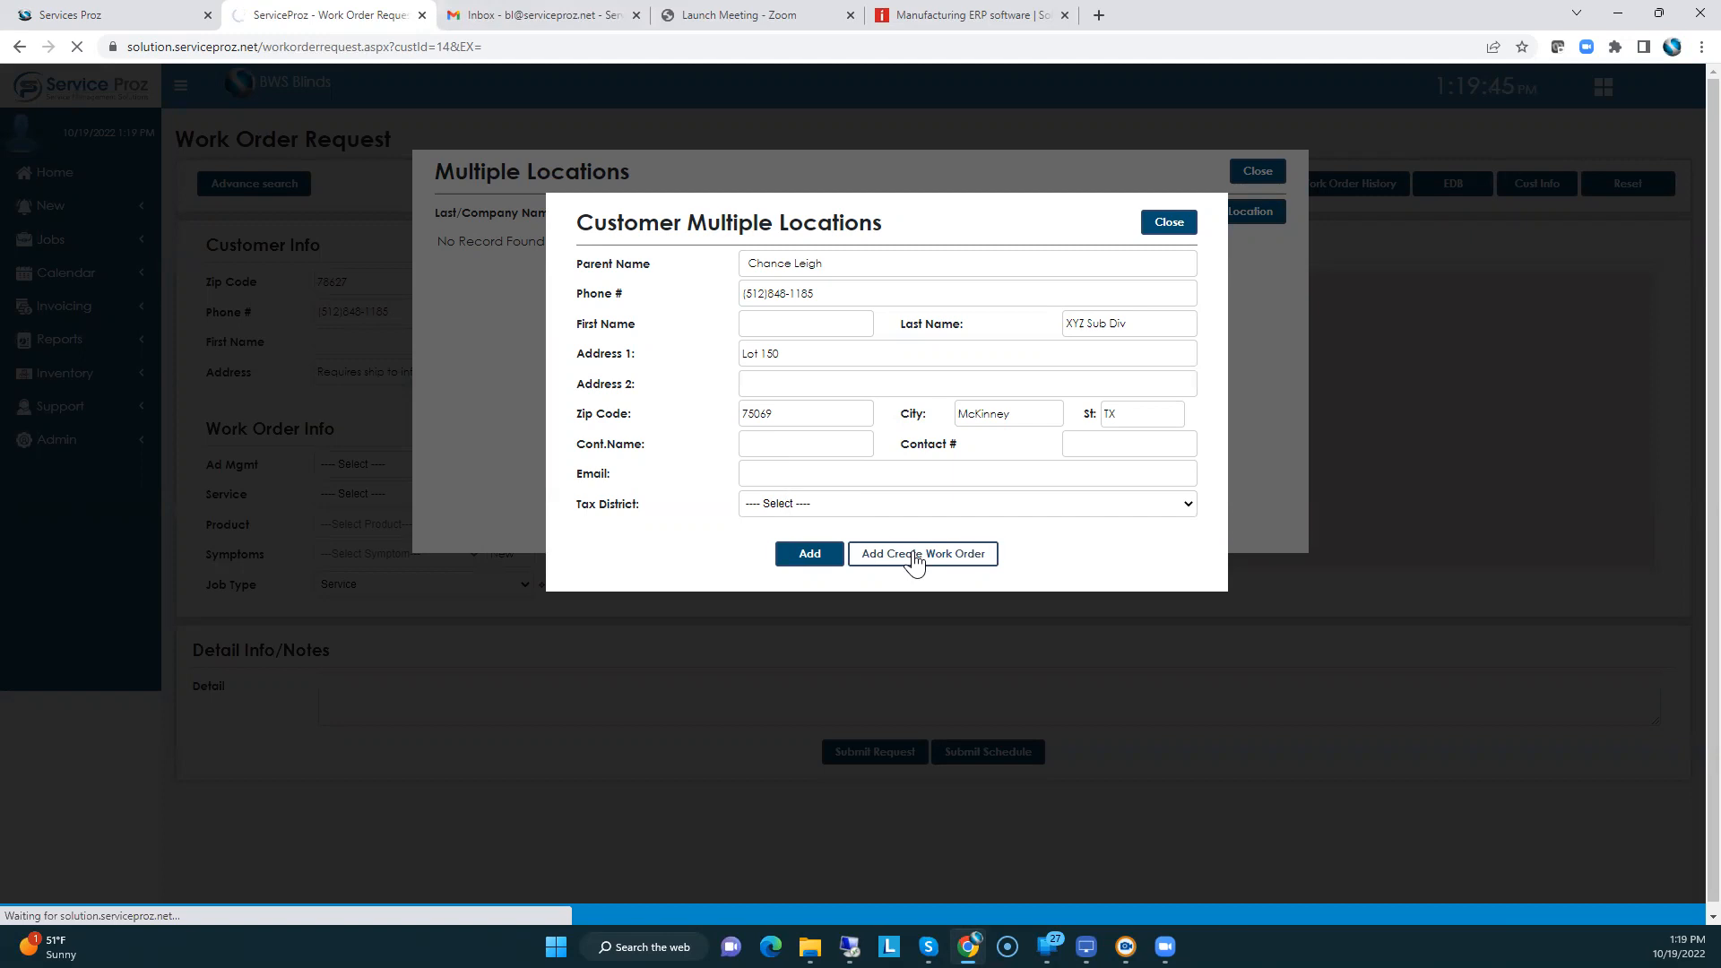
click(922, 553)
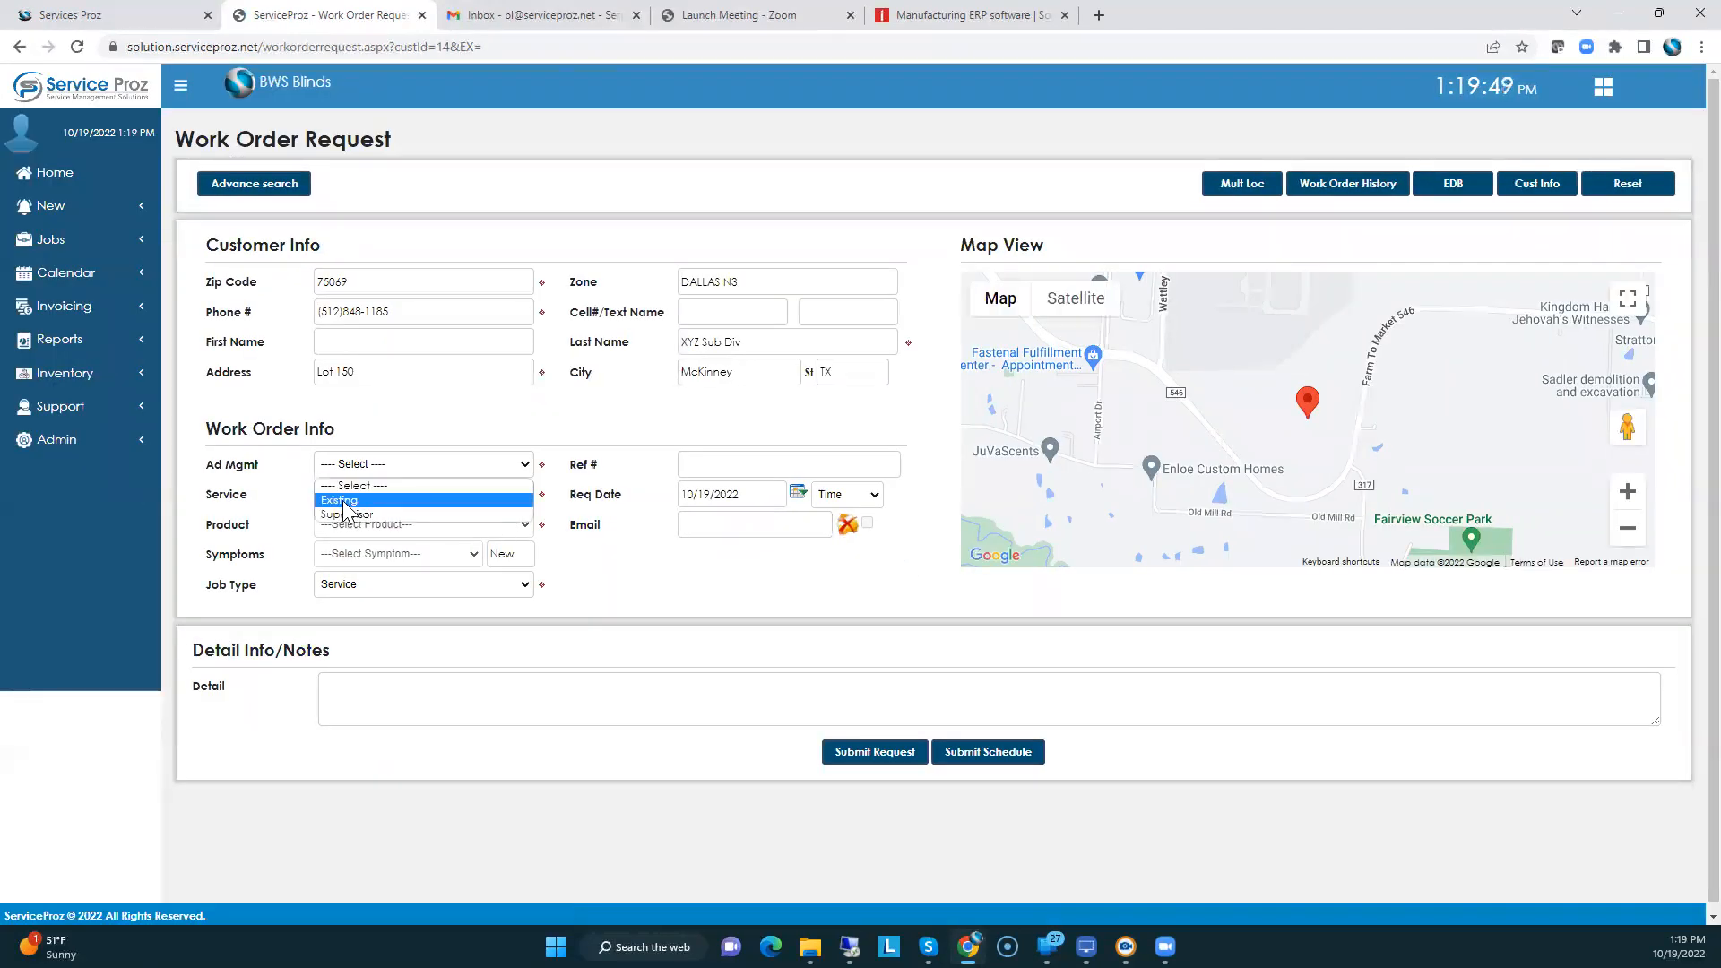
- Submit the XYZ Sub Div request as an Existing-customer Blinds install for scheduling
click(339, 499)
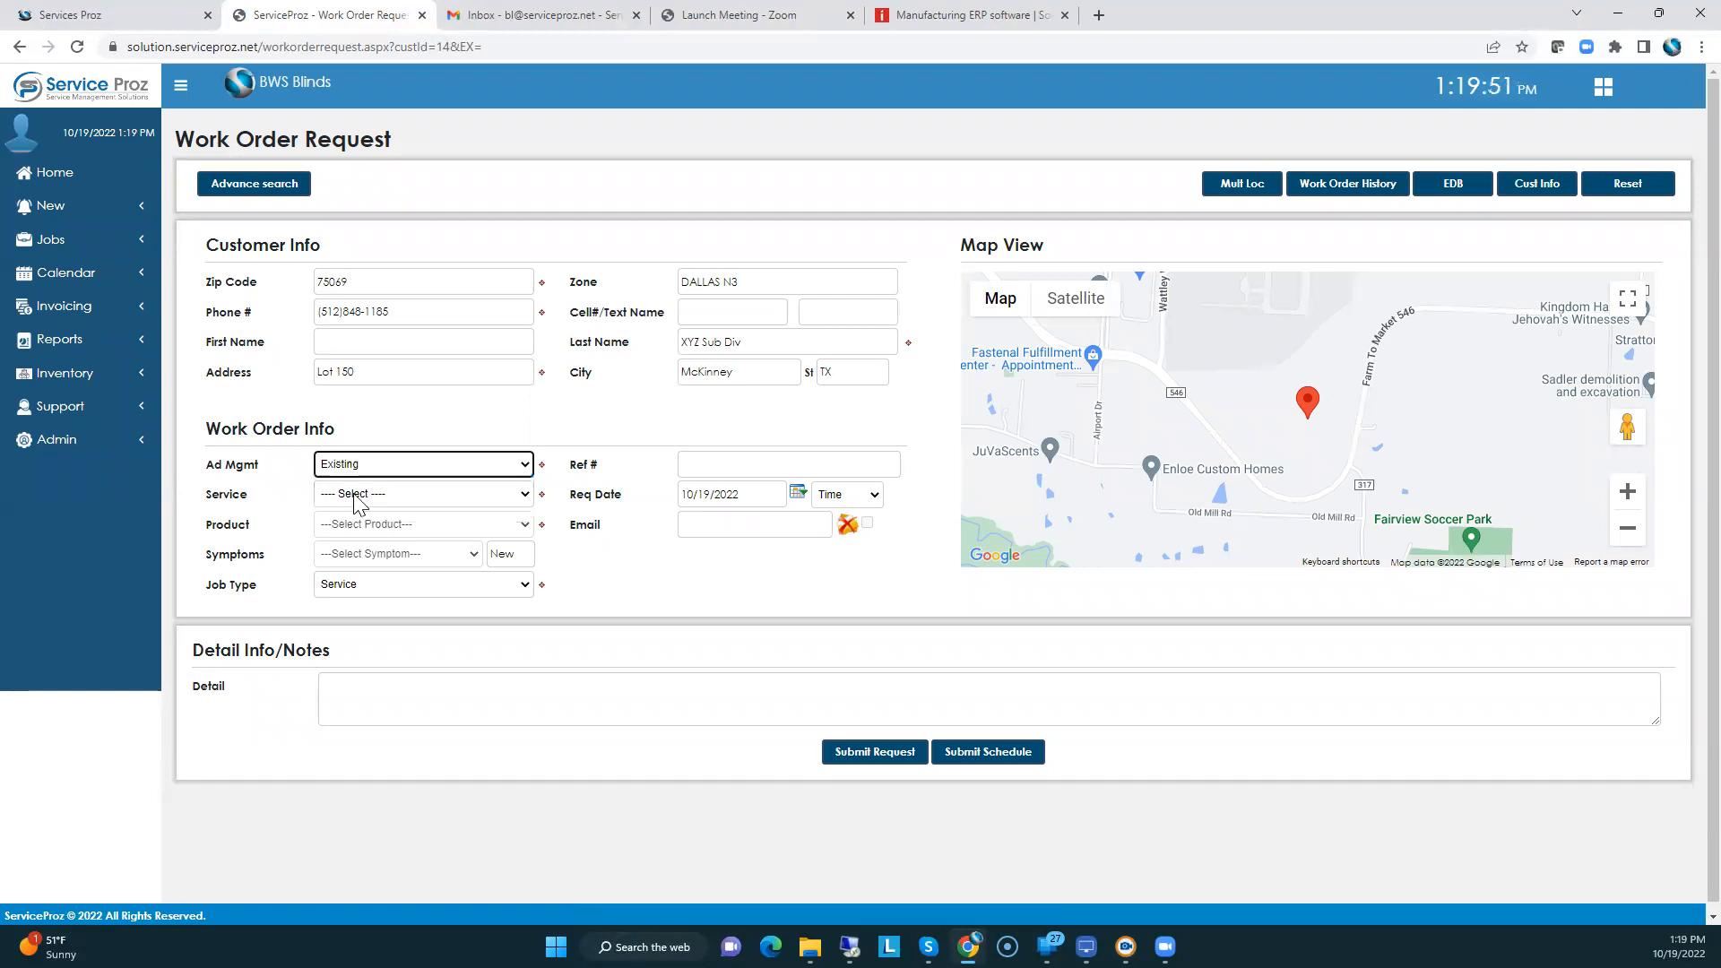
click(421, 523)
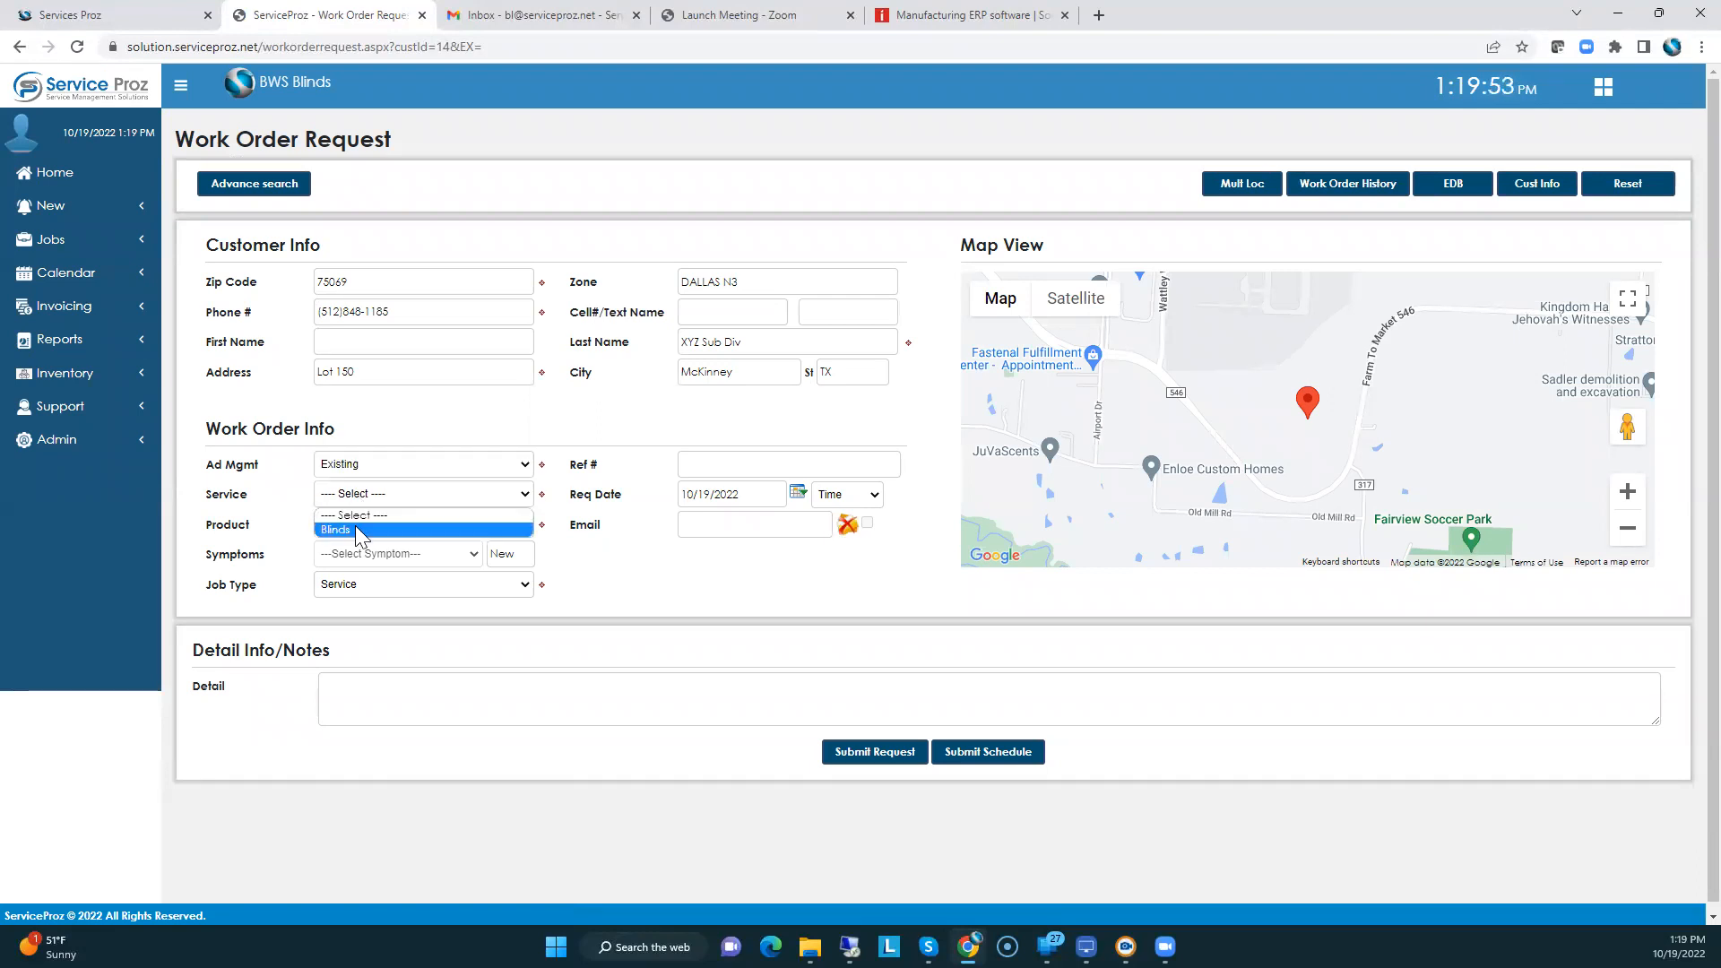
click(336, 529)
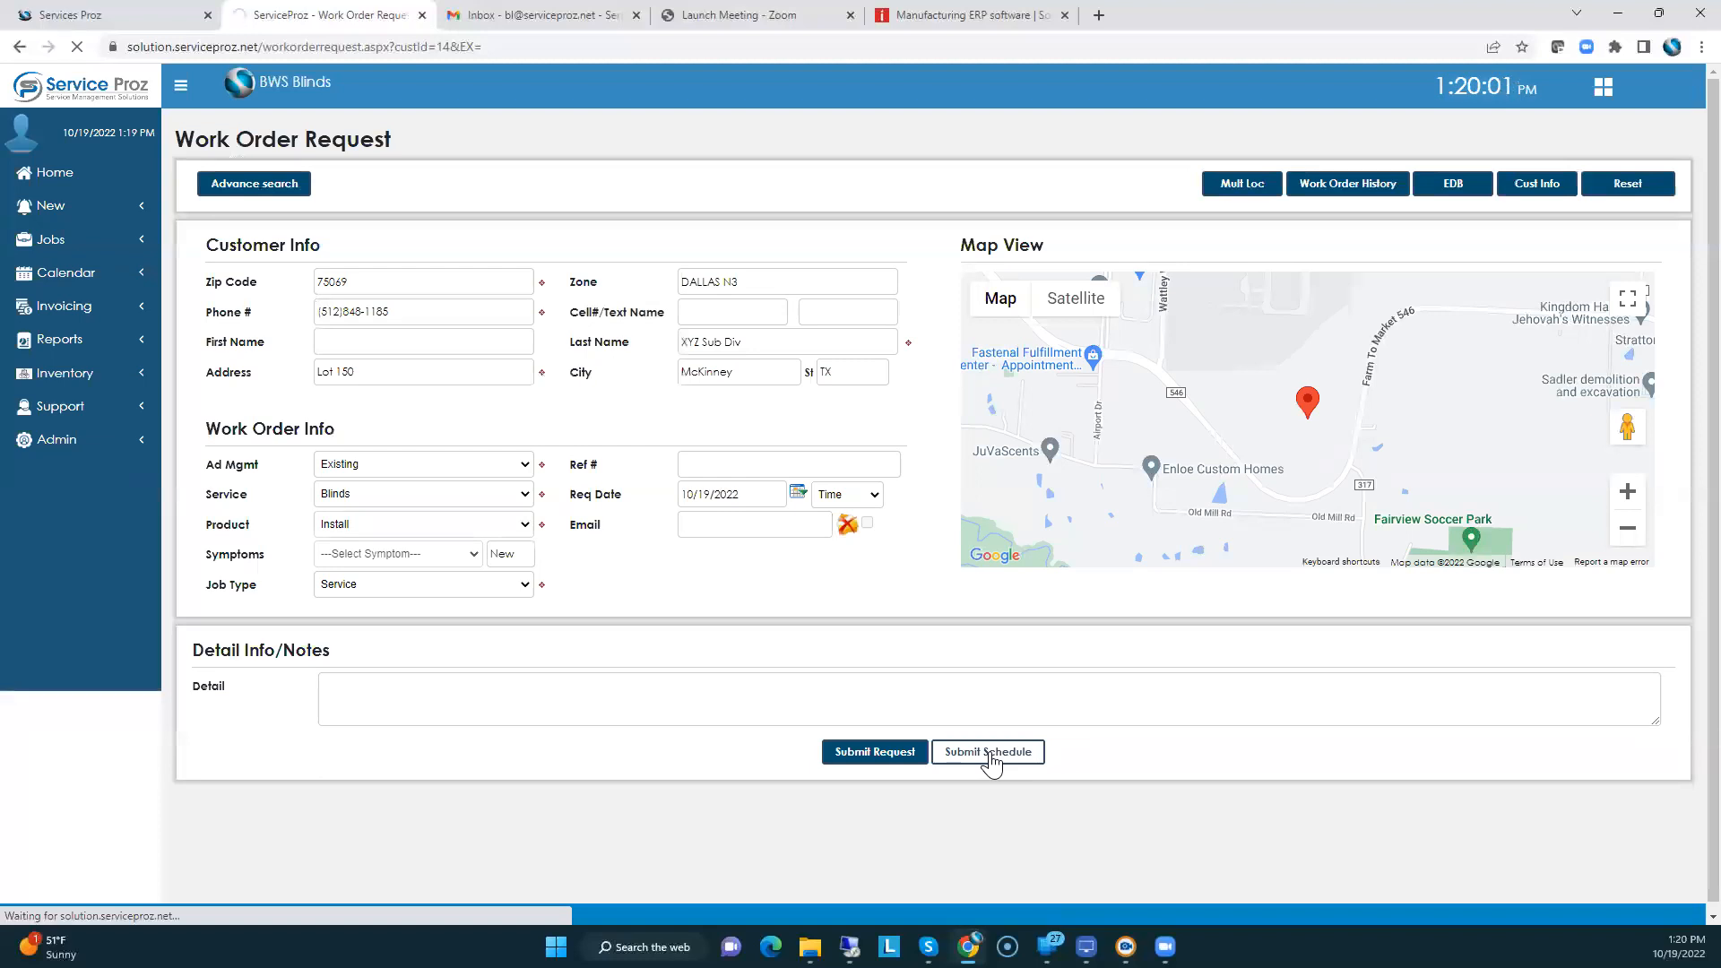
click(986, 752)
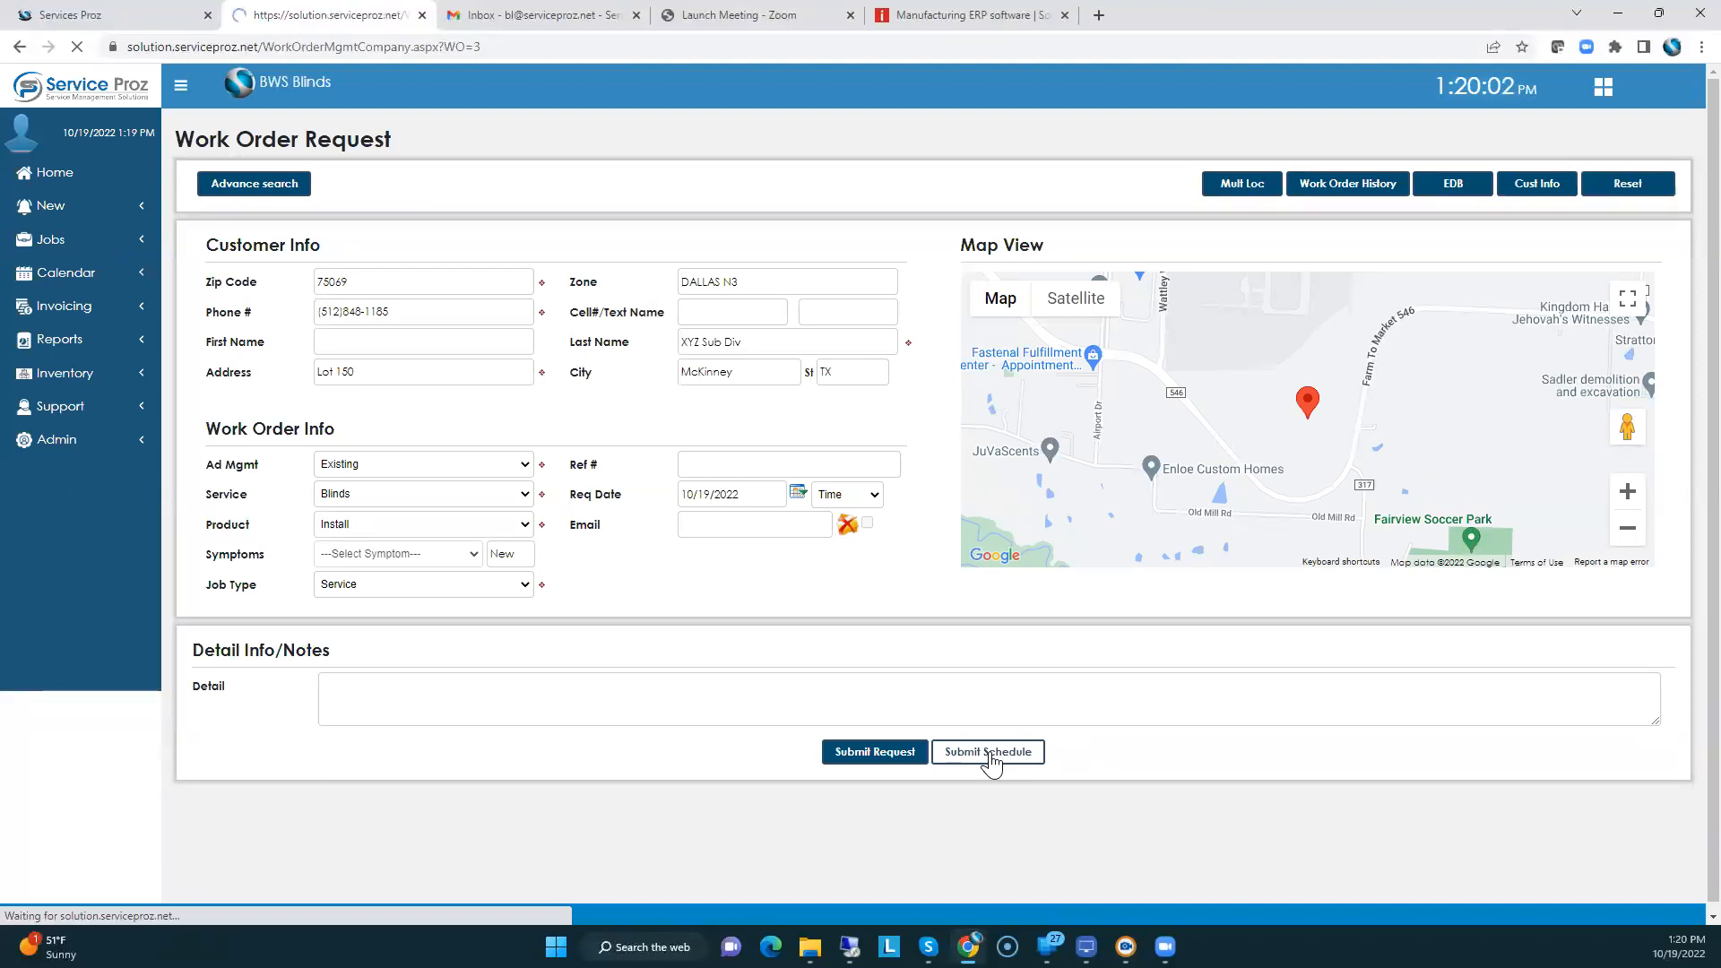
click(987, 753)
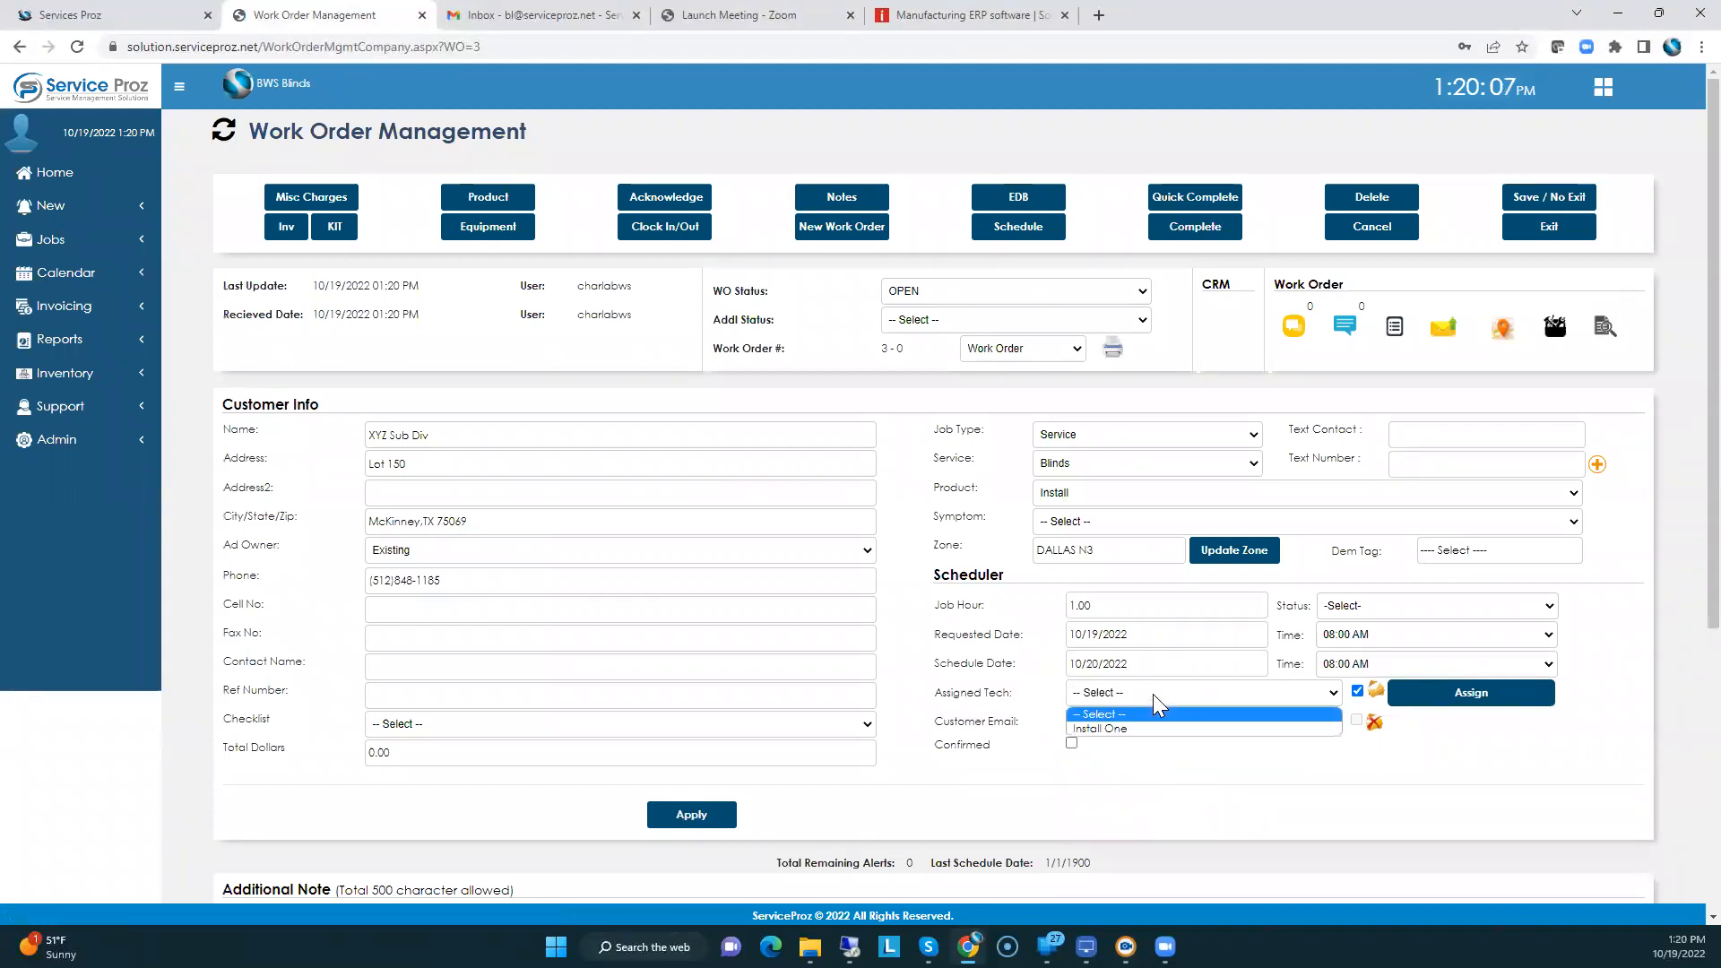
- Assign work order 3 to the Install One technician and return Home
click(1098, 728)
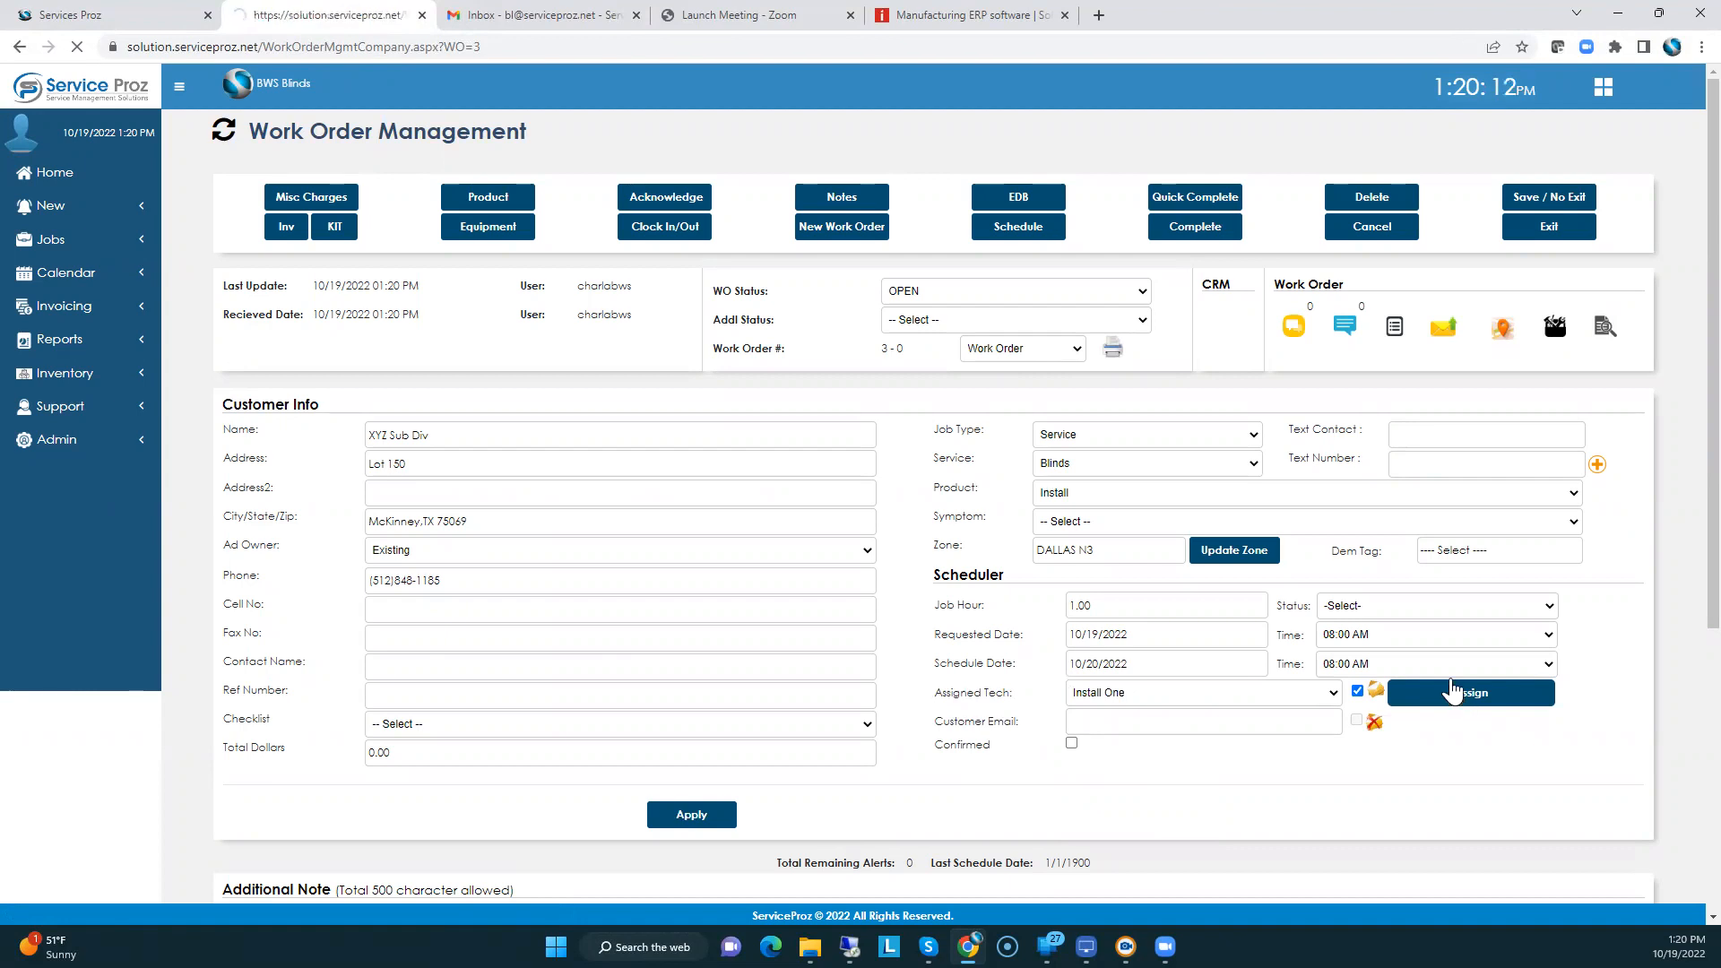
click(1469, 693)
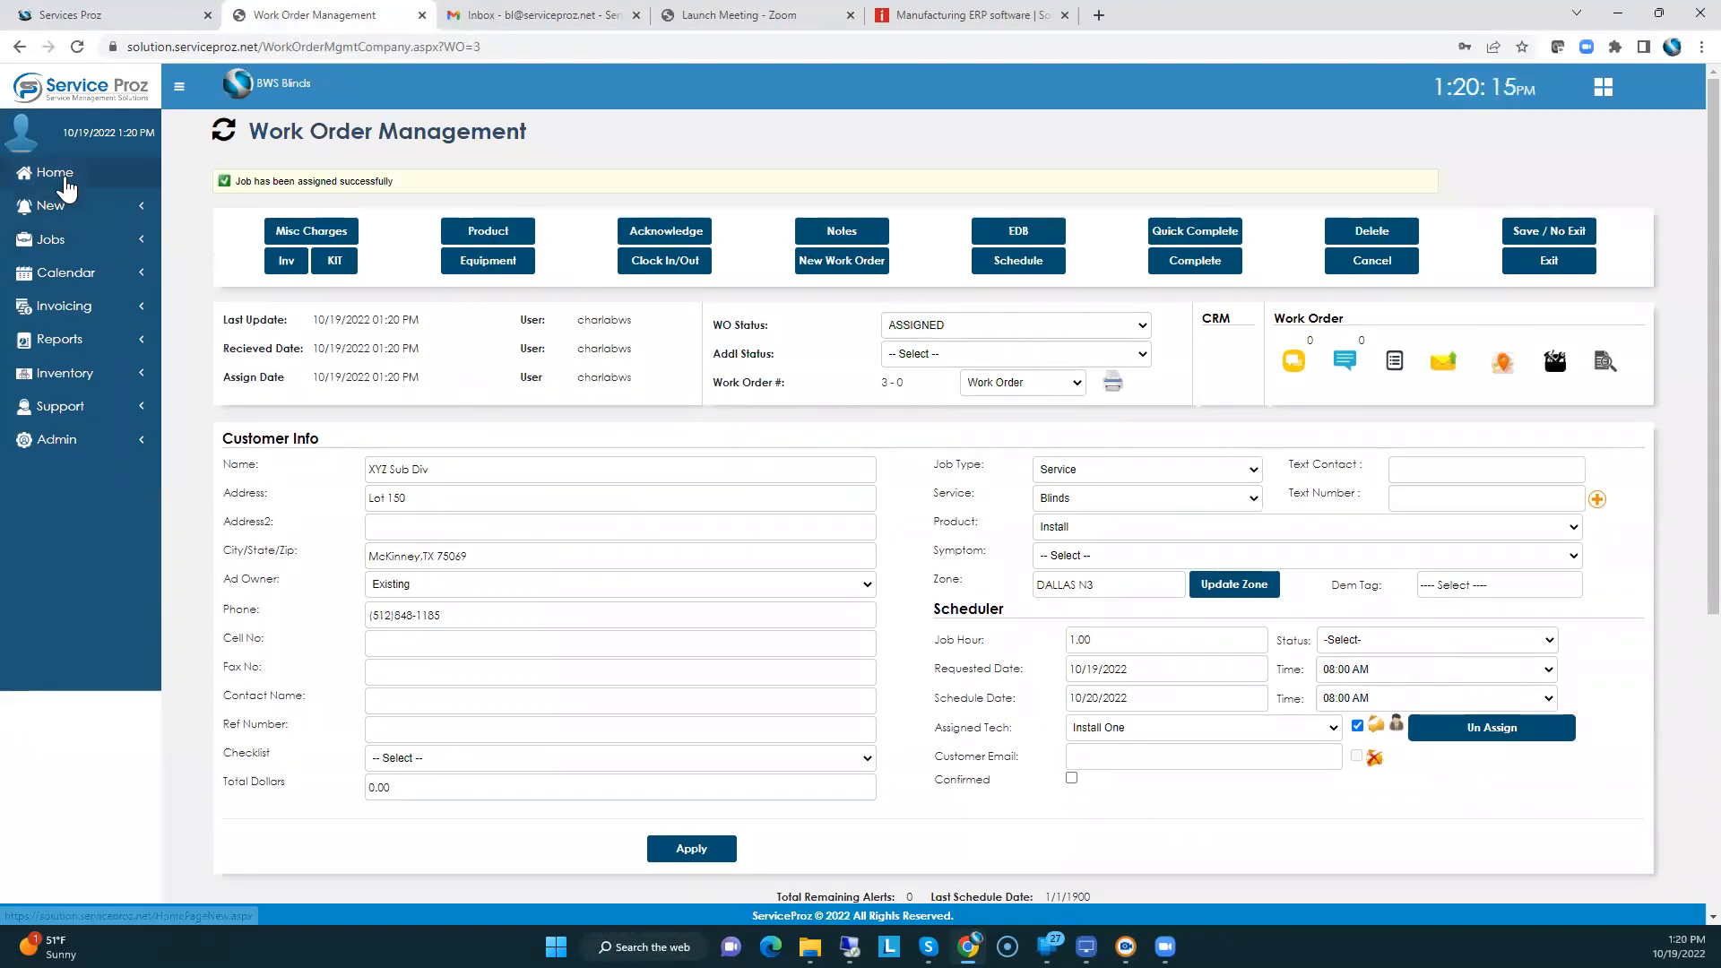
click(53, 172)
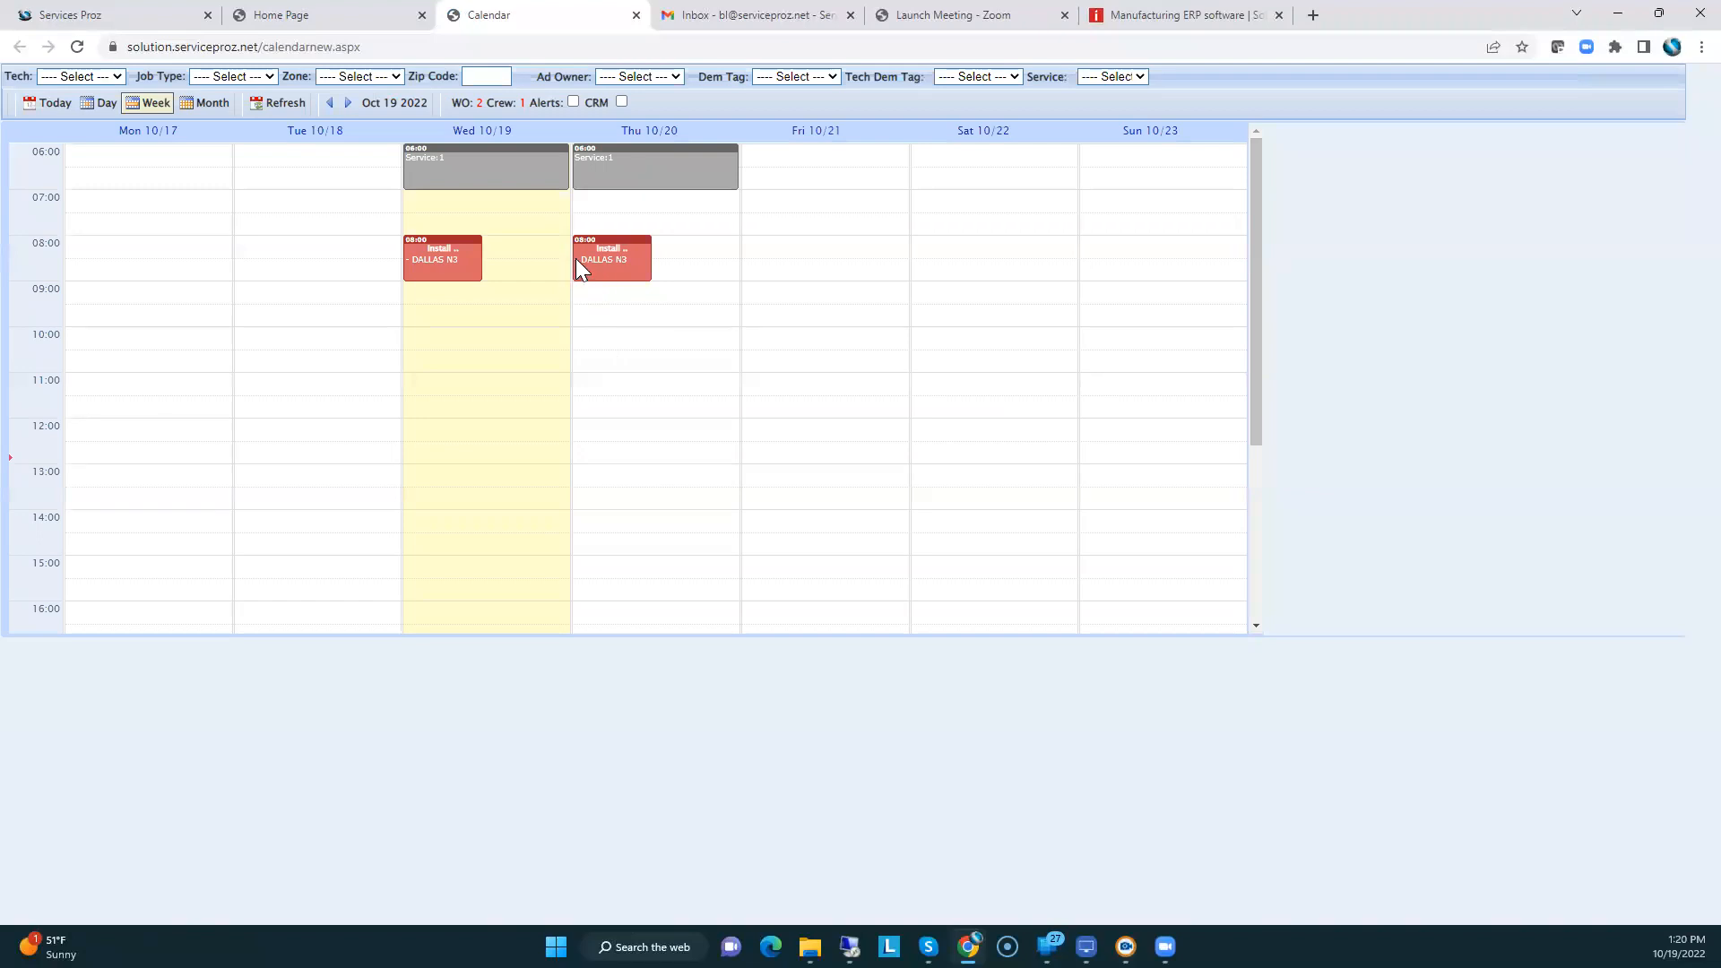
- Move Thursday 10/20's XYZ Sub Div install to 03:00 PM with 2 labor hours
click(347, 102)
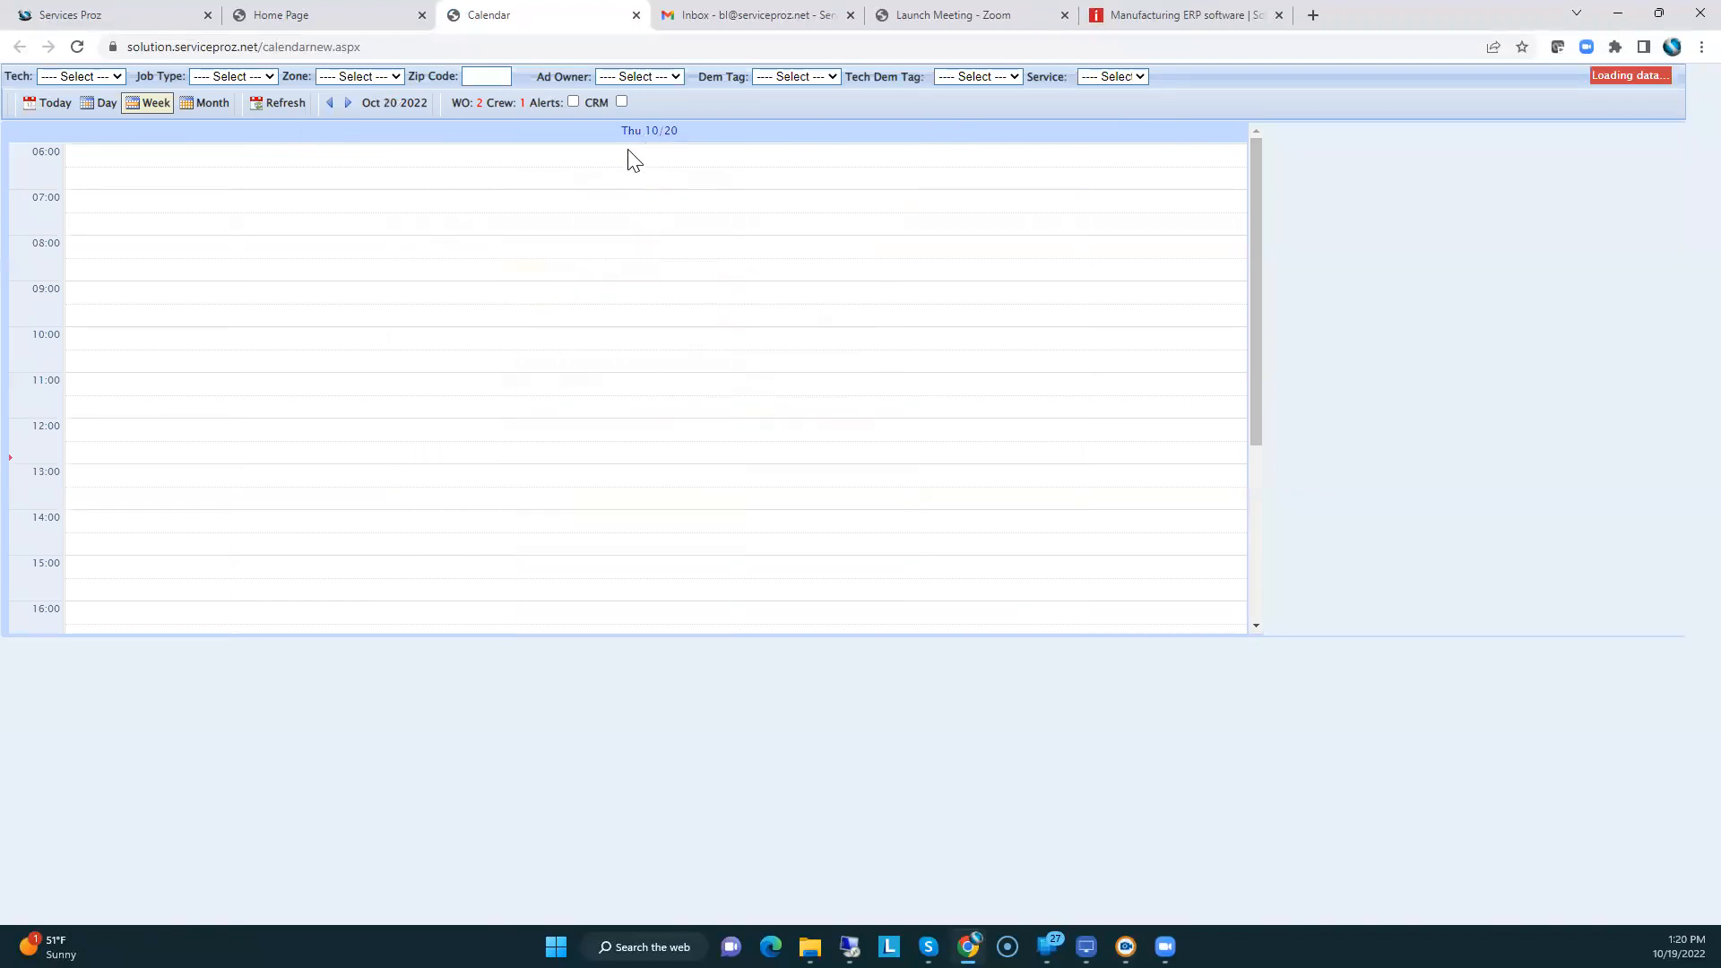
mouse_move(97, 255)
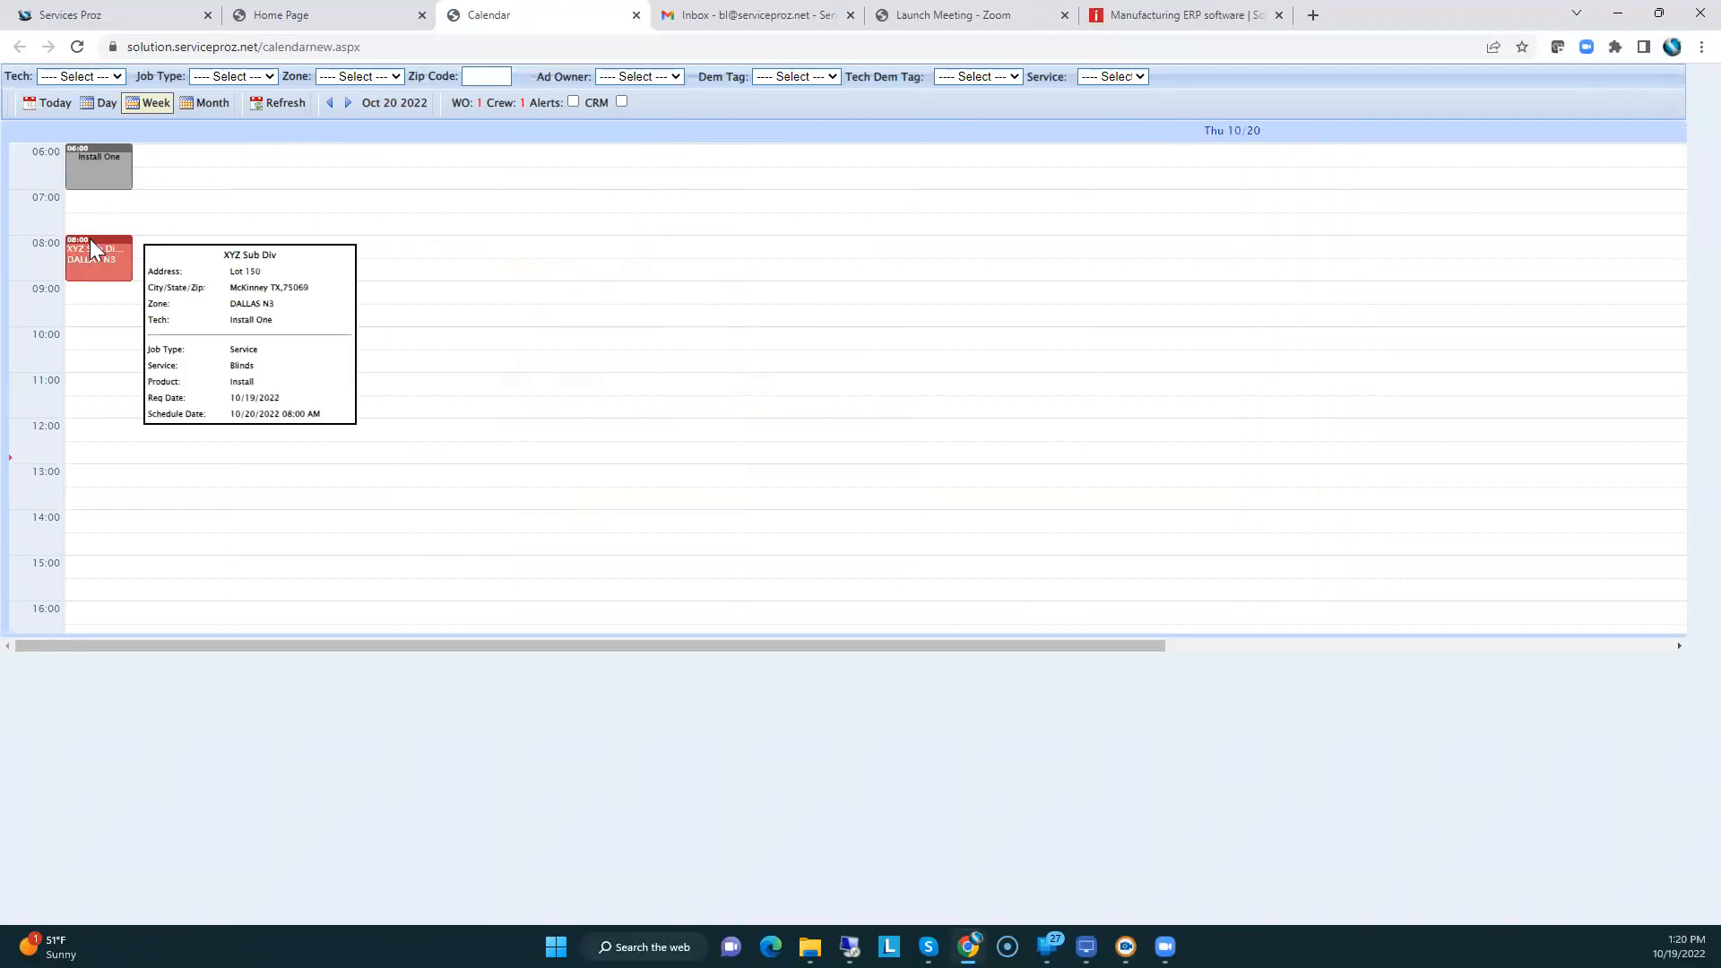
click(98, 254)
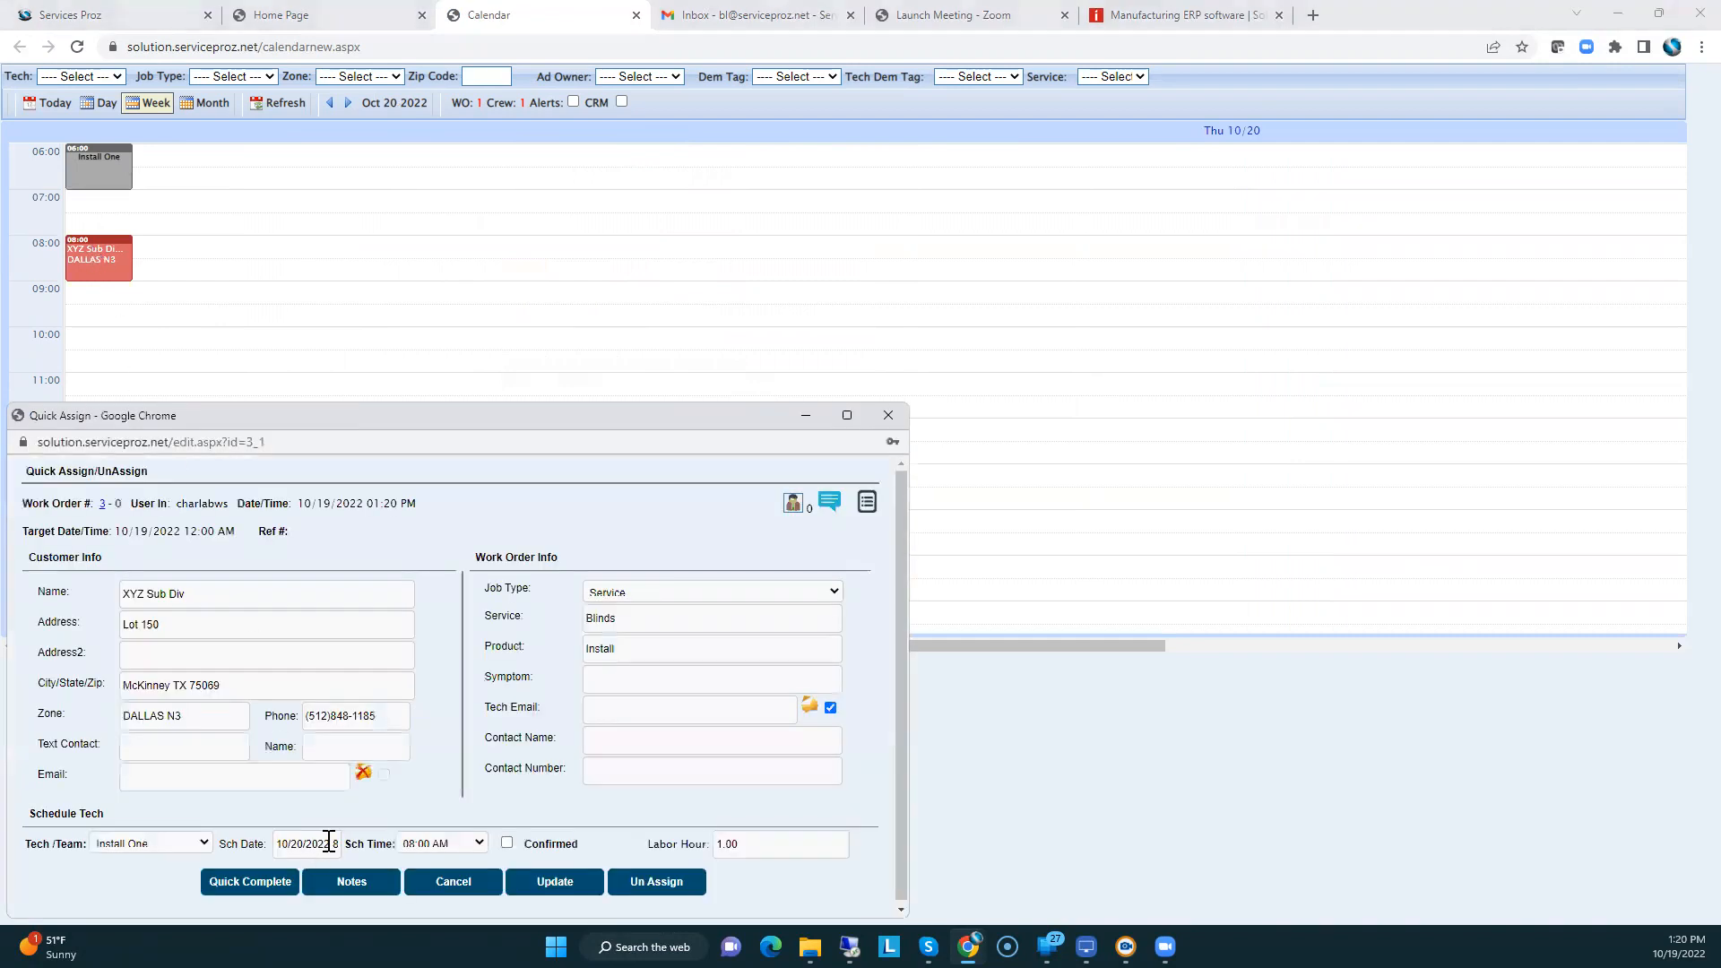
click(442, 843)
text(2)
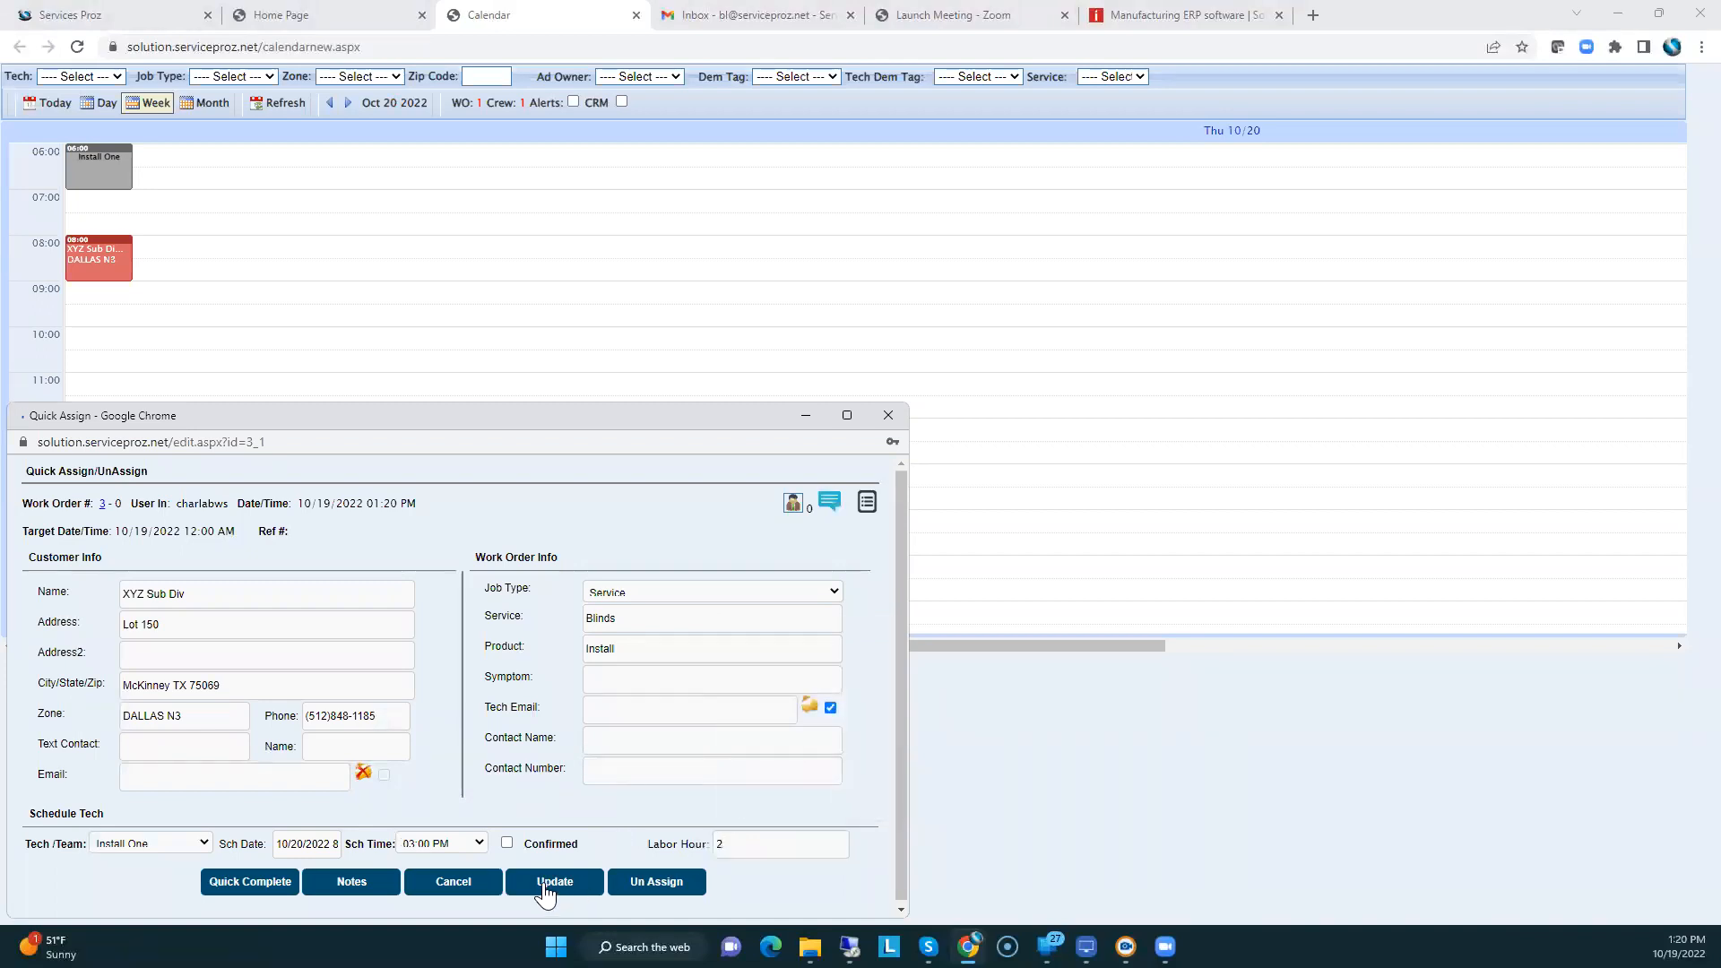
click(553, 881)
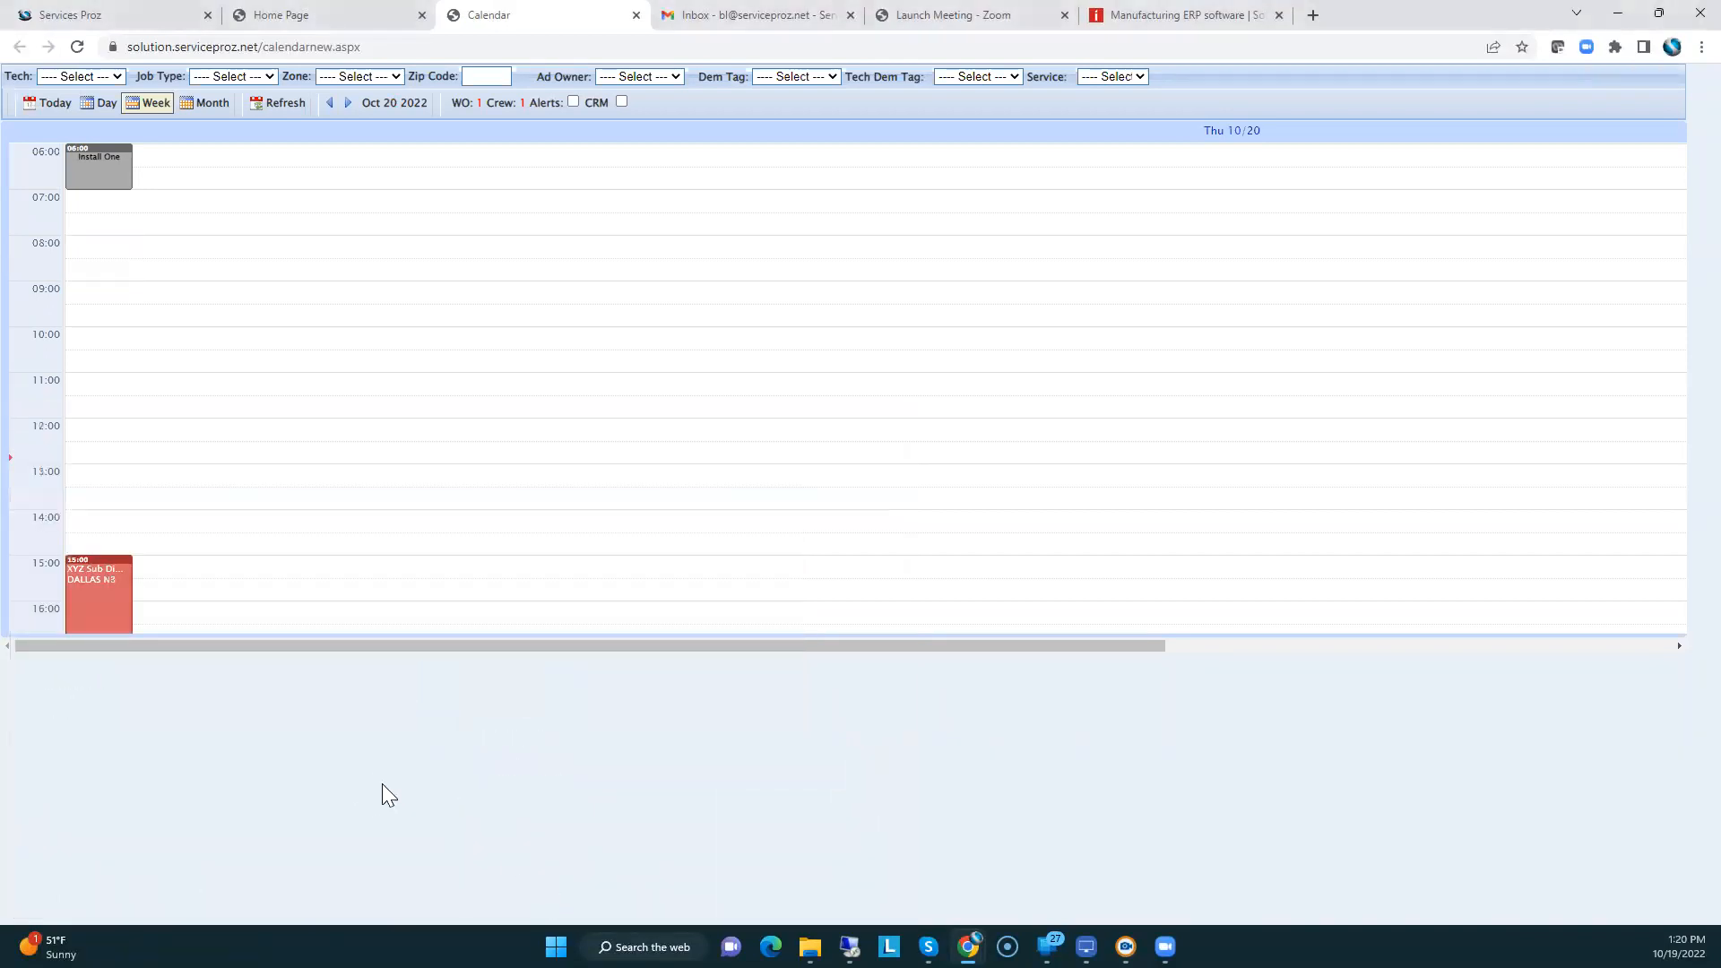
scroll(down, 3)
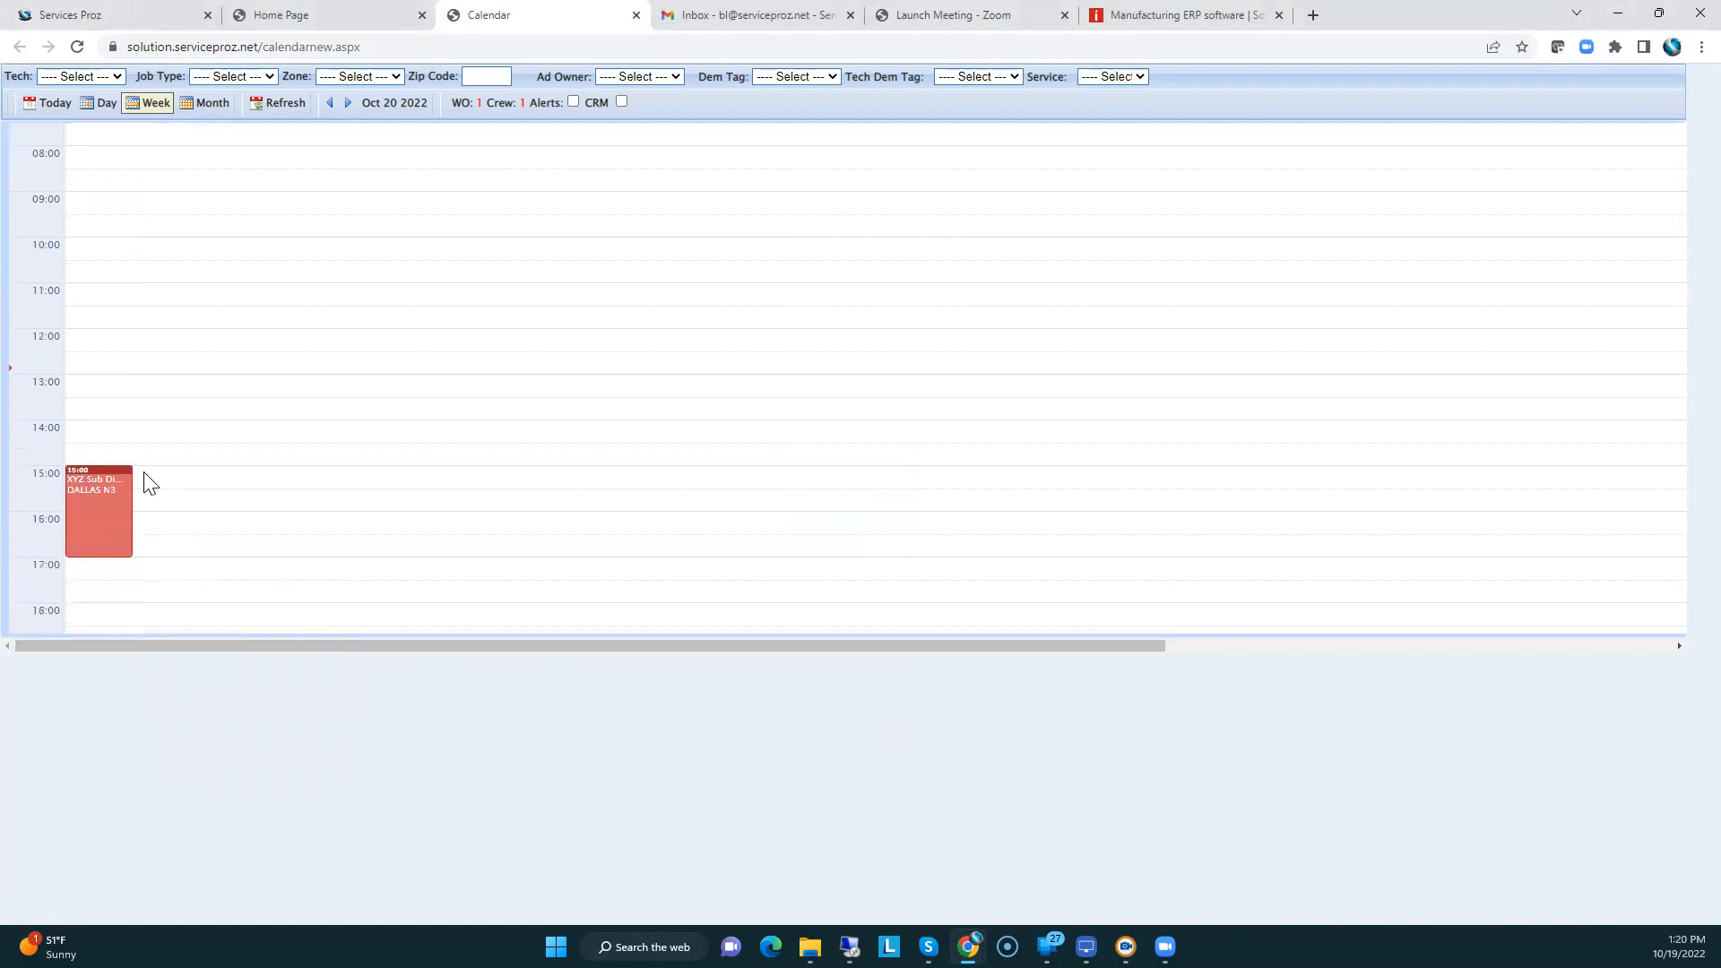